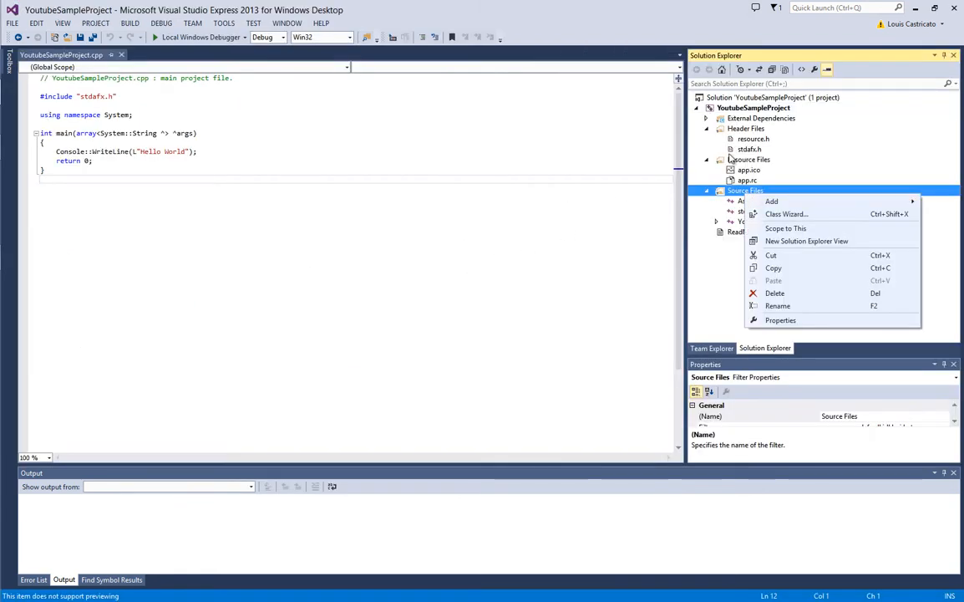
Create a new header file named Entity.h in the project through Add New Item
left_click(771, 201)
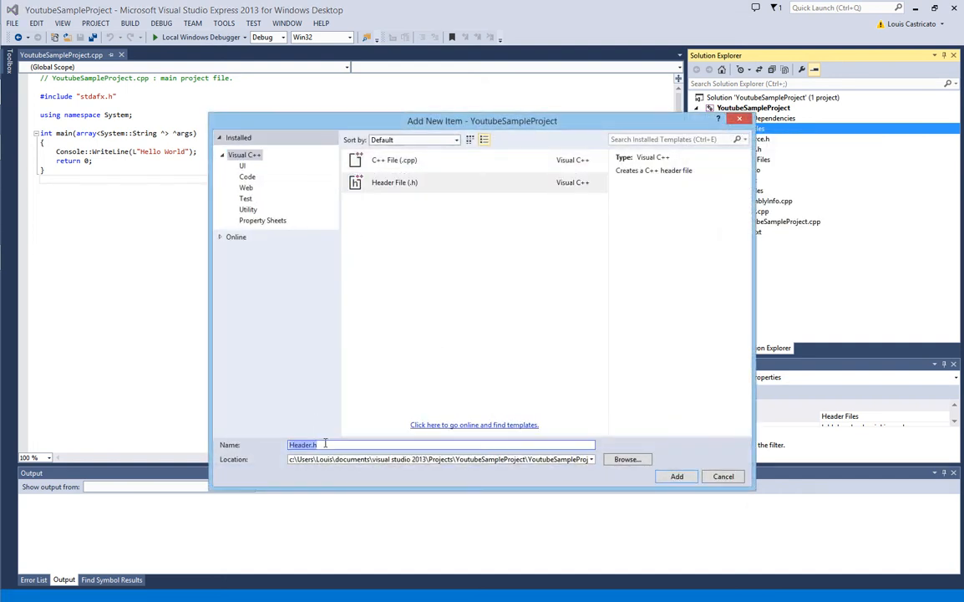
type("Et")
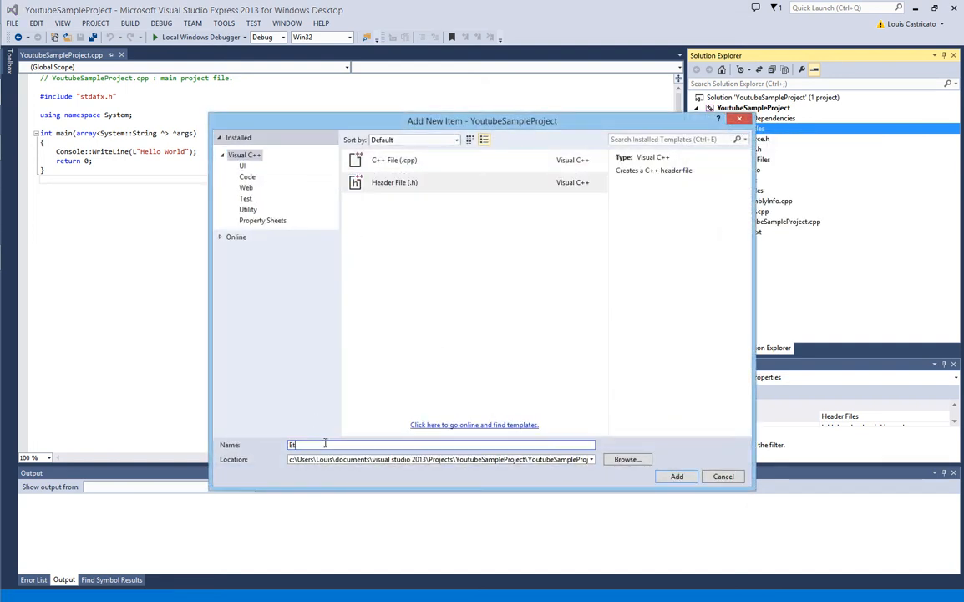
left_click(676, 475)
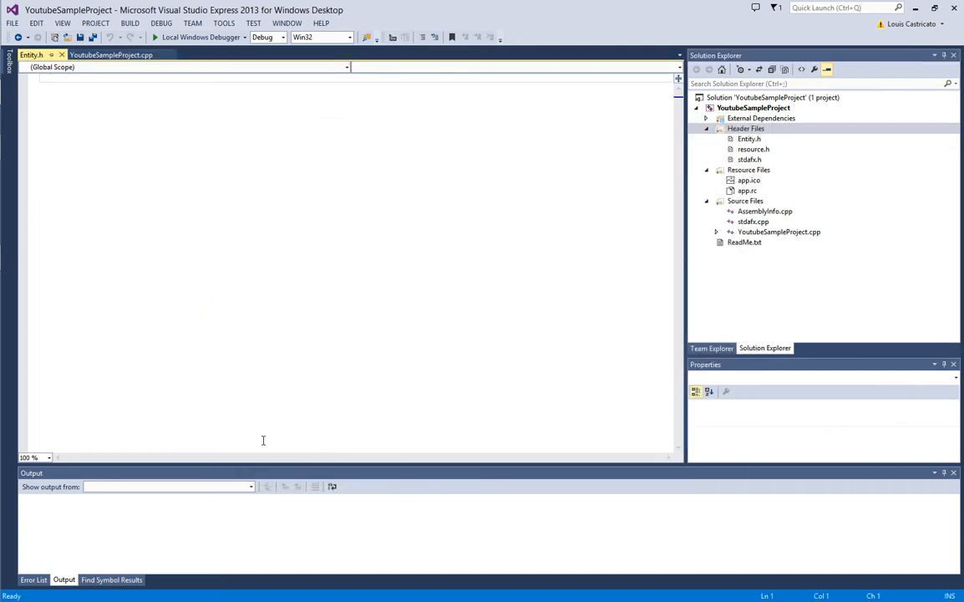
Add #include lines for stdafx.h, <string> and <algorithm>
type("#include \"stdafx.h")
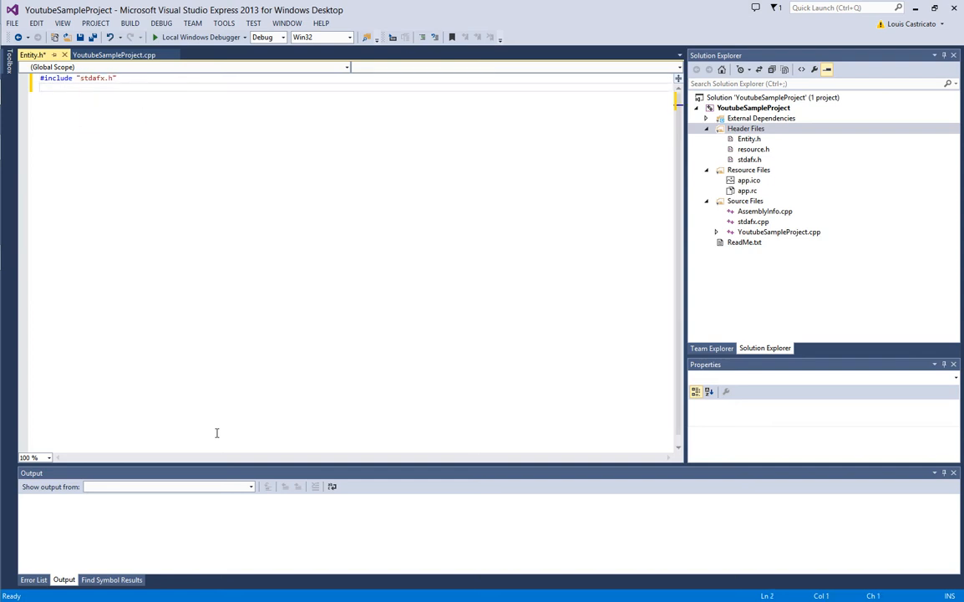
key("enter")
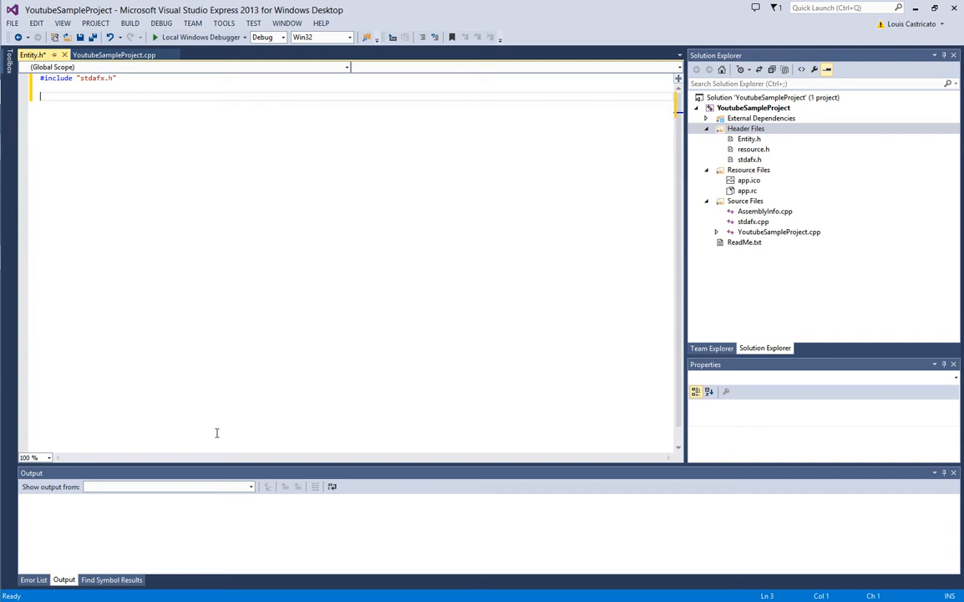
type("#")
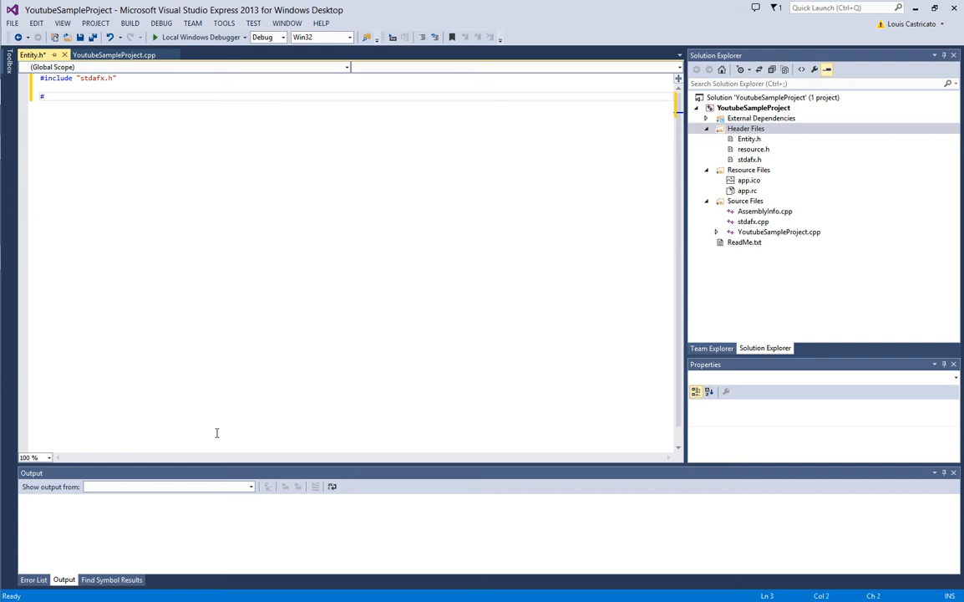
type("#include <")
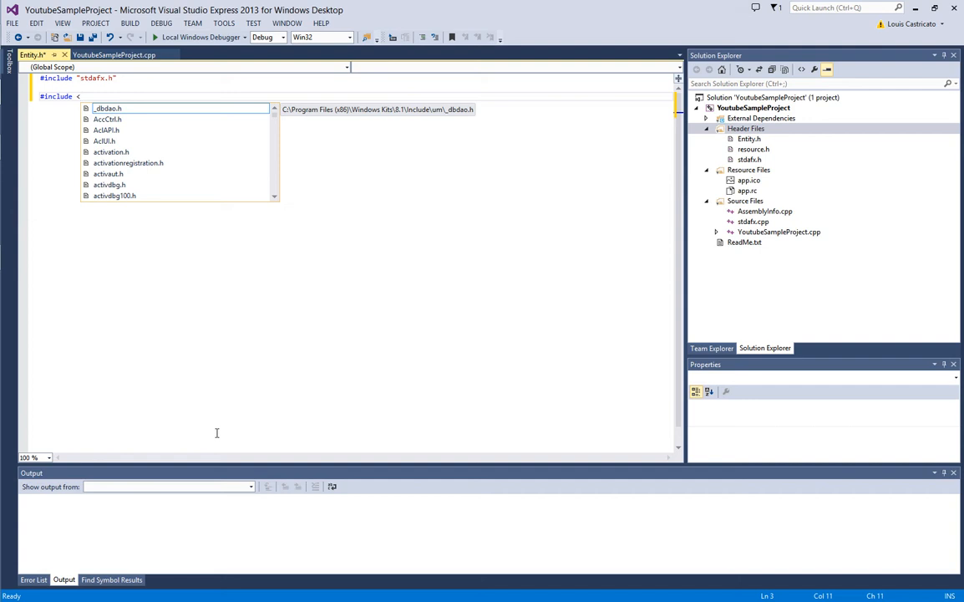
type("string>")
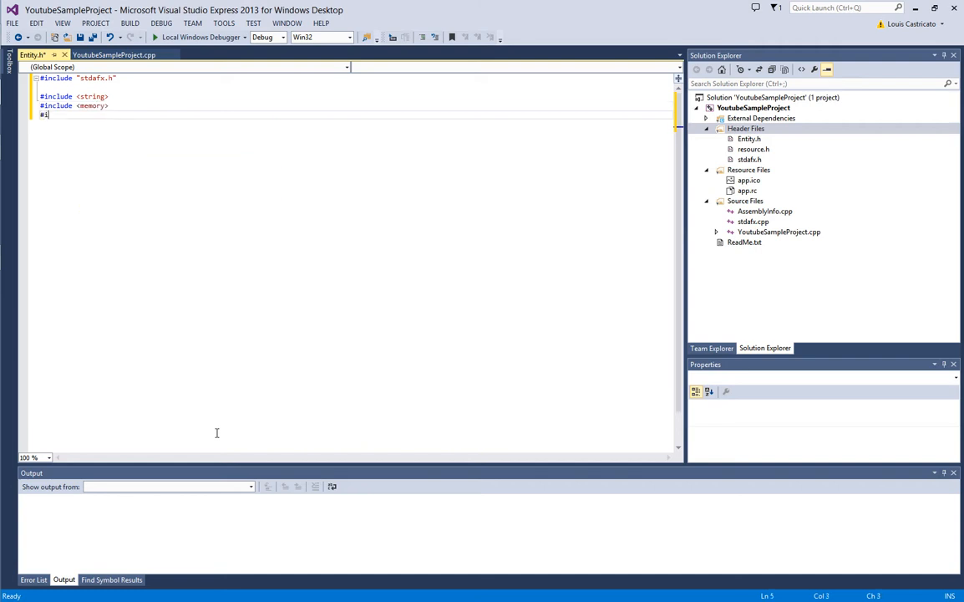
type("include <al")
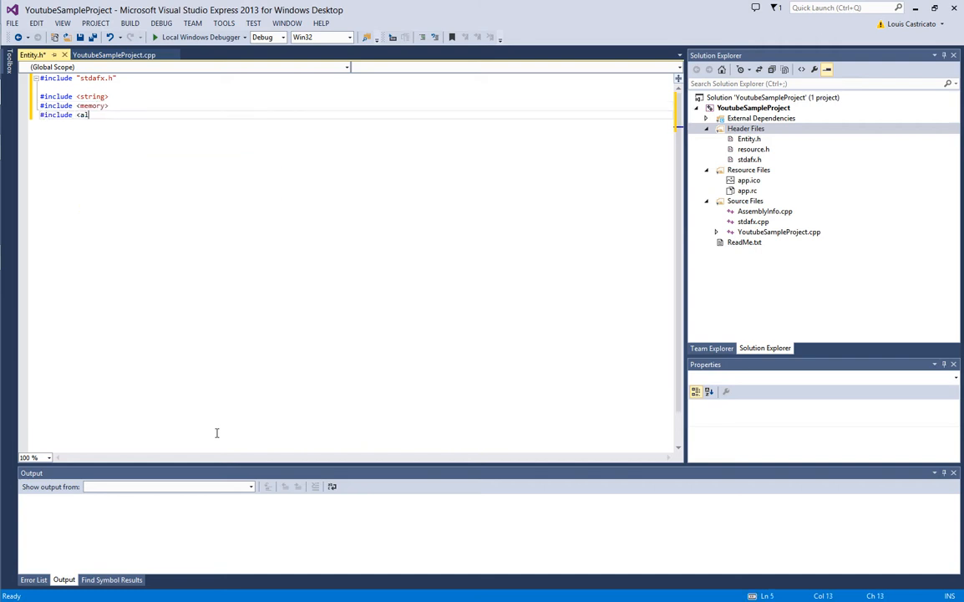
type("gorithm>")
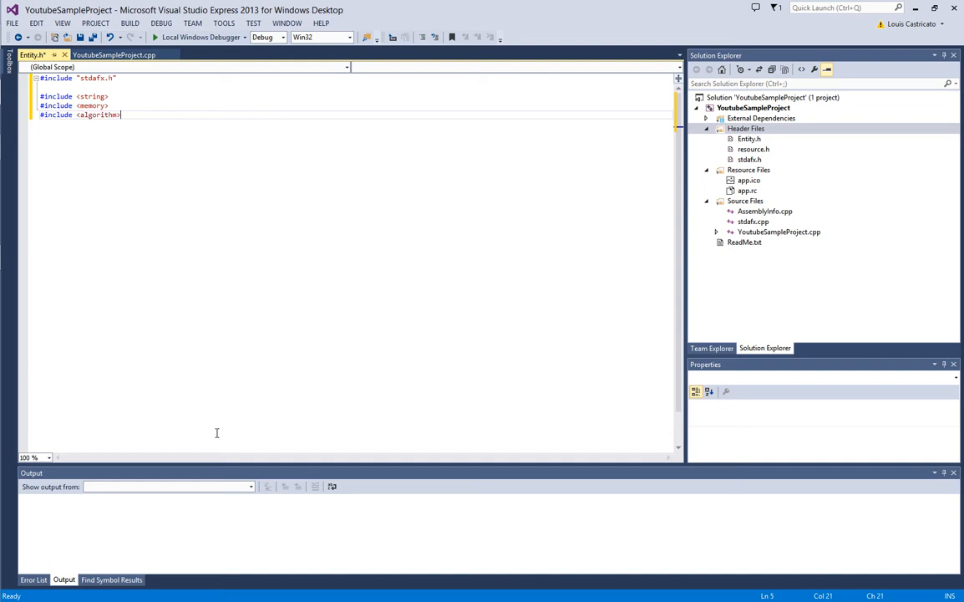
Include <cstdlib>, then add 'using namespace System;' after a blank line
type("#includ")
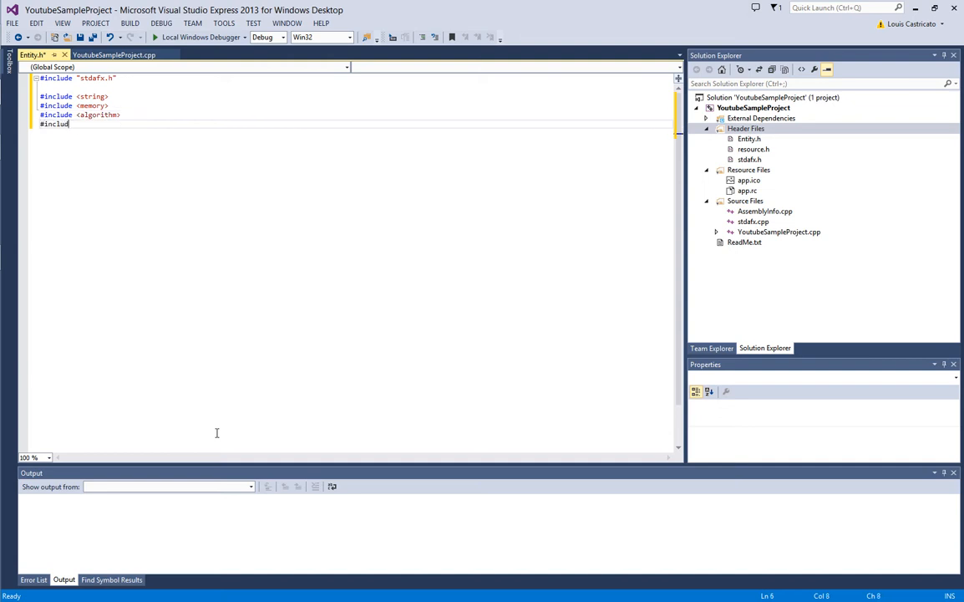
type("<")
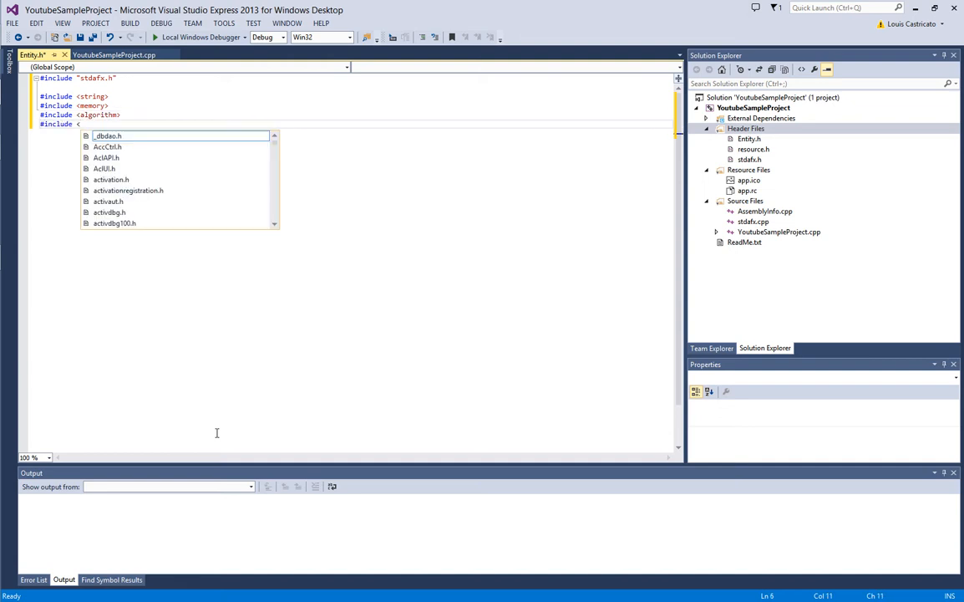
type("cstd")
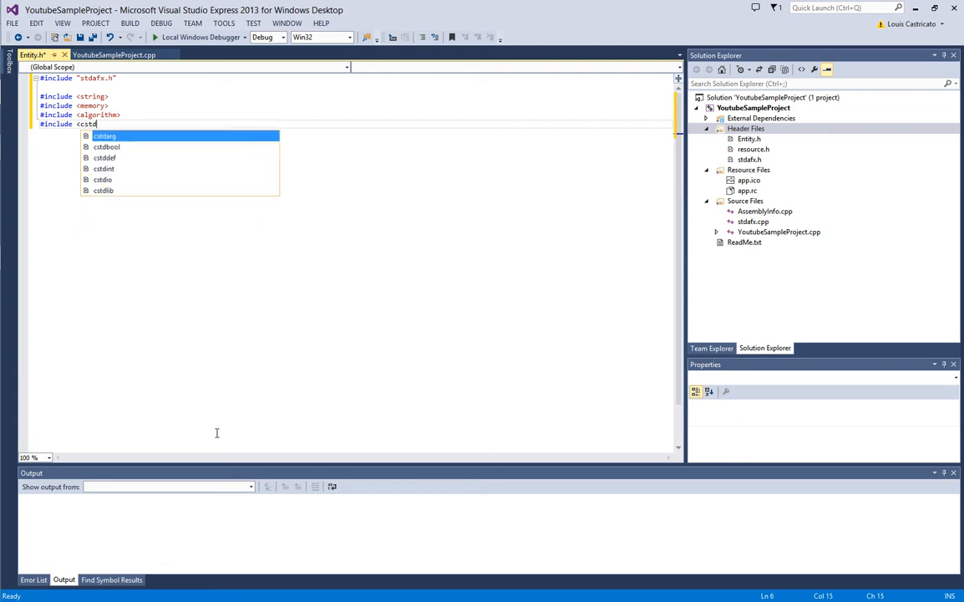
type("lib")
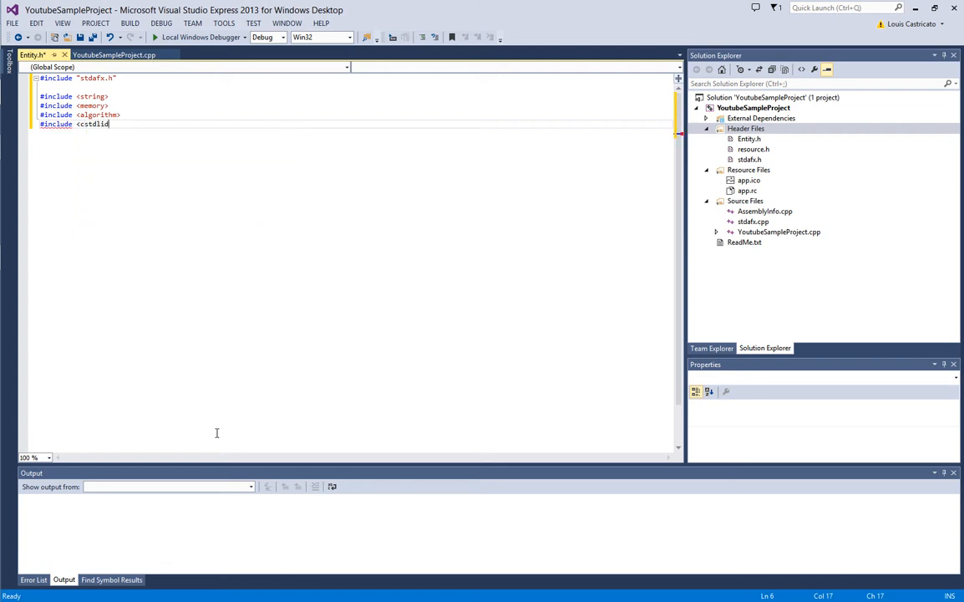
key("enter")
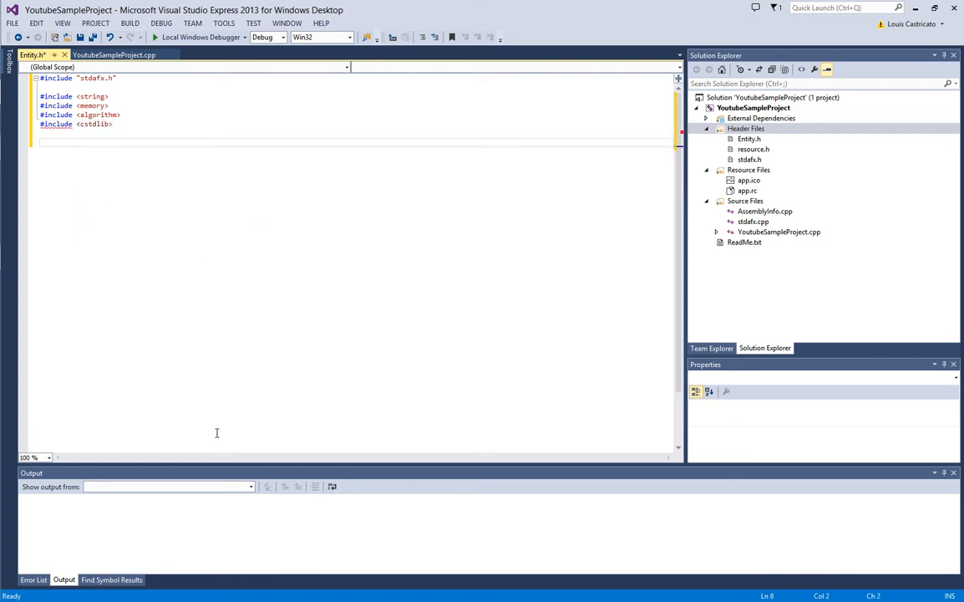
type("using namespace Sys")
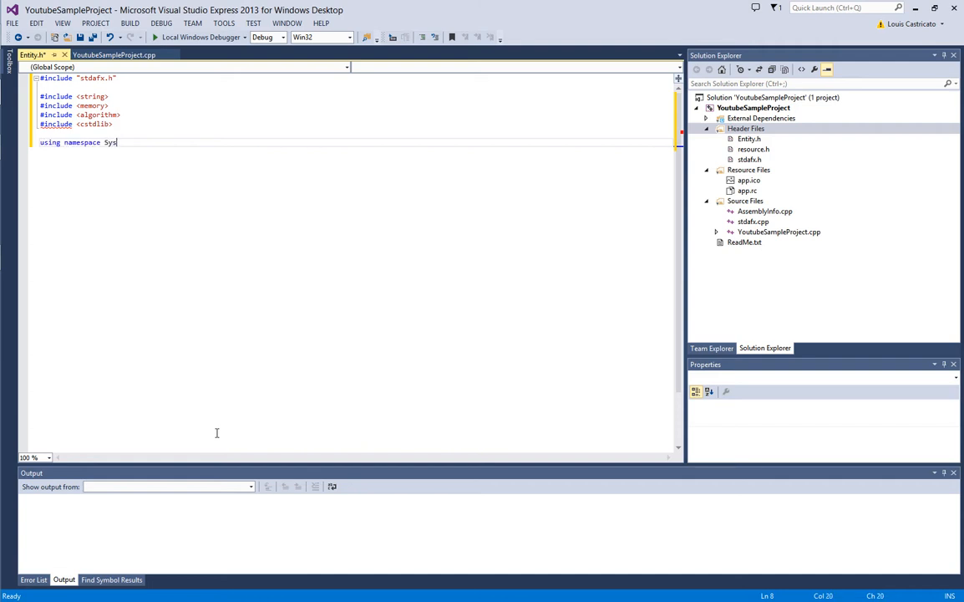
type("tem;")
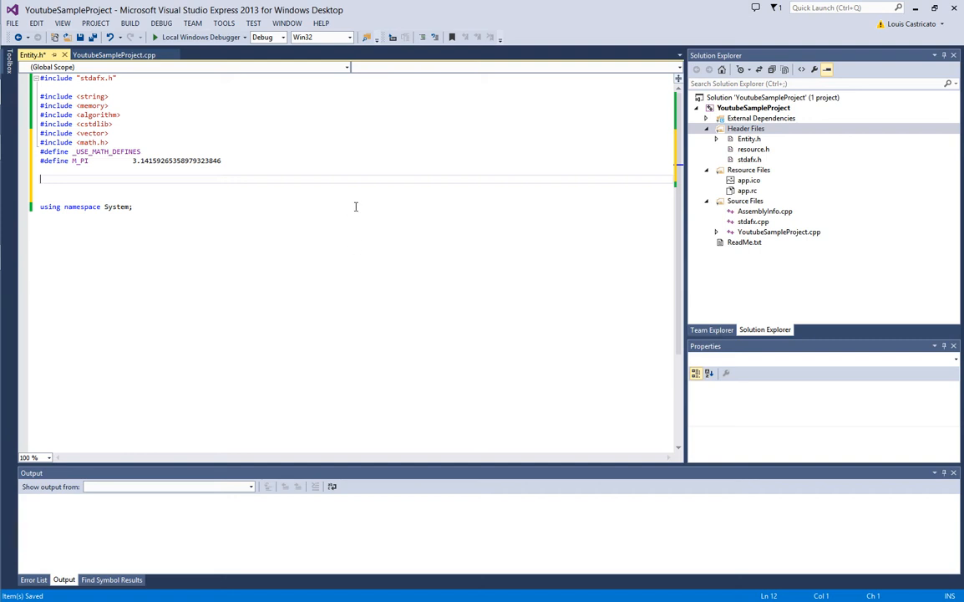
mouse_move(383, 249)
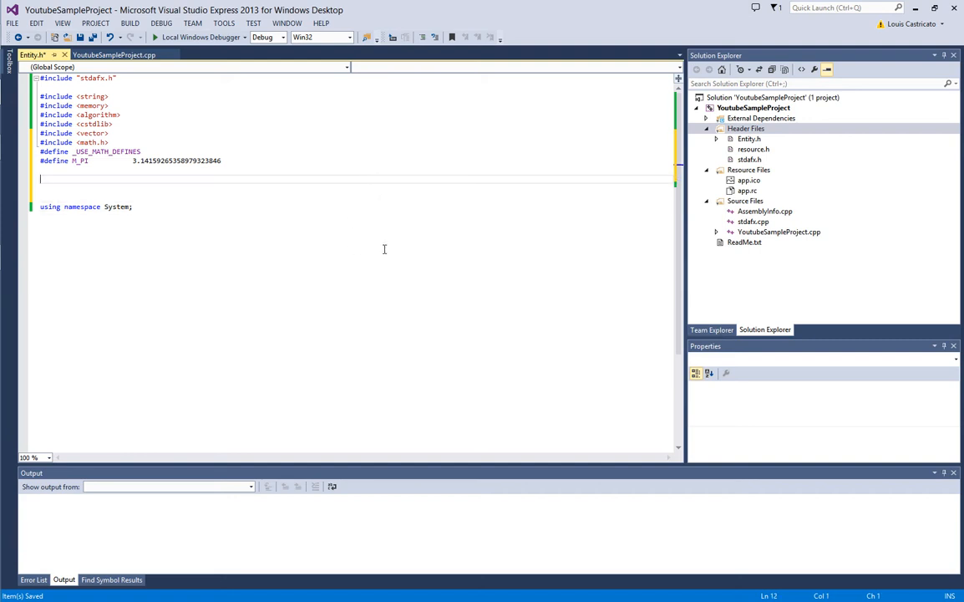
Declare struct Cost with a short type member
type("struct C")
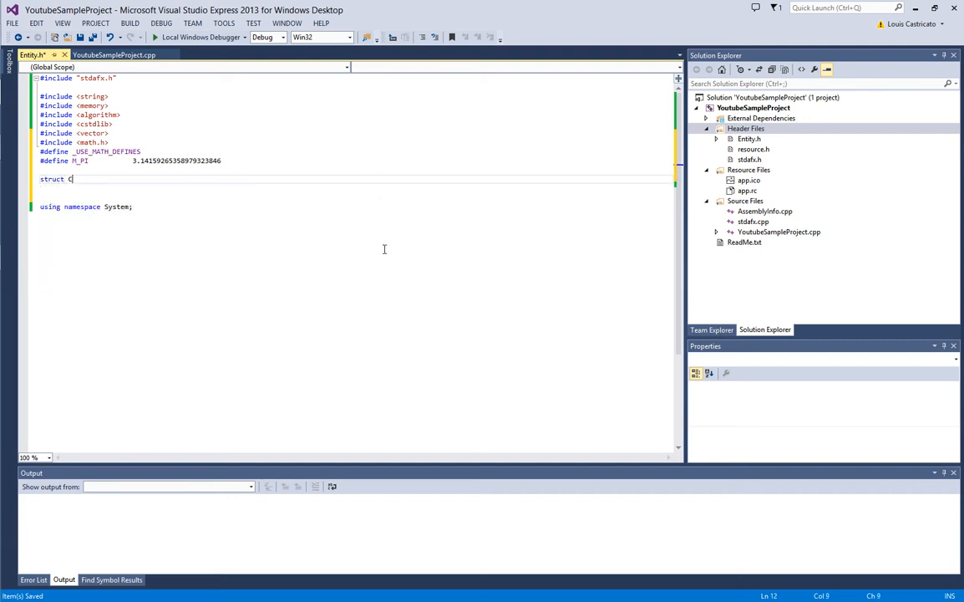
type("ost")
type("{")
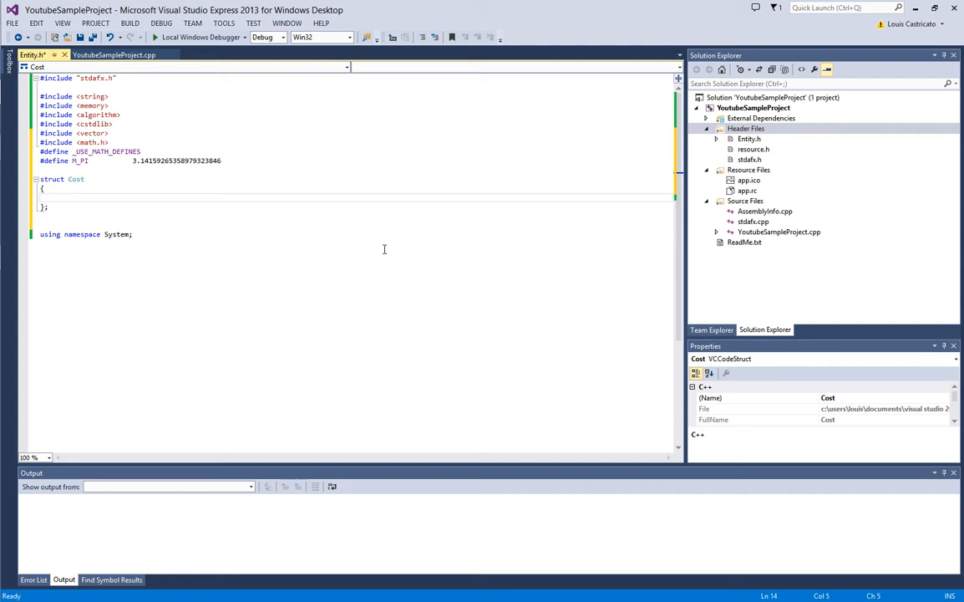
type("short type;")
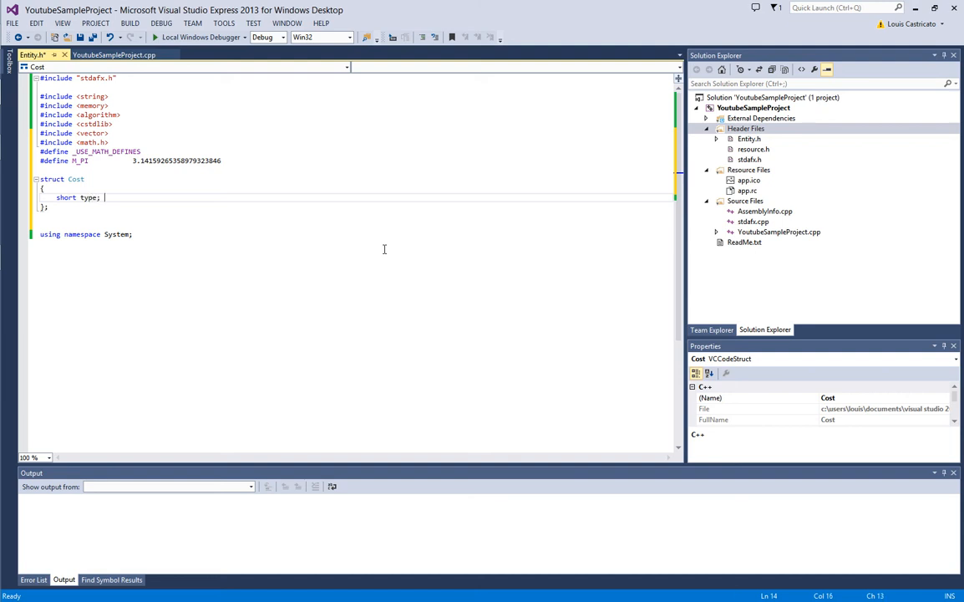
Comment the type member as the cost referred to, e.g. Wealth, Health, Stress
type("//Type is the d")
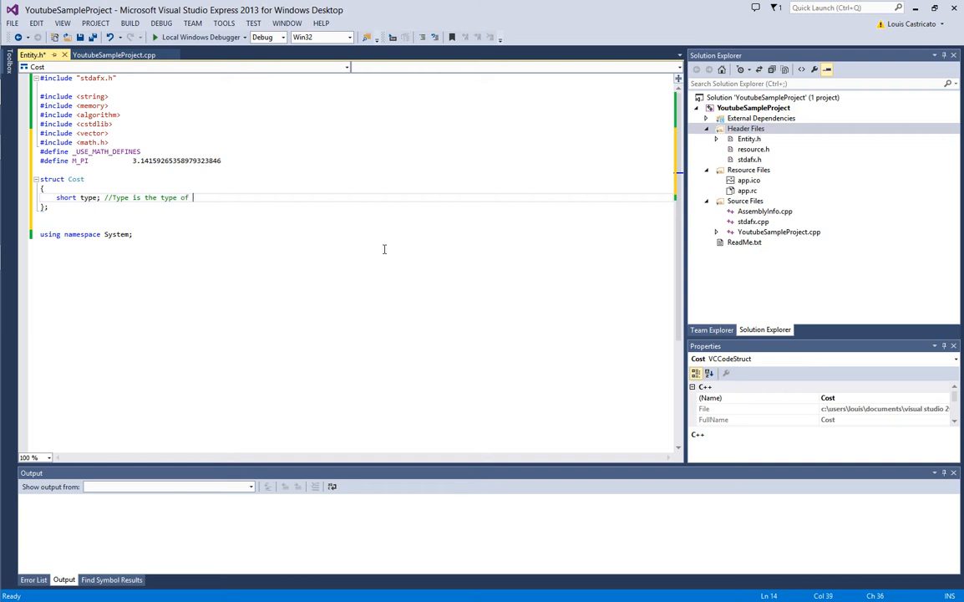
type("cost we're referring")
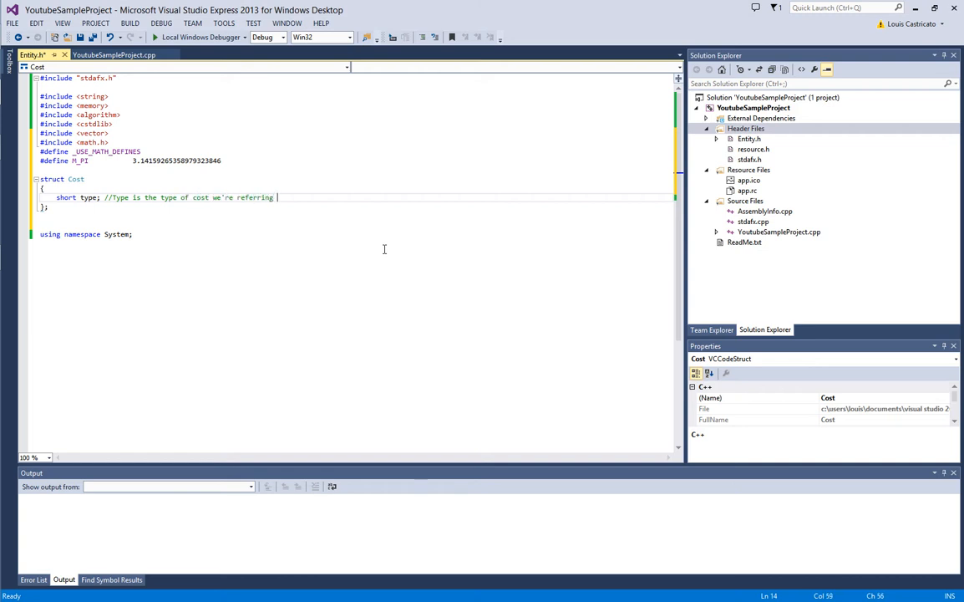
type("to. (")
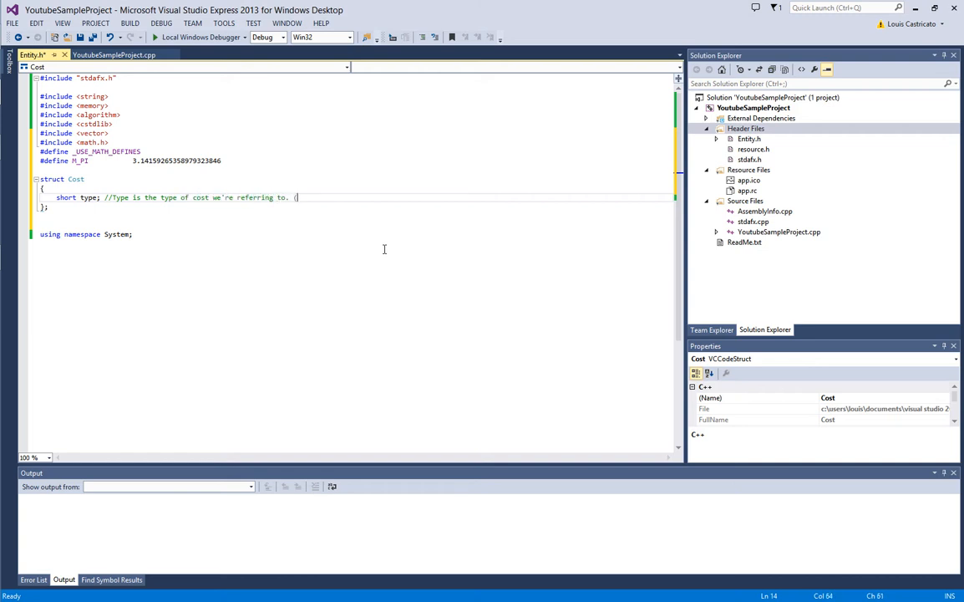
type("EG")
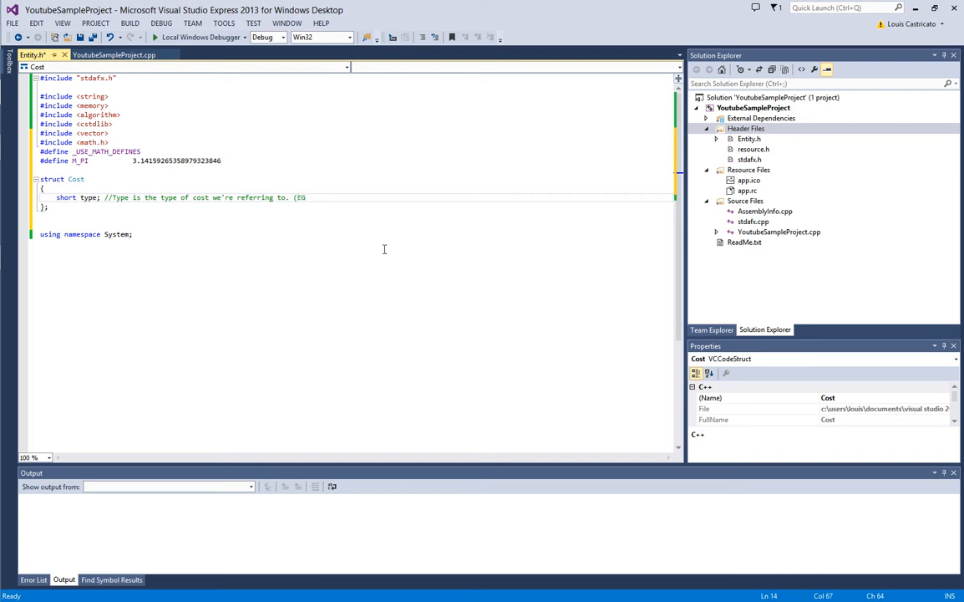
type(")")
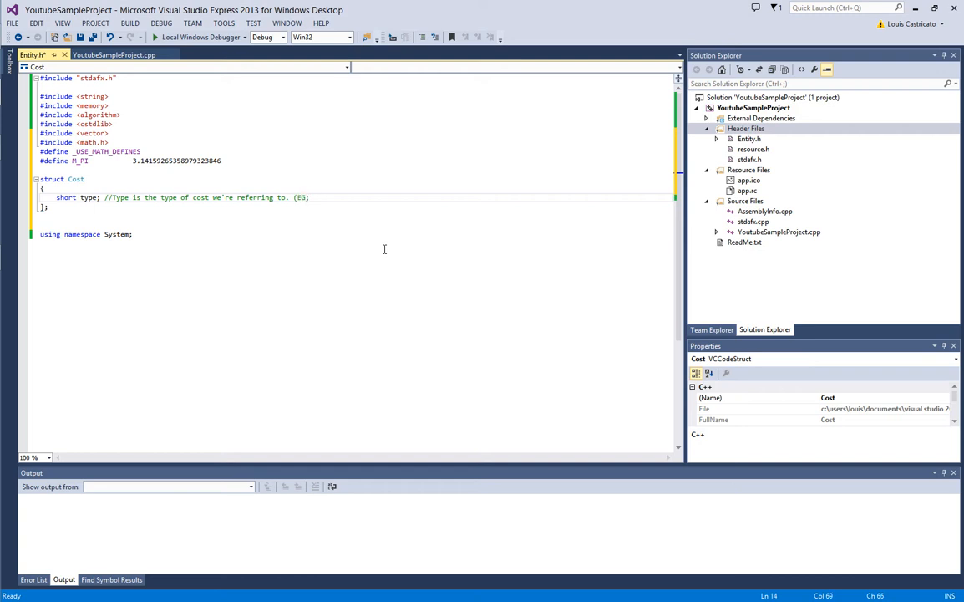
left_click(87, 197)
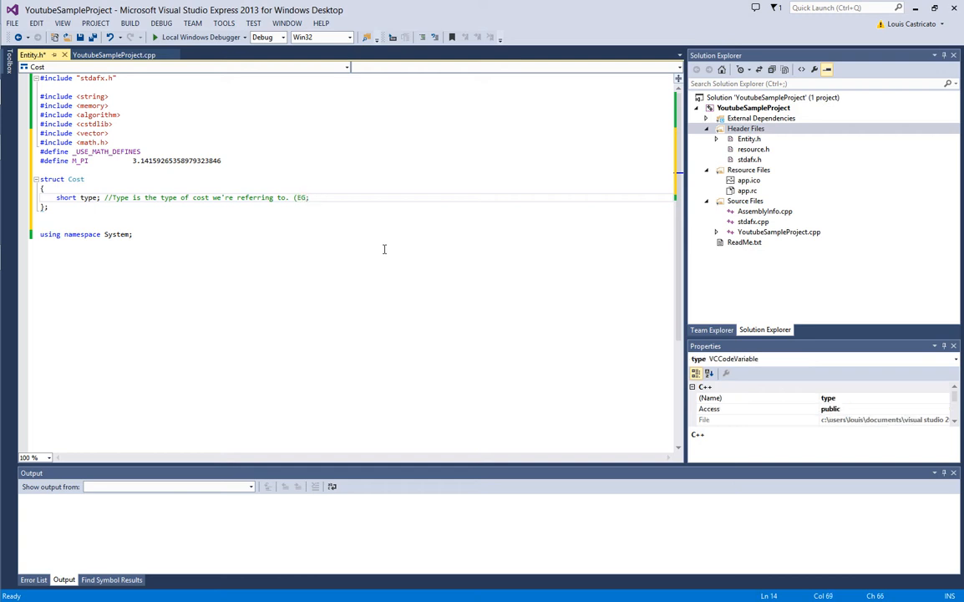
type("Wealth,")
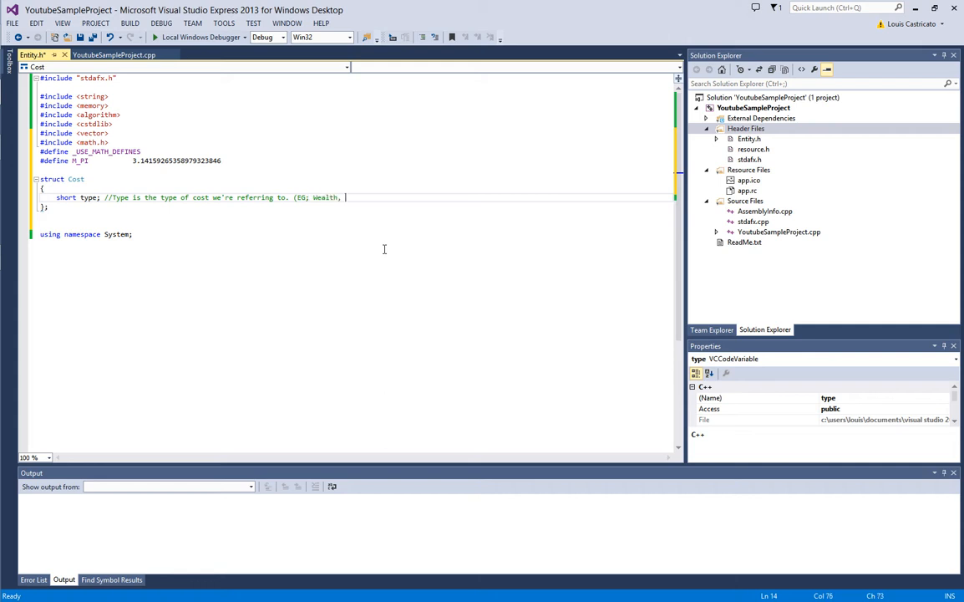
type("Health,")
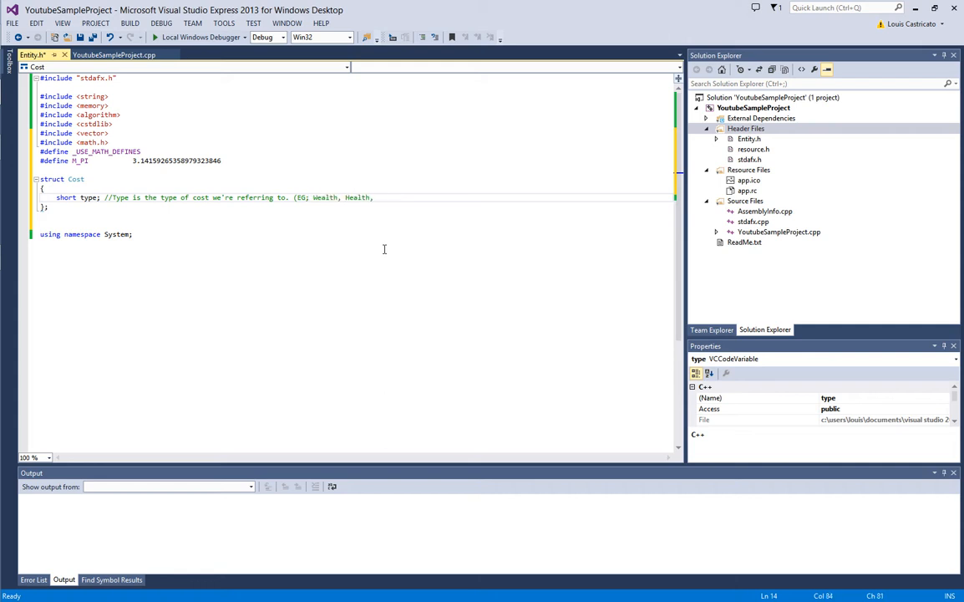
type("Stress, etc)")
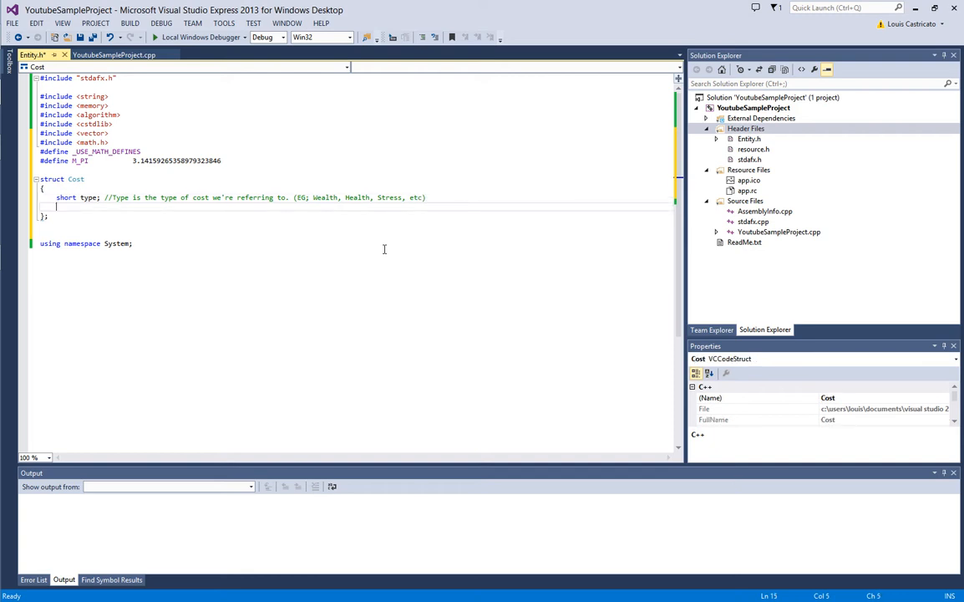
Add 'int ReturnValue;' to Cost, commented with how much value is advertised
type("int Retur")
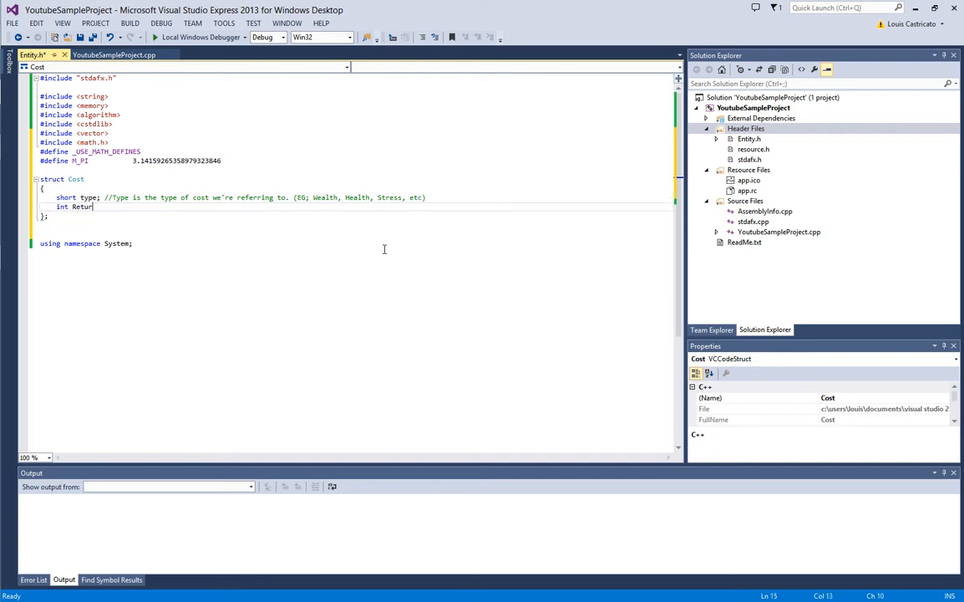
type("nValue;")
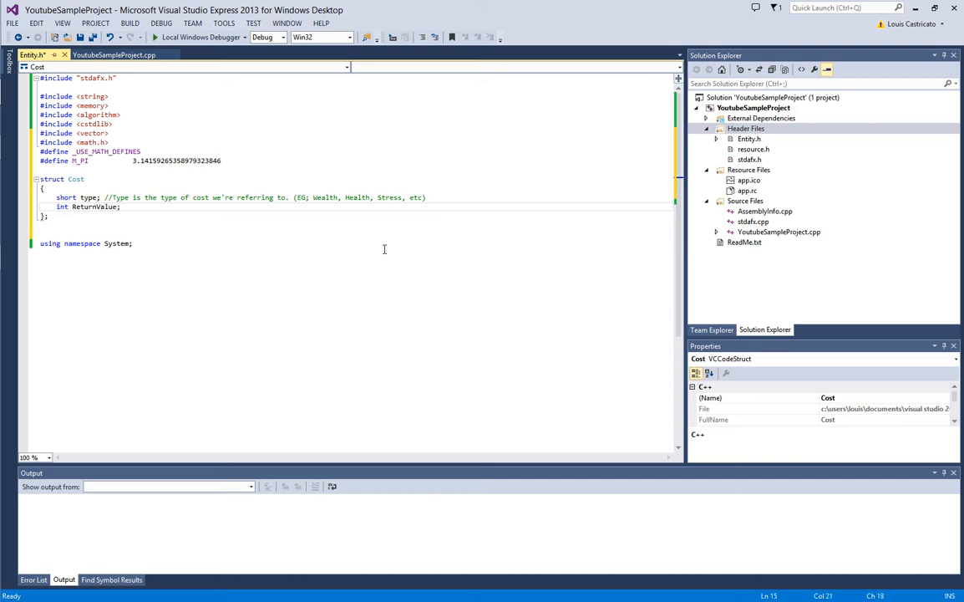
type("//This is how much of a return value as a")
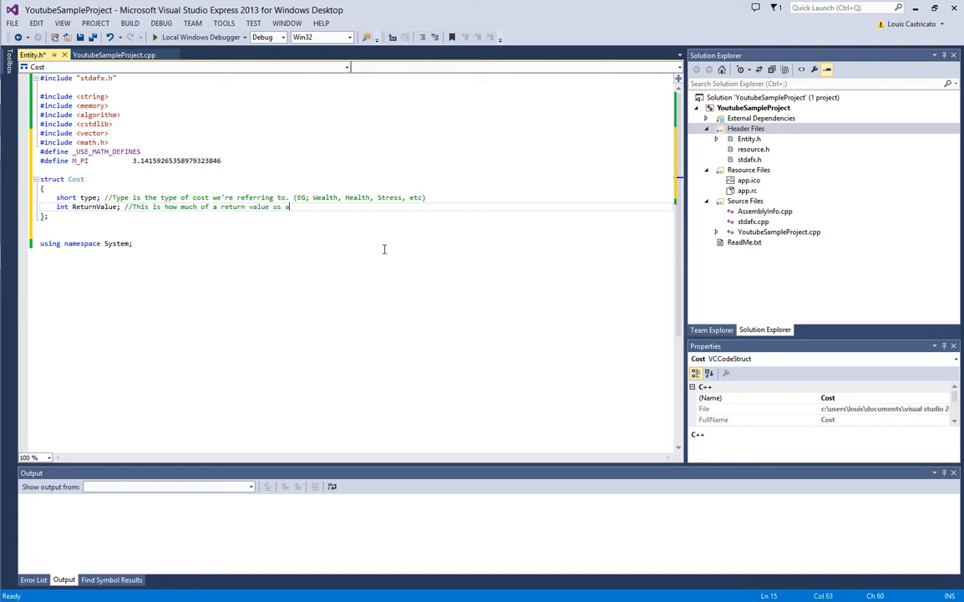
type("dvertised to the Enti")
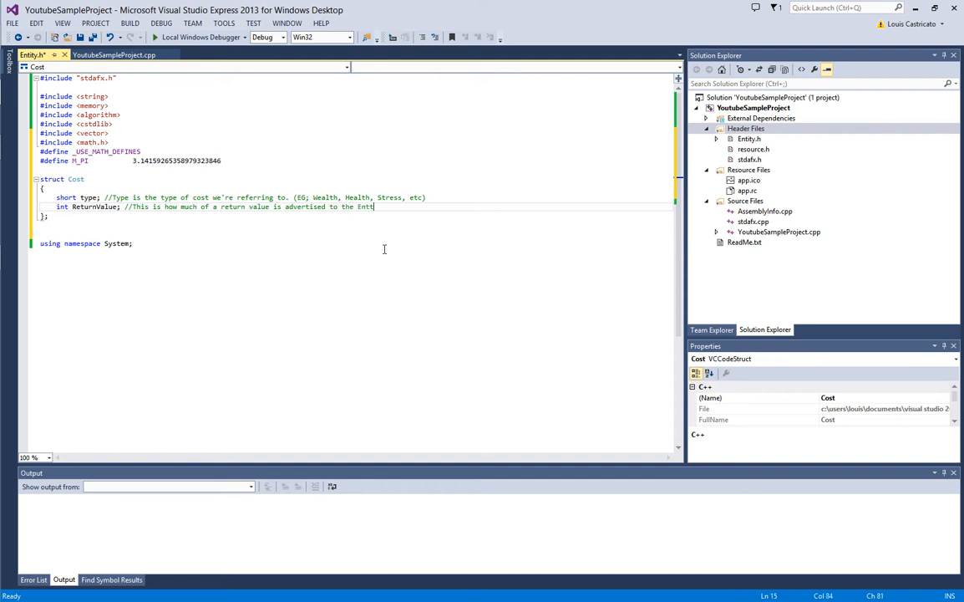
type("y")
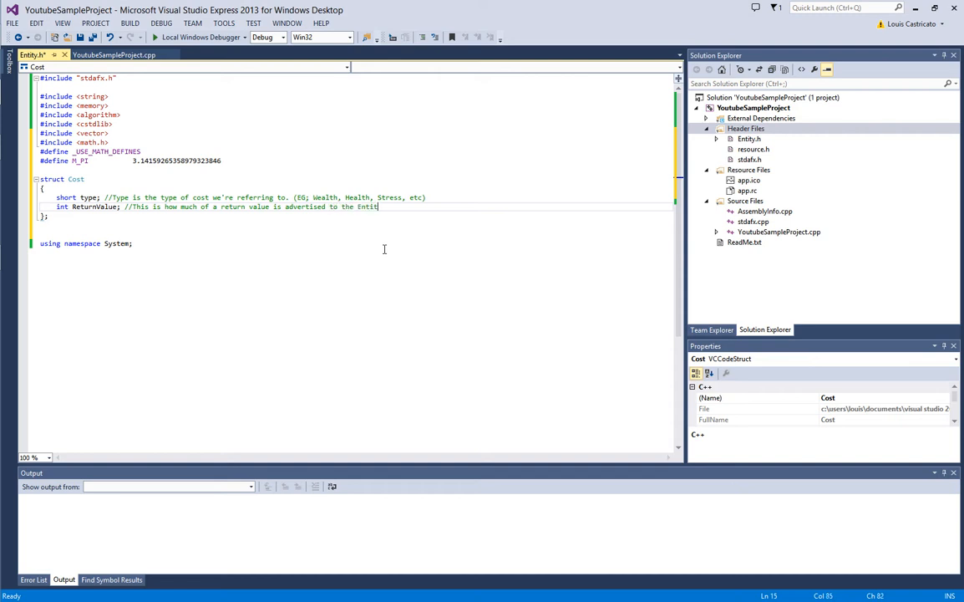
type("y")
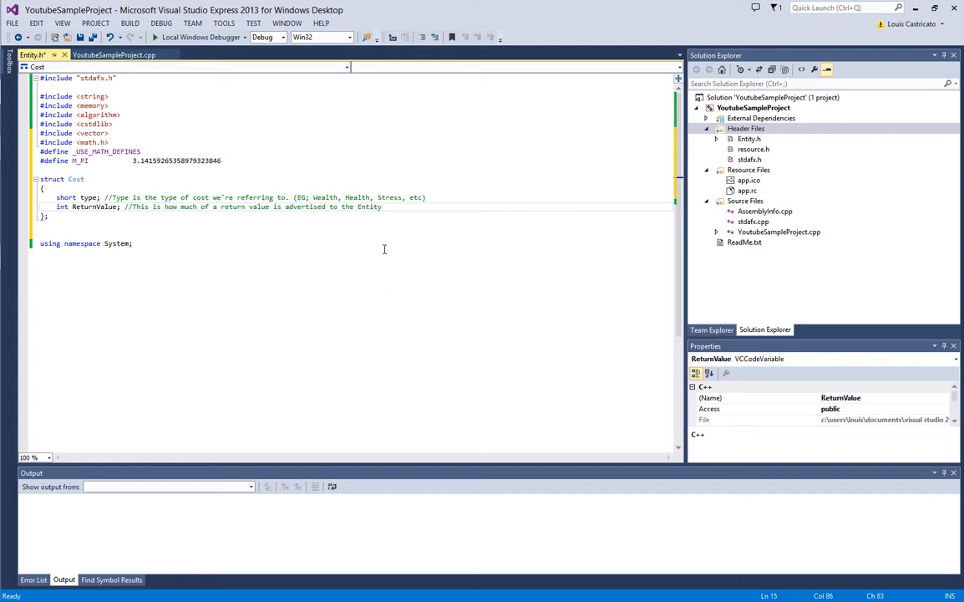
mouse_move(388, 247)
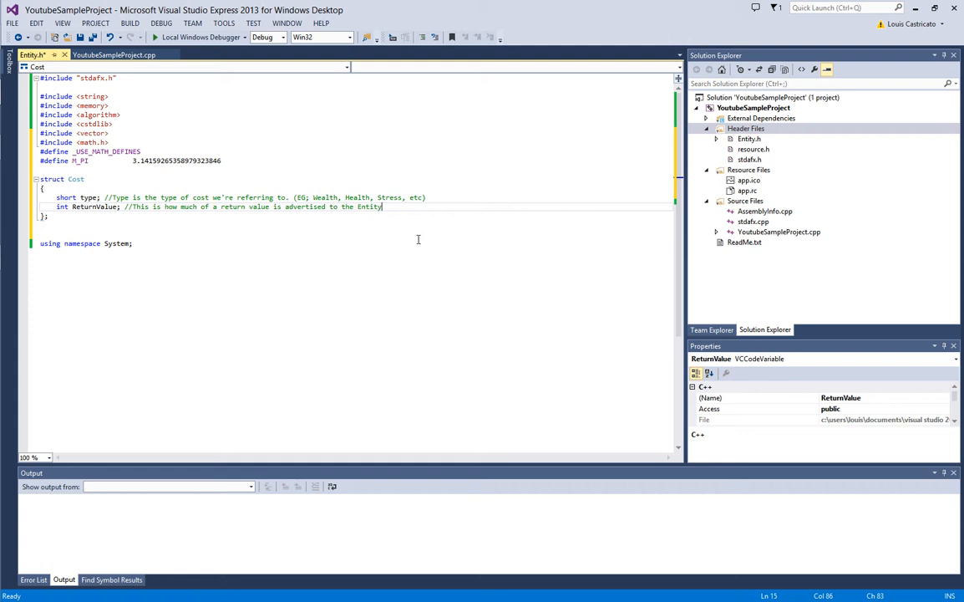
mouse_move(670, 181)
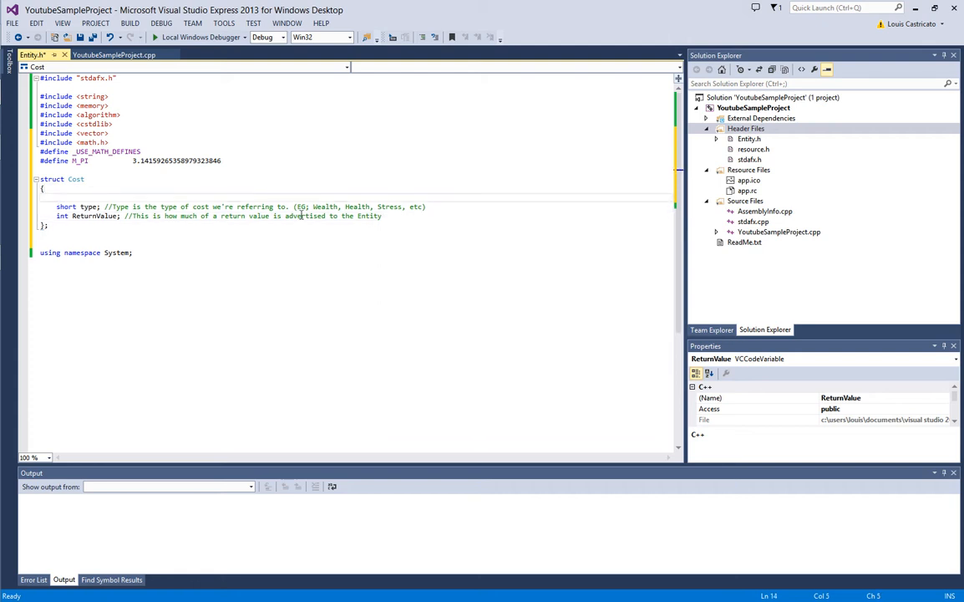
Write Cost(short t, int R) assigning this->type = t and this->ReturnValue = R
type("Cost();")
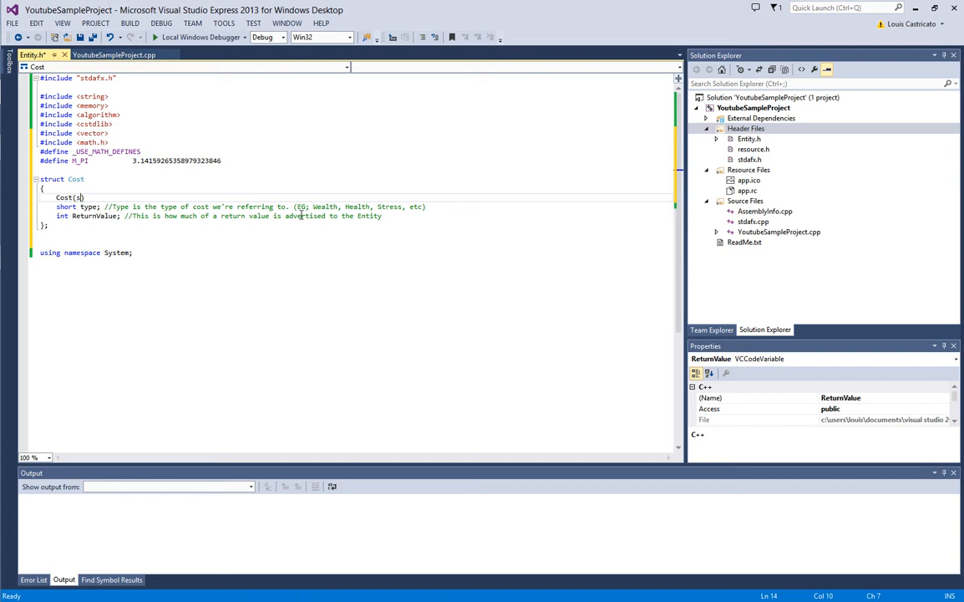
type("short t,")
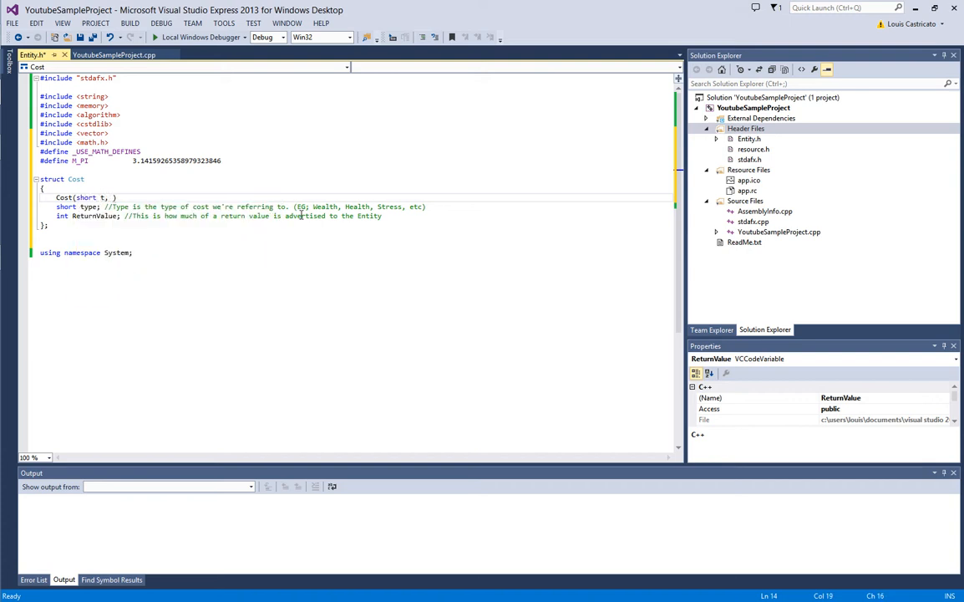
type("int b")
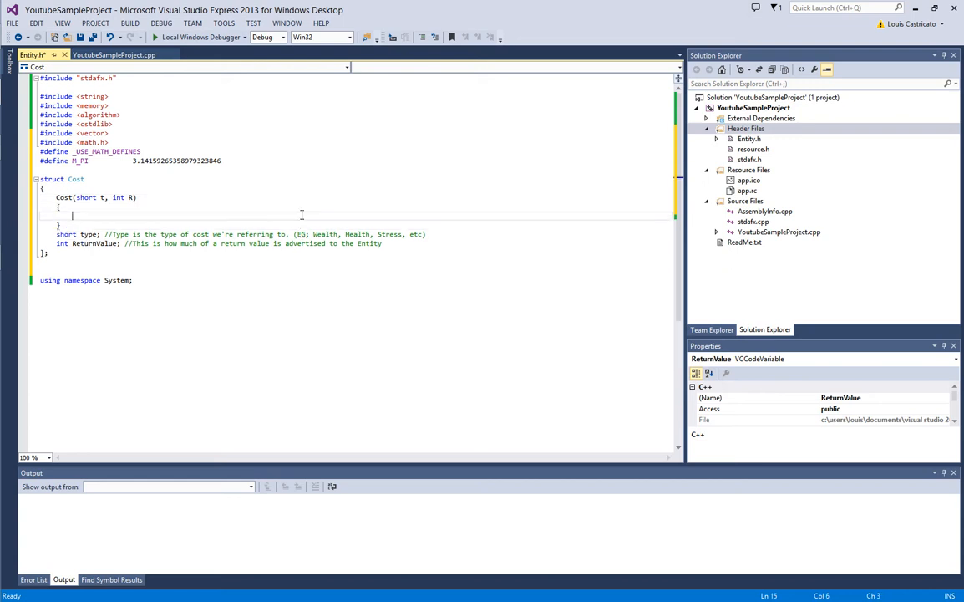
type("this->")
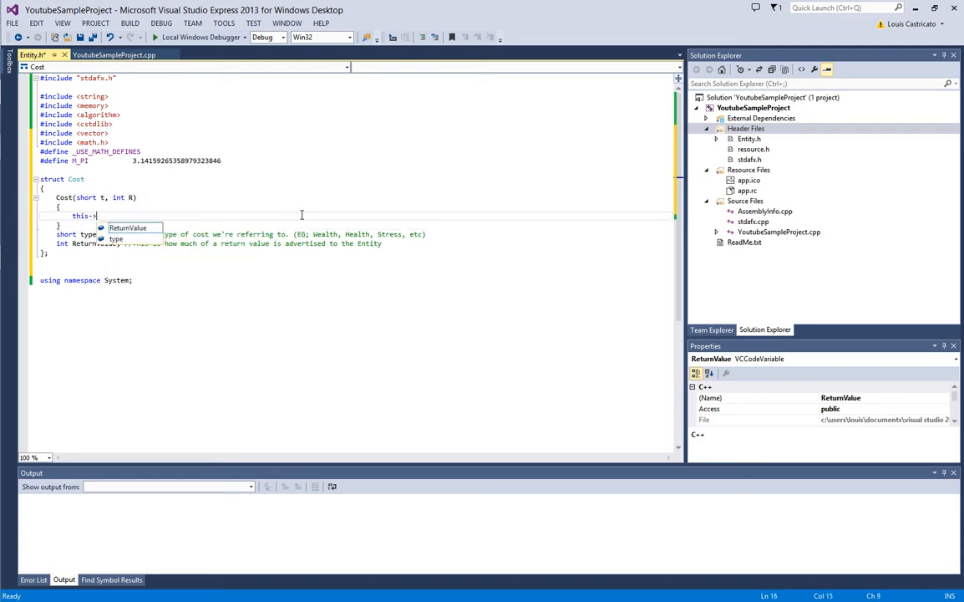
type("type =")
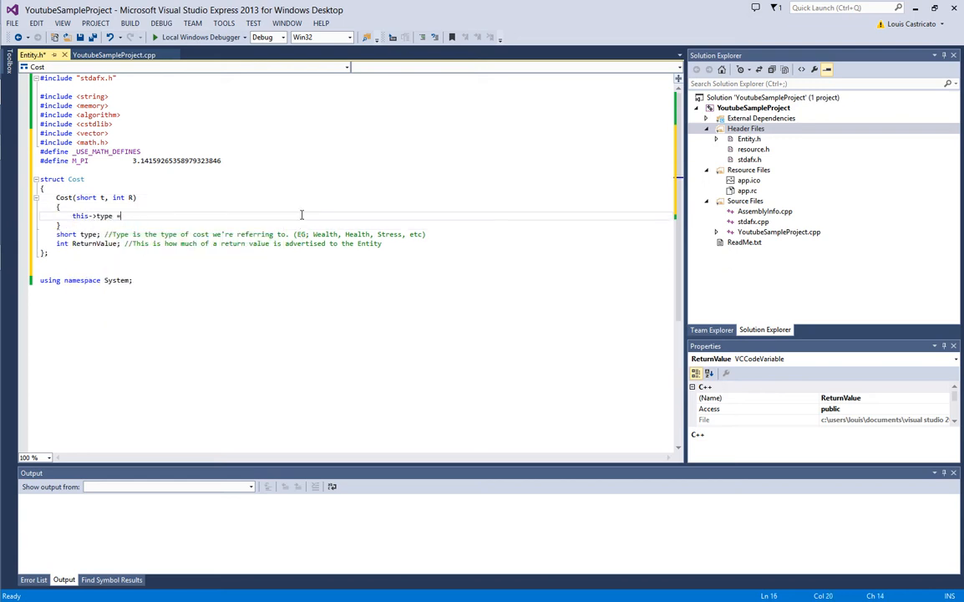
type("t;")
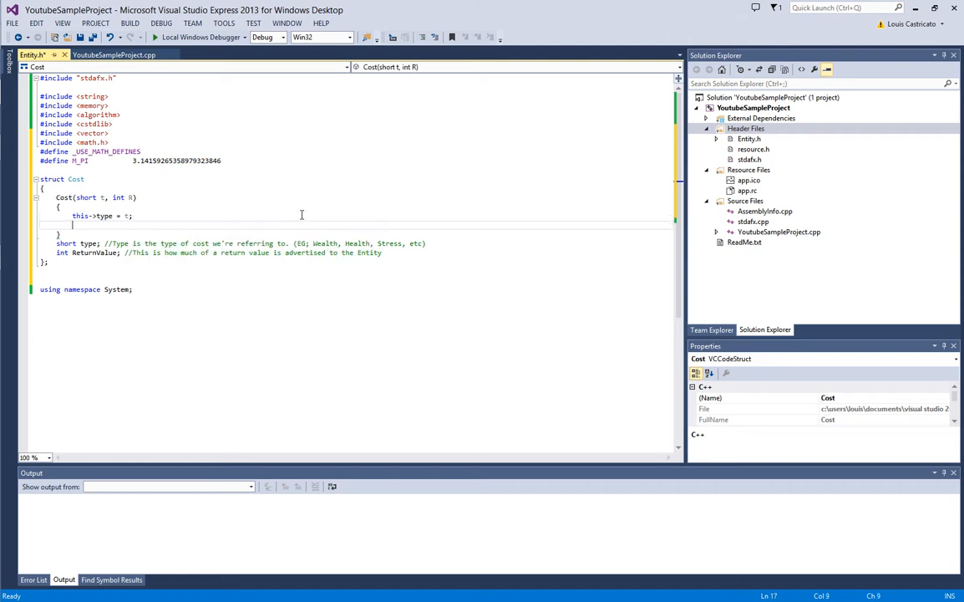
type("t")
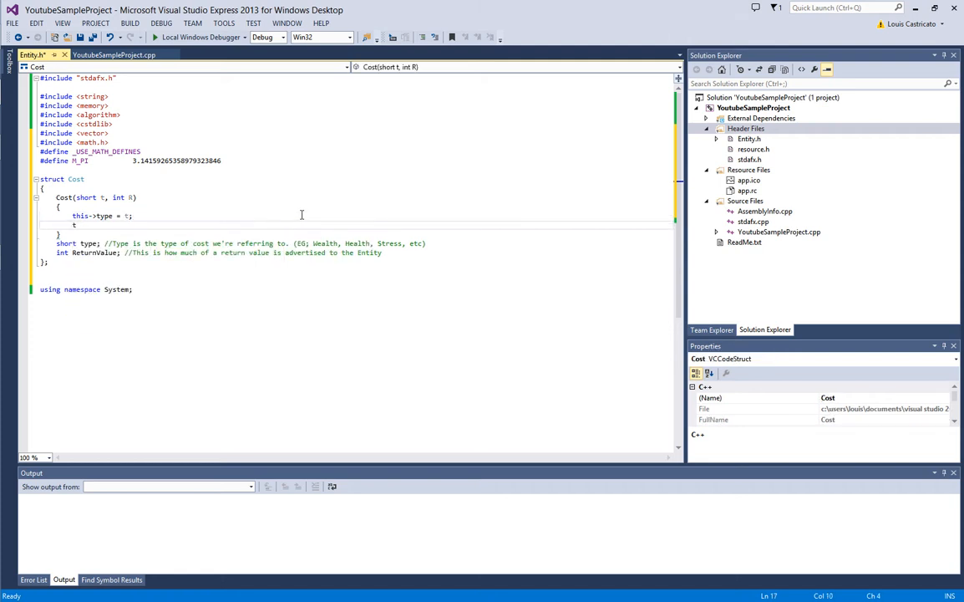
type("this->")
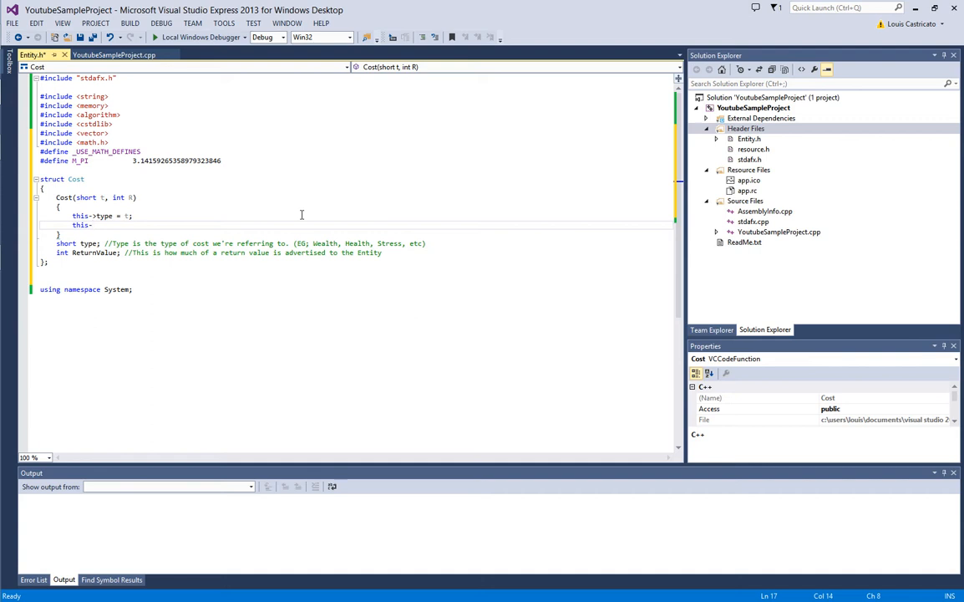
type("ReturnValue = R;")
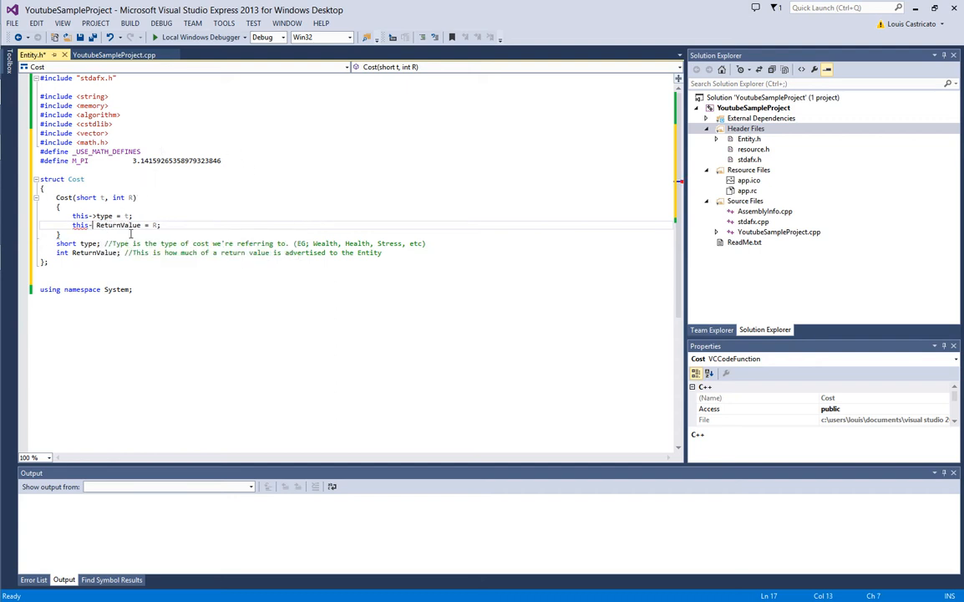
type("ReturnValue")
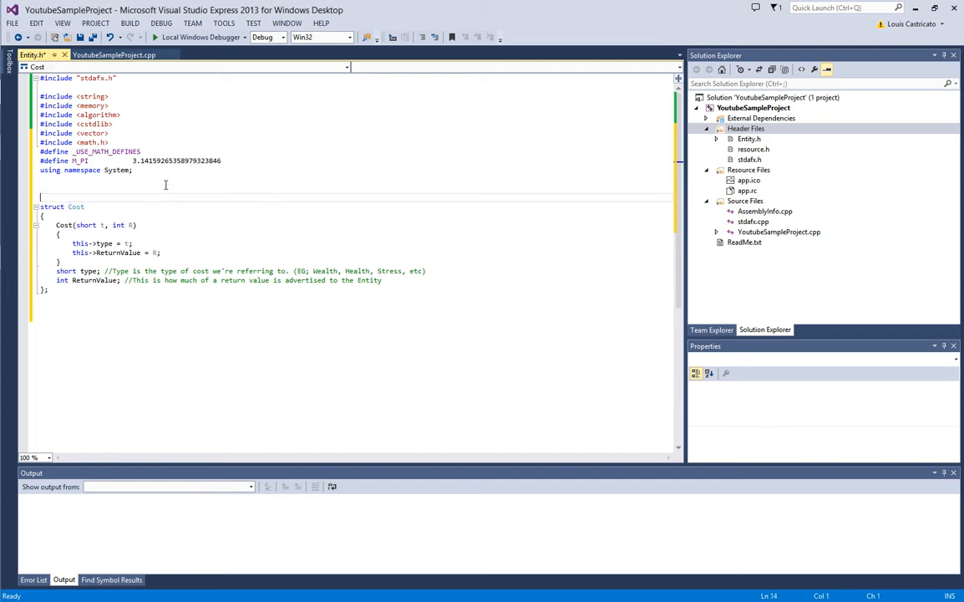
Add a CostTypes enum with Health, Food, Dollars and SocialAcceptance
type("Cost")
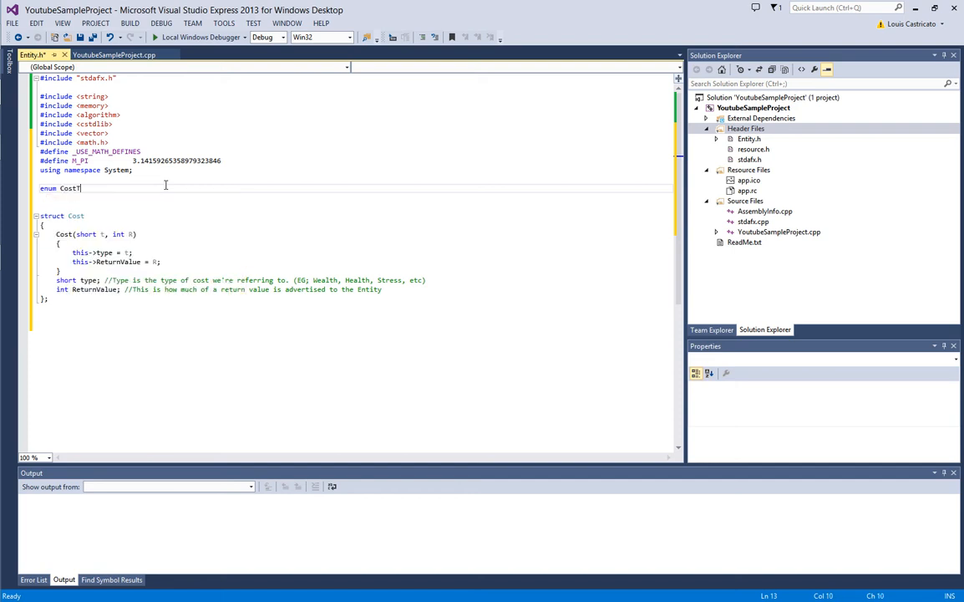
type("ypes")
left_click(355, 197)
type("{")
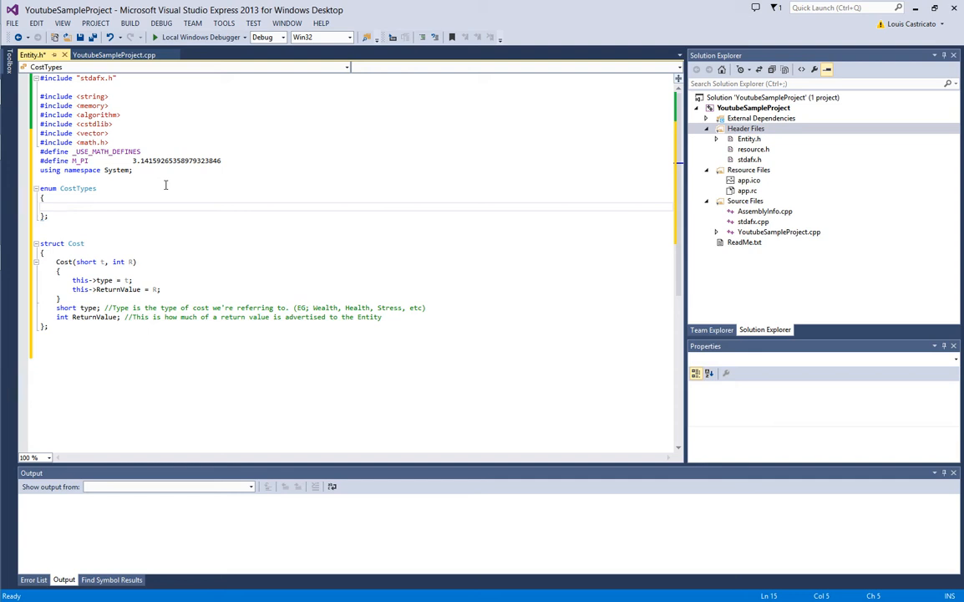
type("Health,")
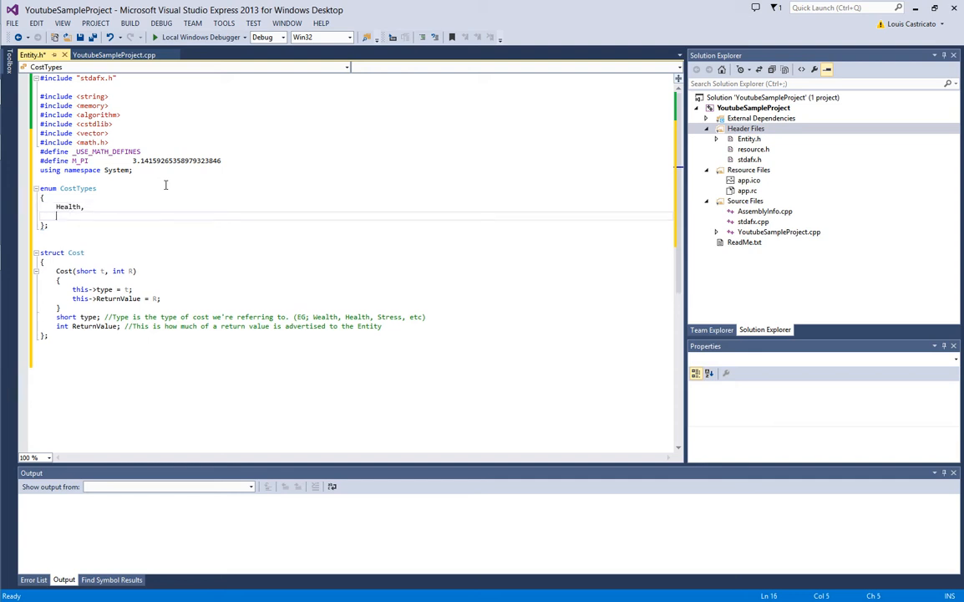
type("Food,")
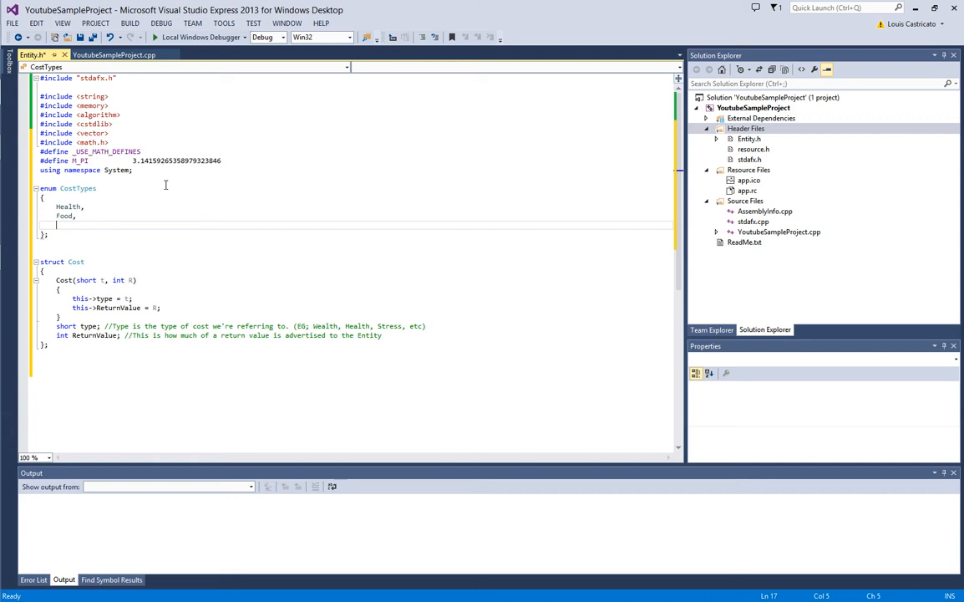
type("M")
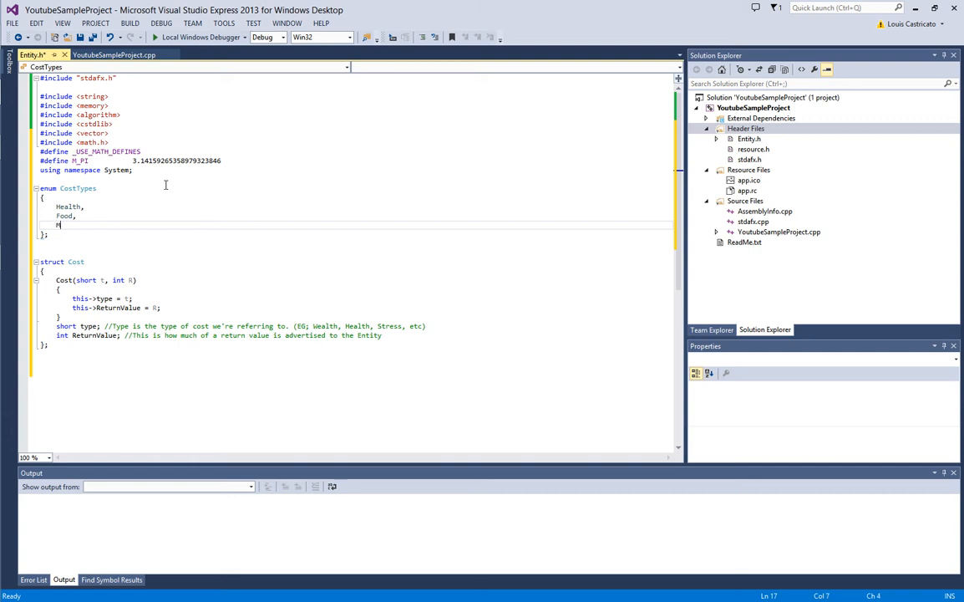
type("Dollars,")
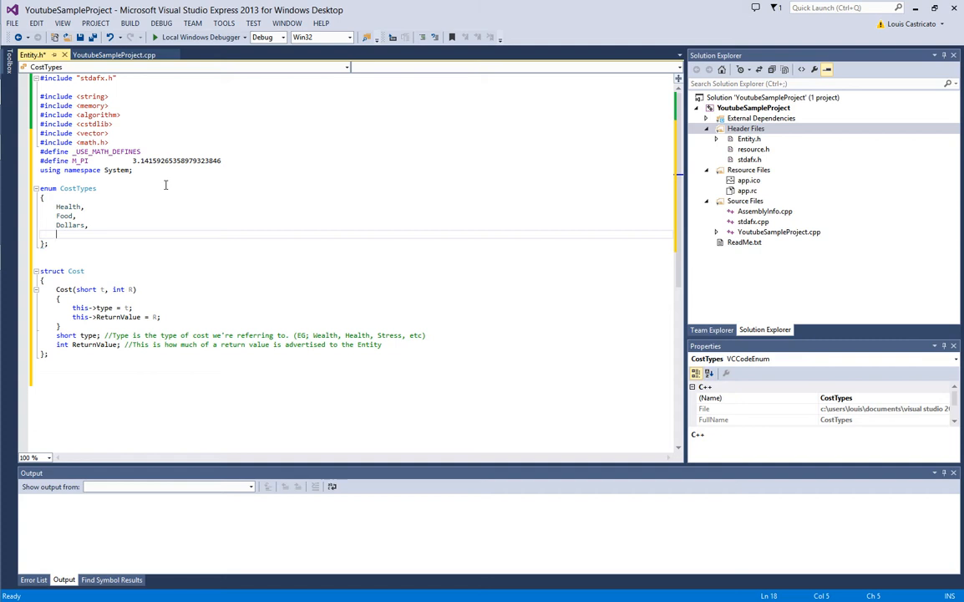
type("SocialAcceptance")
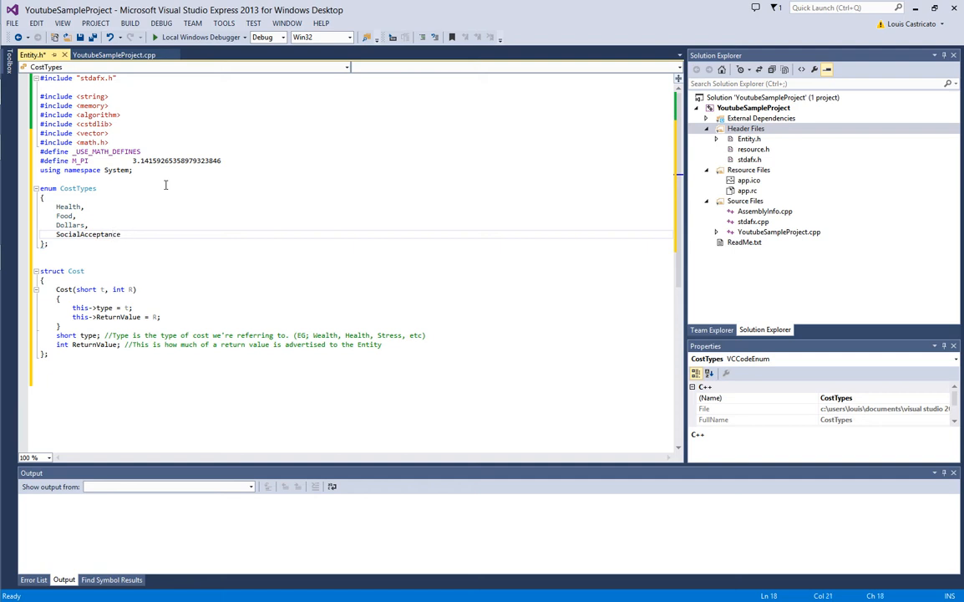
type(",")
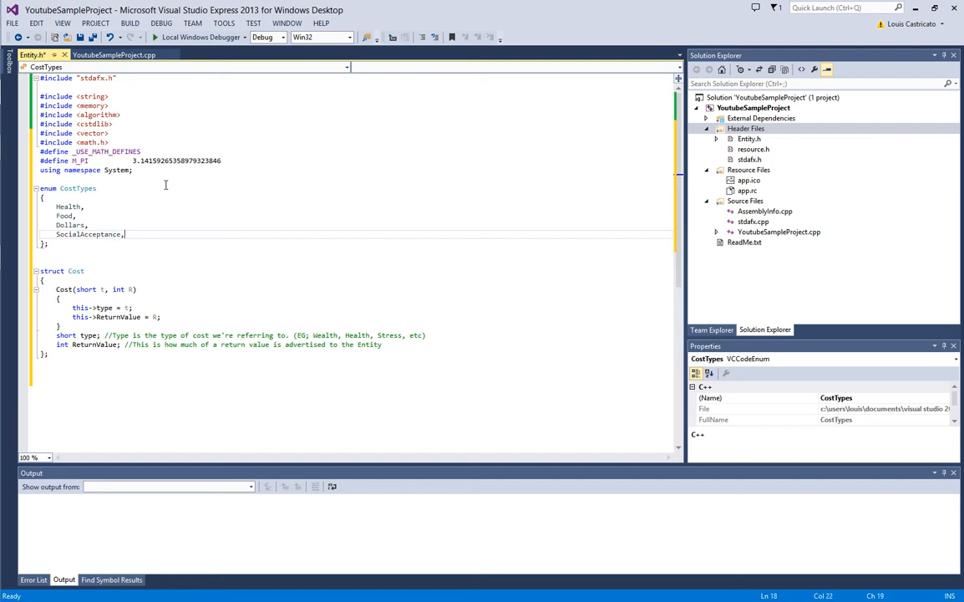
Comment SocialAcceptance: 'We aren't using this right now. Do not get confused'
type("/")
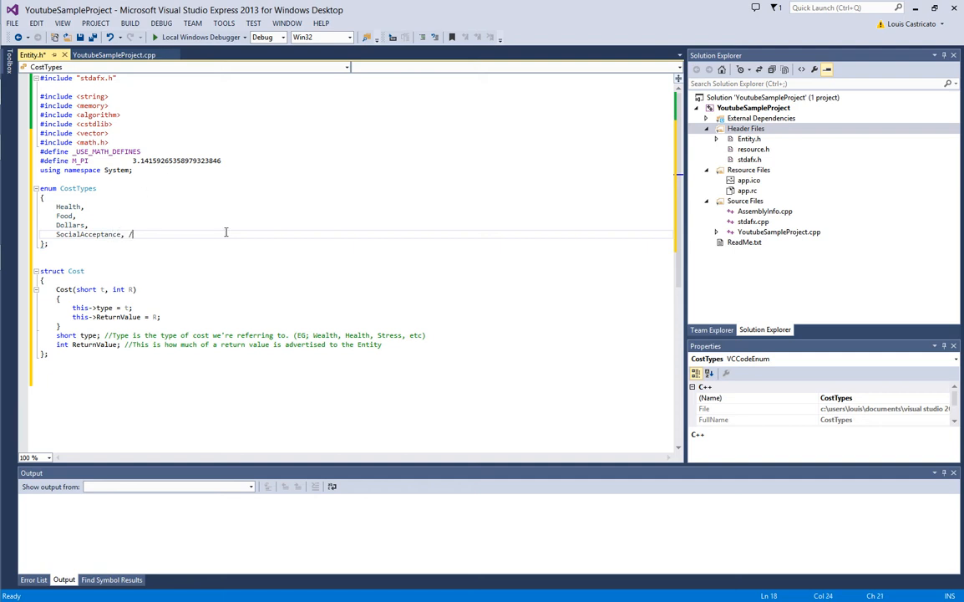
type("/We aren't using")
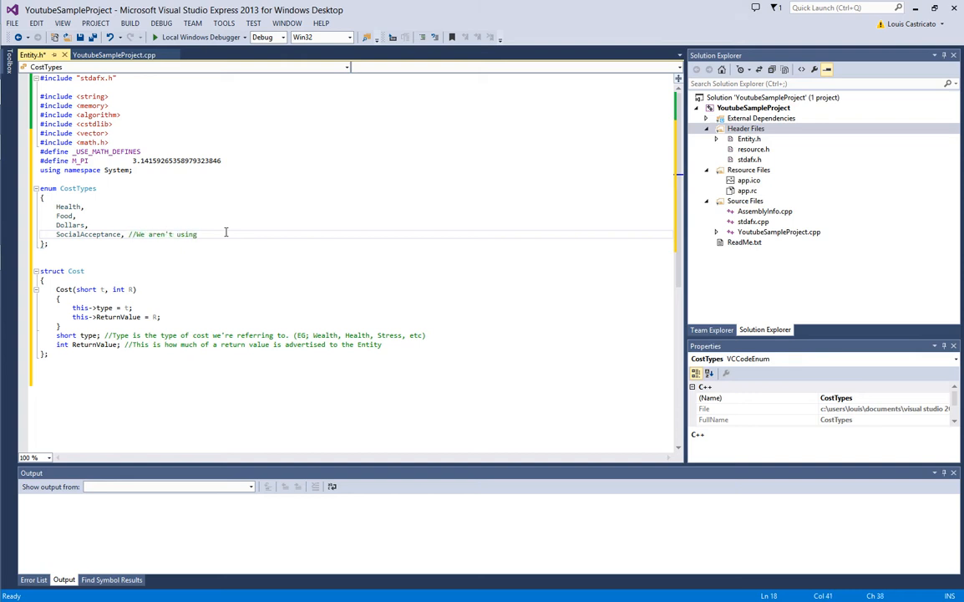
type("this right now. Do not get confused")
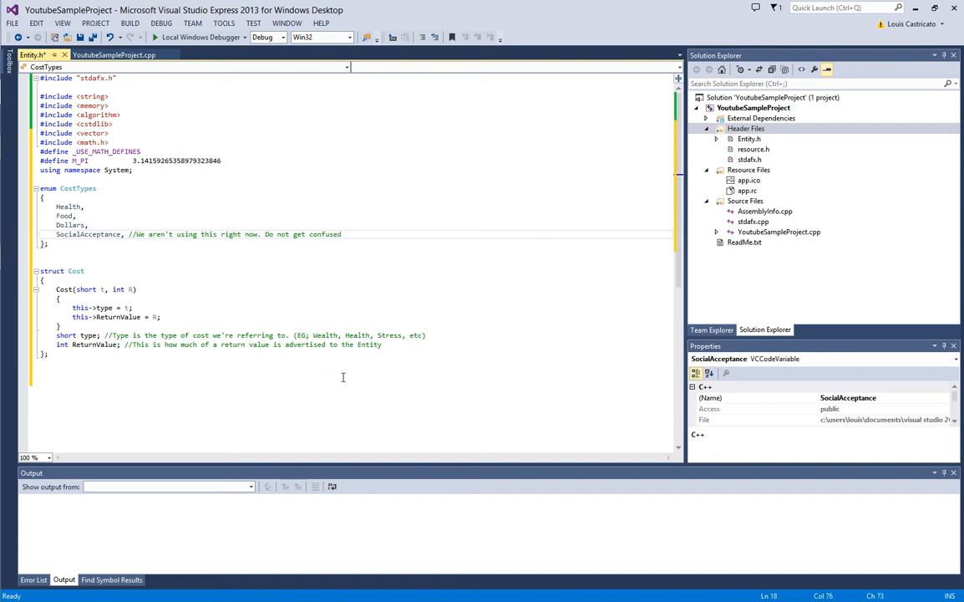
left_click(343, 377)
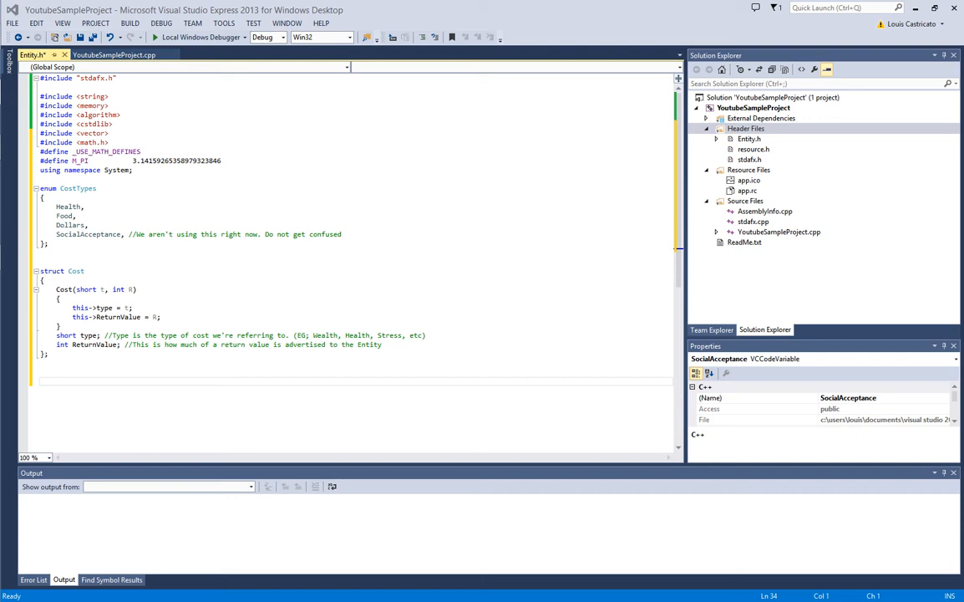
Declare an empty struct Advertisement below Cost and begin a using namespace line
left_click(348, 374)
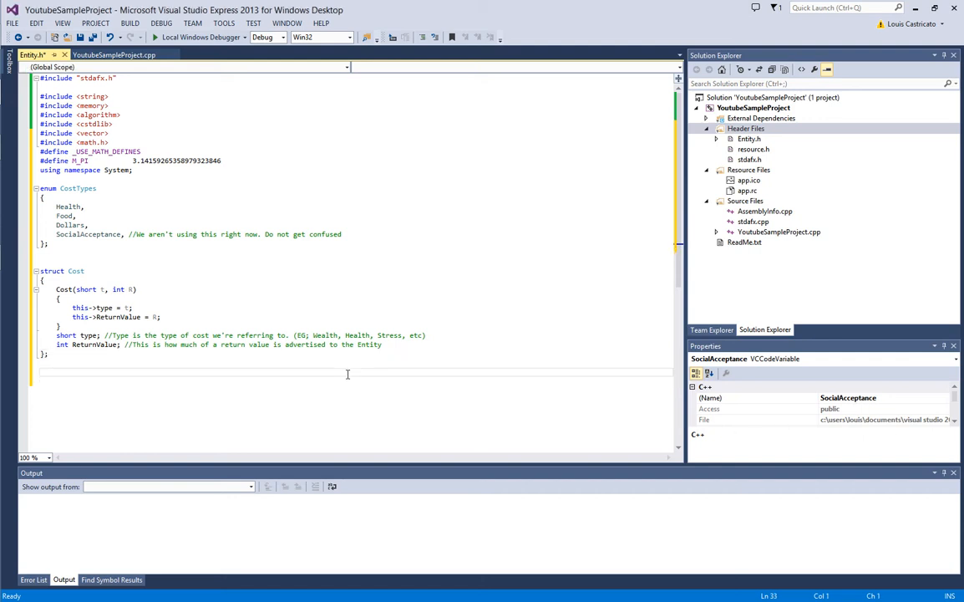
type("struct Adver")
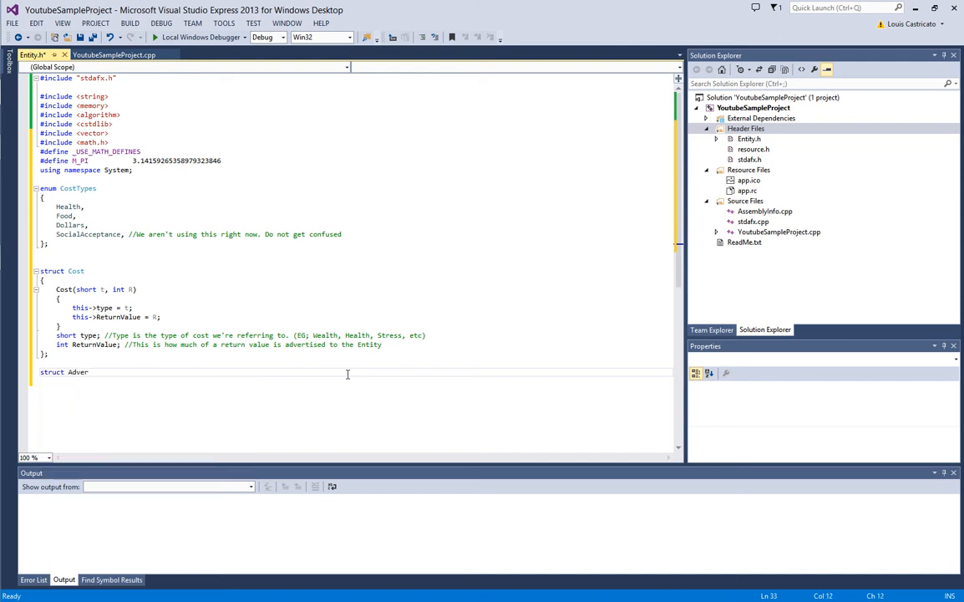
type("tisment")
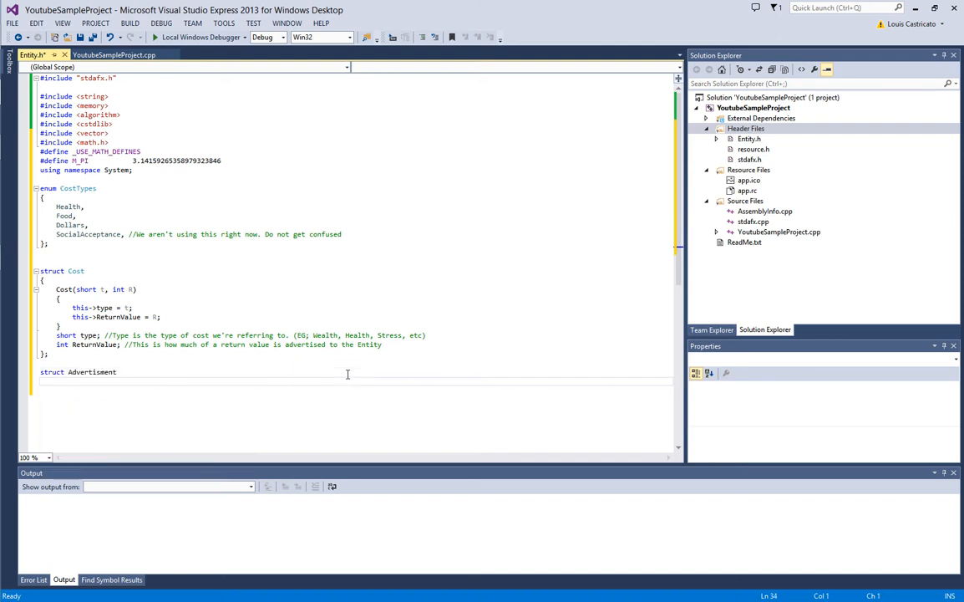
type("{")
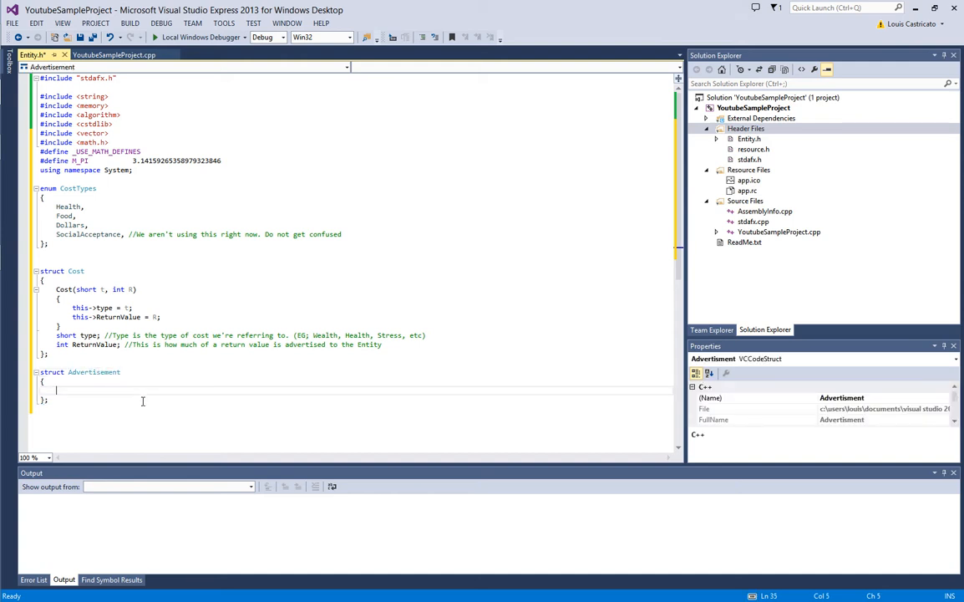
type("st")
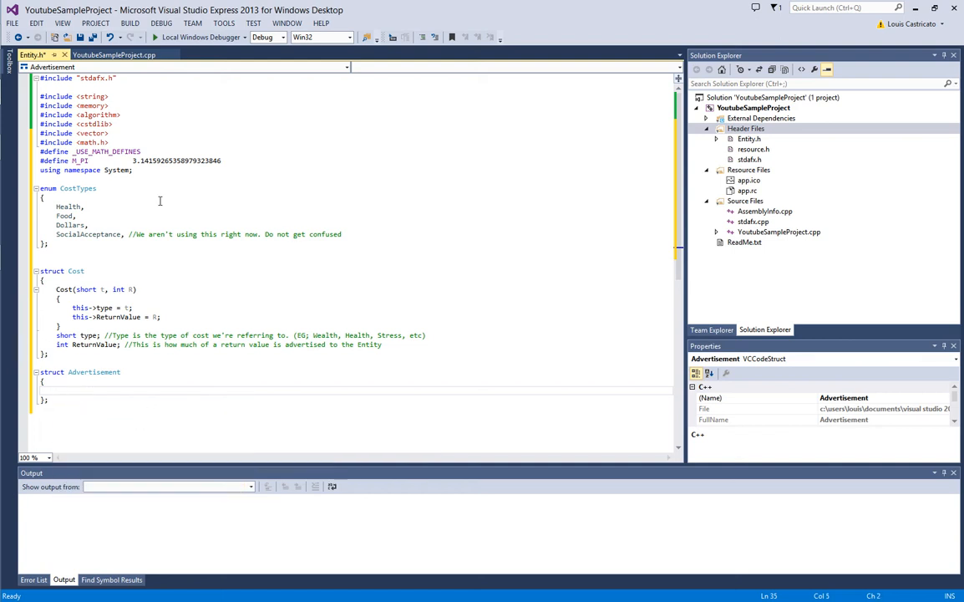
type("using namespace std;")
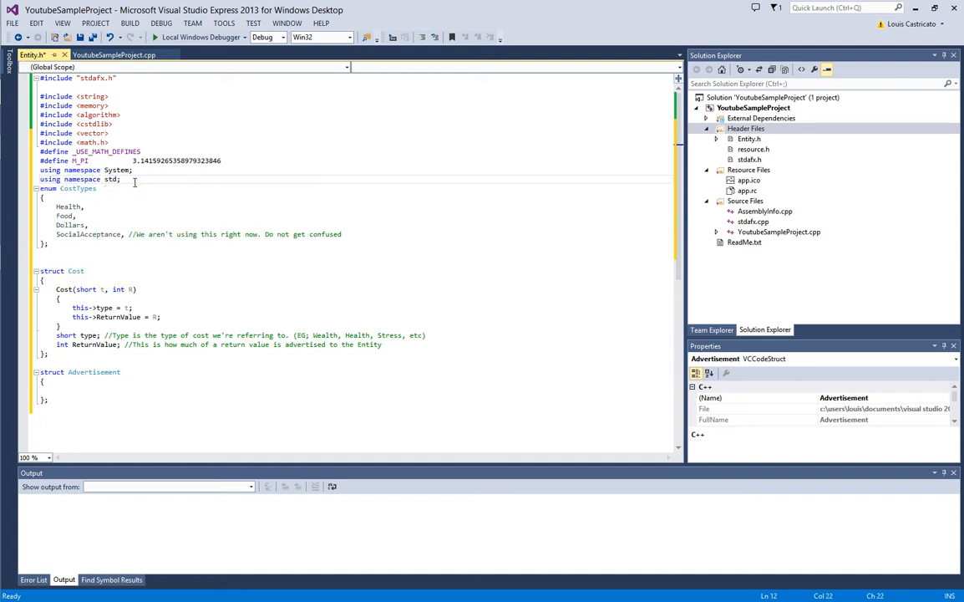
Add commented vector<Cost> negative_costs and positive_costs members to Advertisement
type("vector<")
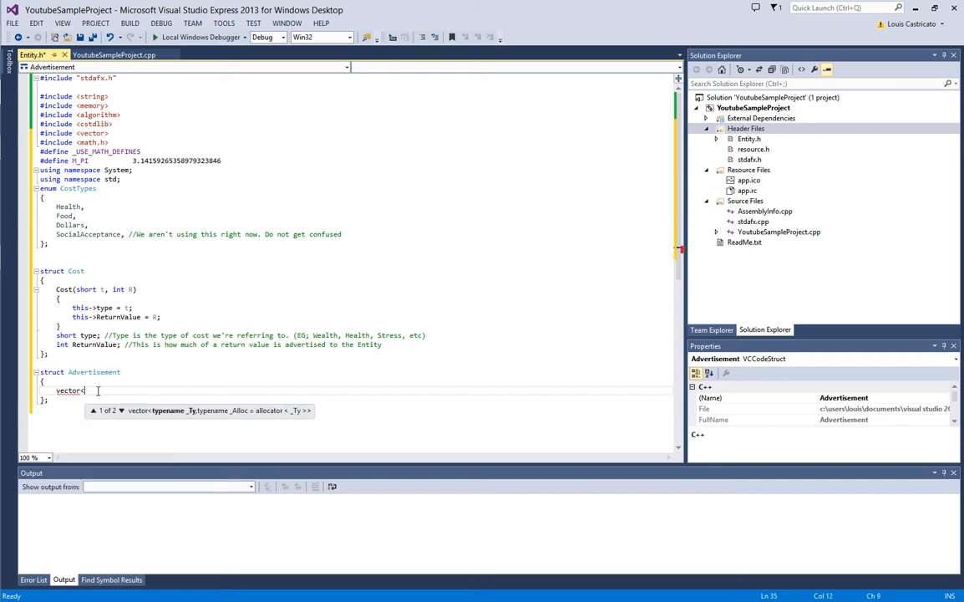
type("Cost> nega")
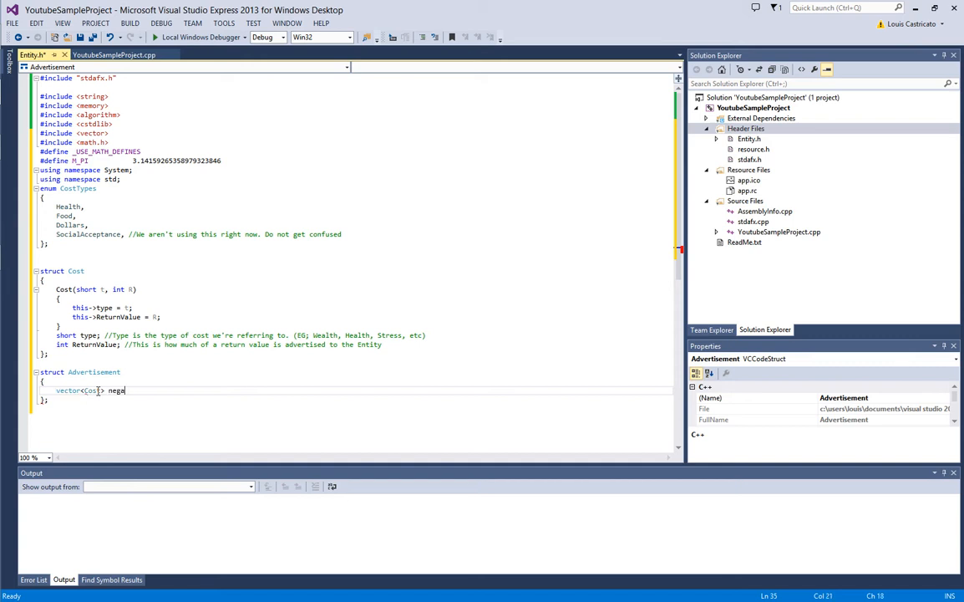
type("tive_costs;")
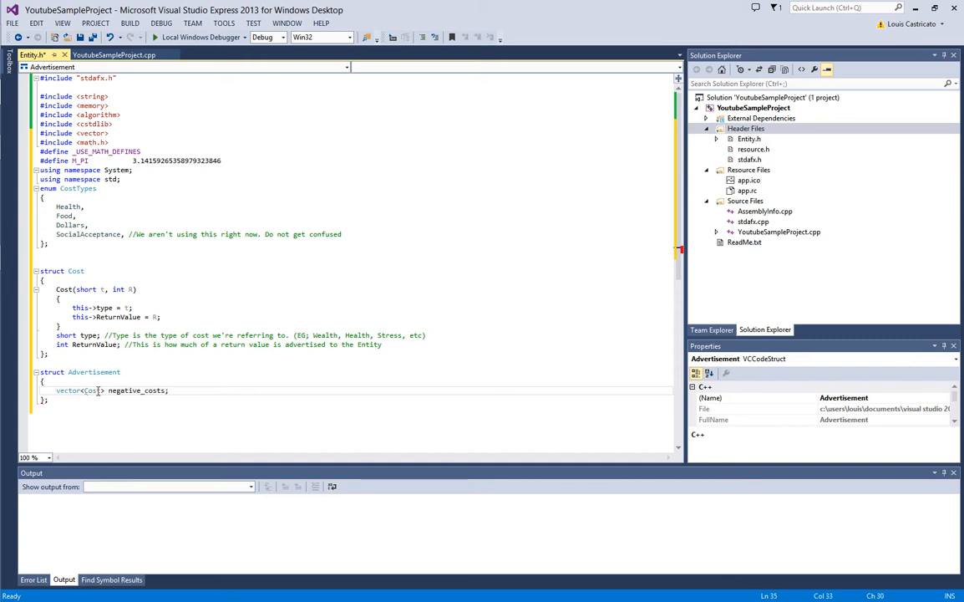
type("//Do bad things to our entity")
type("vector<Cost> p")
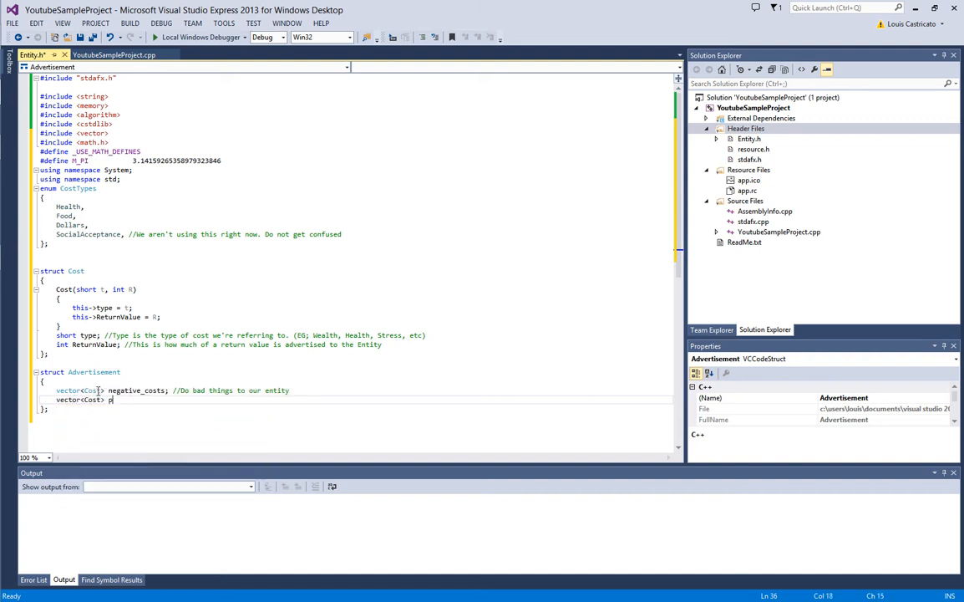
type("ositive_costs; //These help our entity")
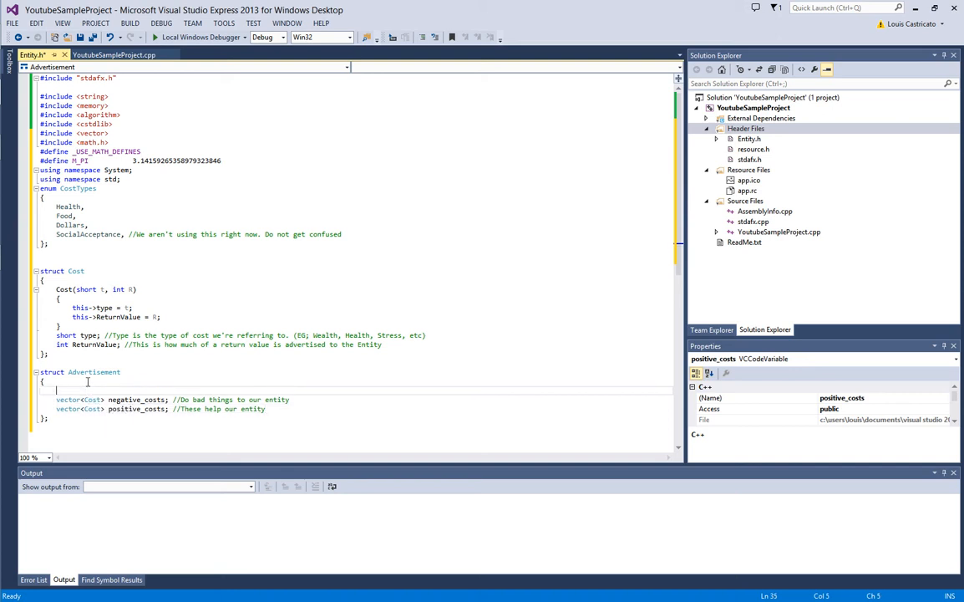
Add a string Name member commented 'Helps the programme differentiate between advertisements'
type("string Name; /")
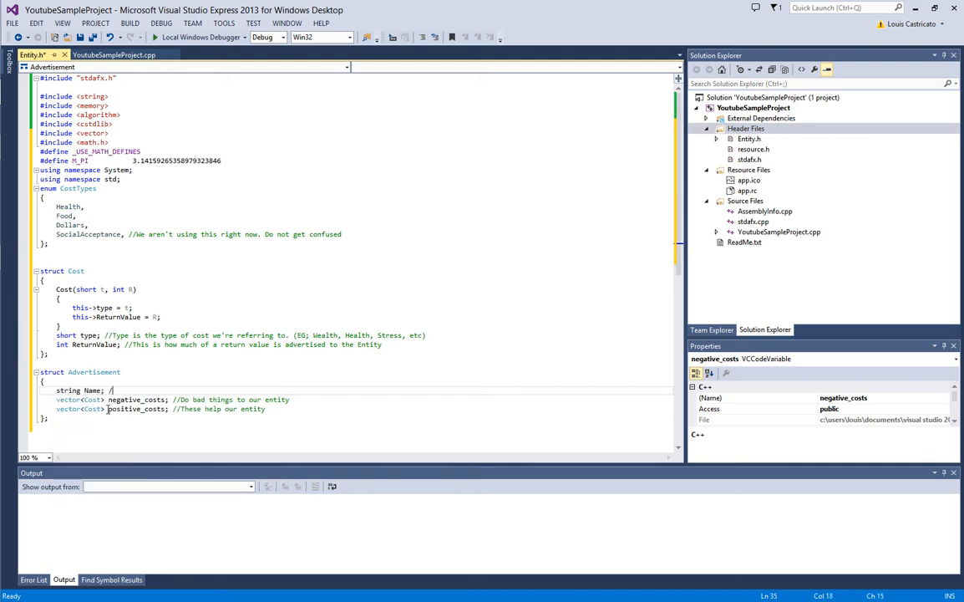
type("Helps")
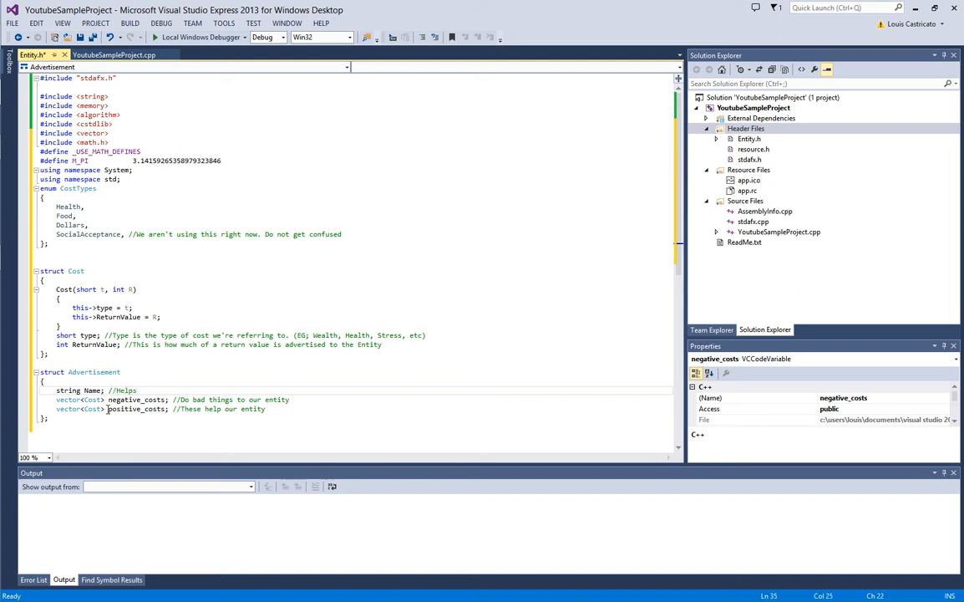
type("the programme")
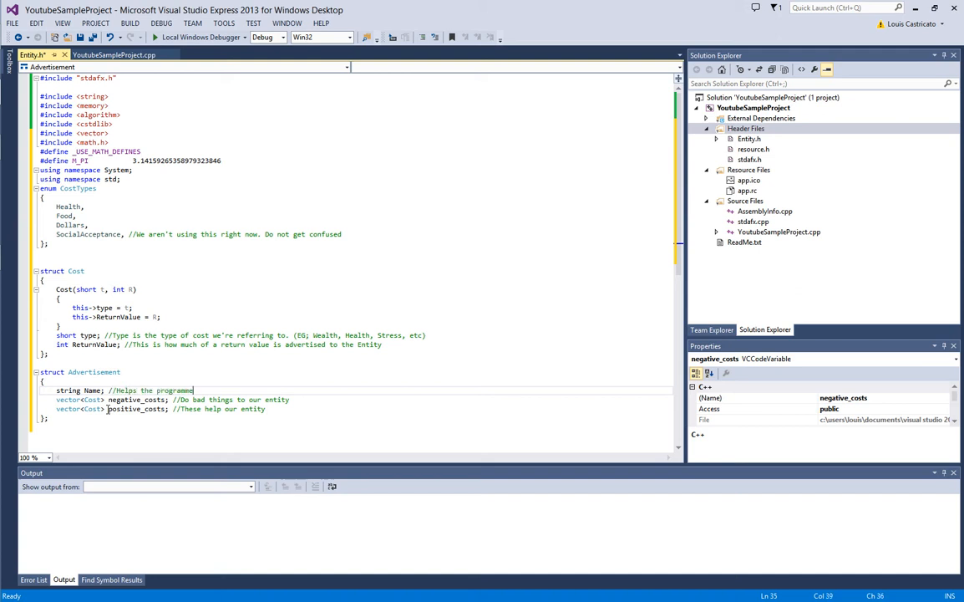
type("differentia")
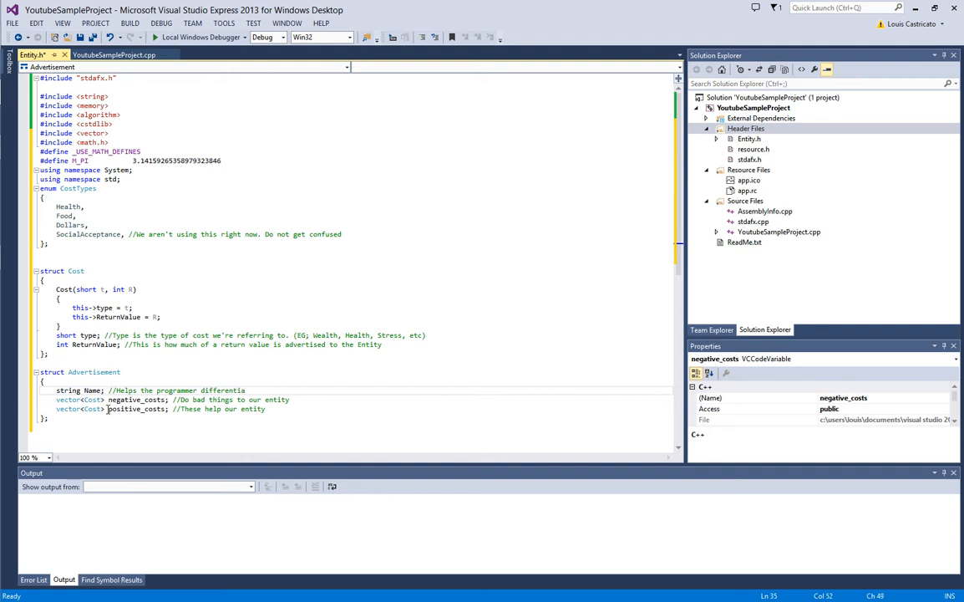
type("between")
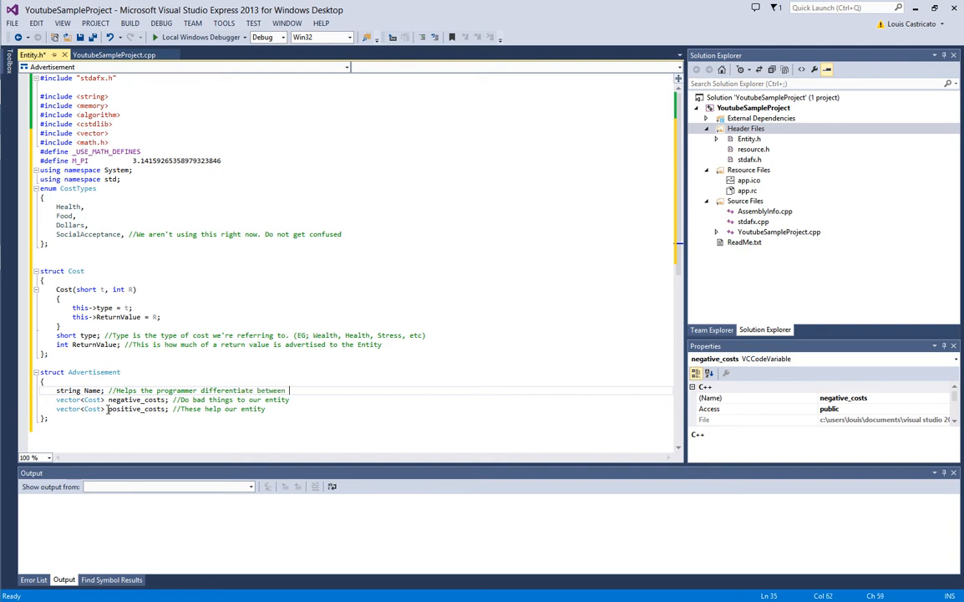
type("advertiser")
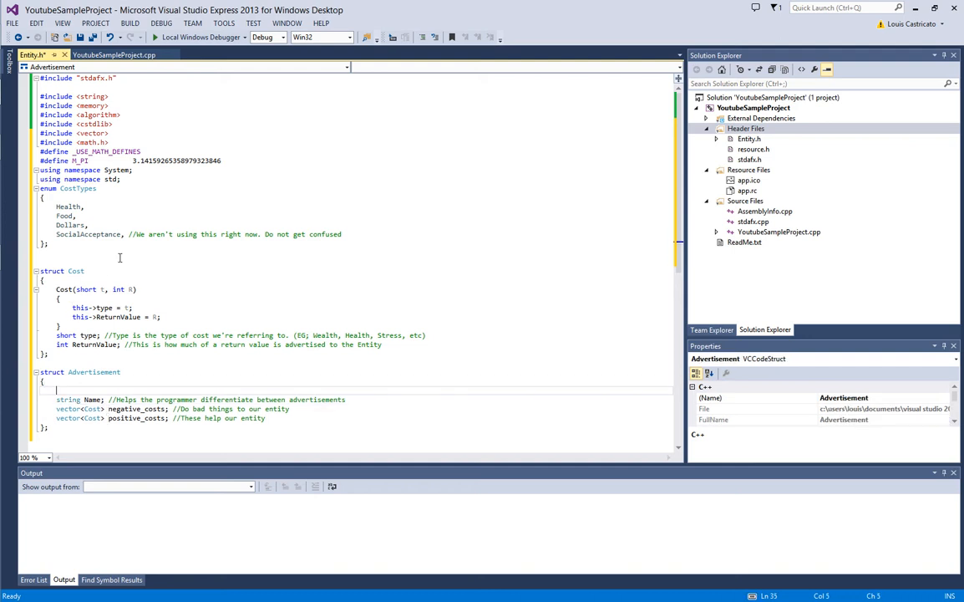
mouse_move(223, 179)
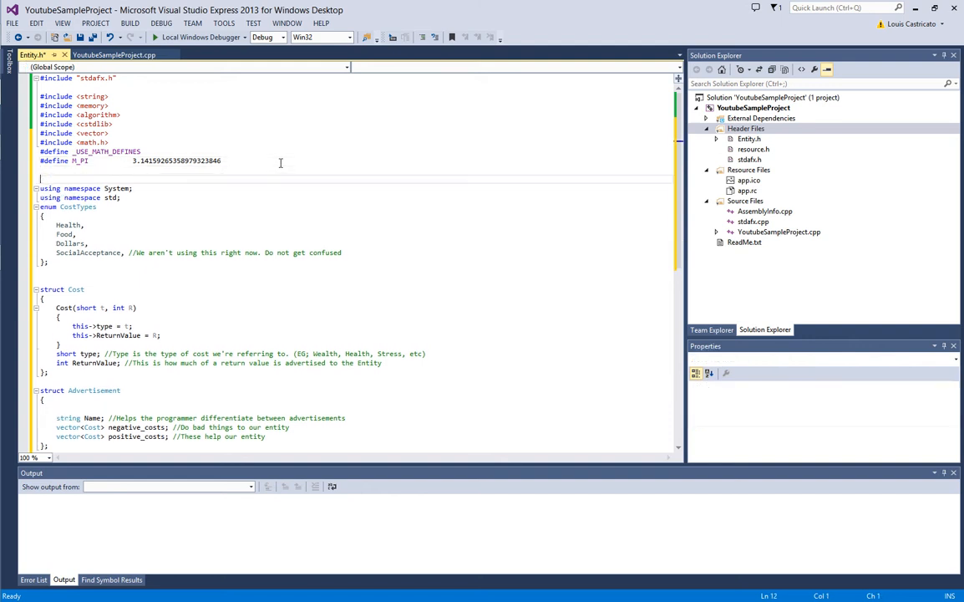
Add #define WE_ARE_CURRENTLY_DEBUGGING_AI under M_PI and rename it DB_AI
type("#")
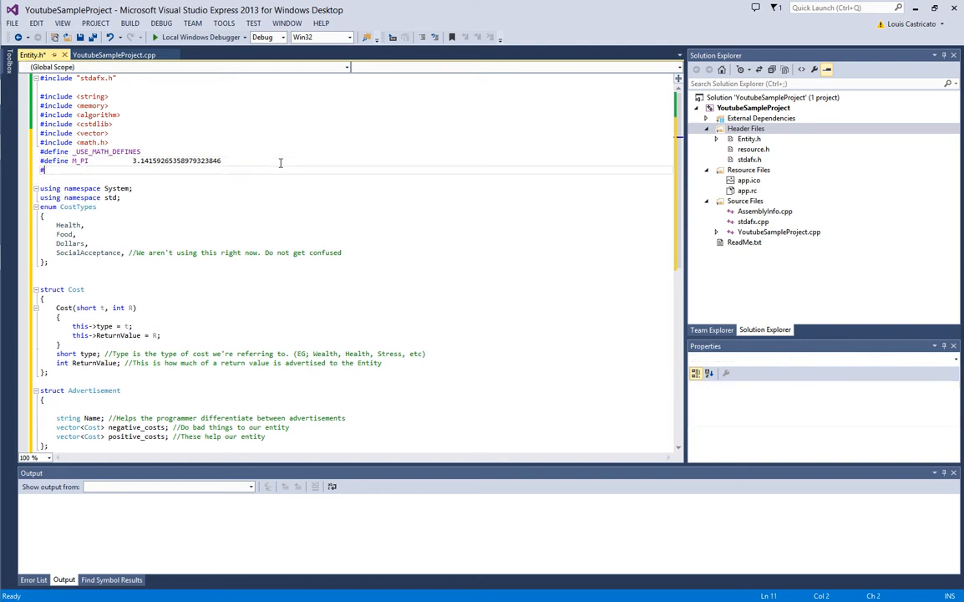
type("#define")
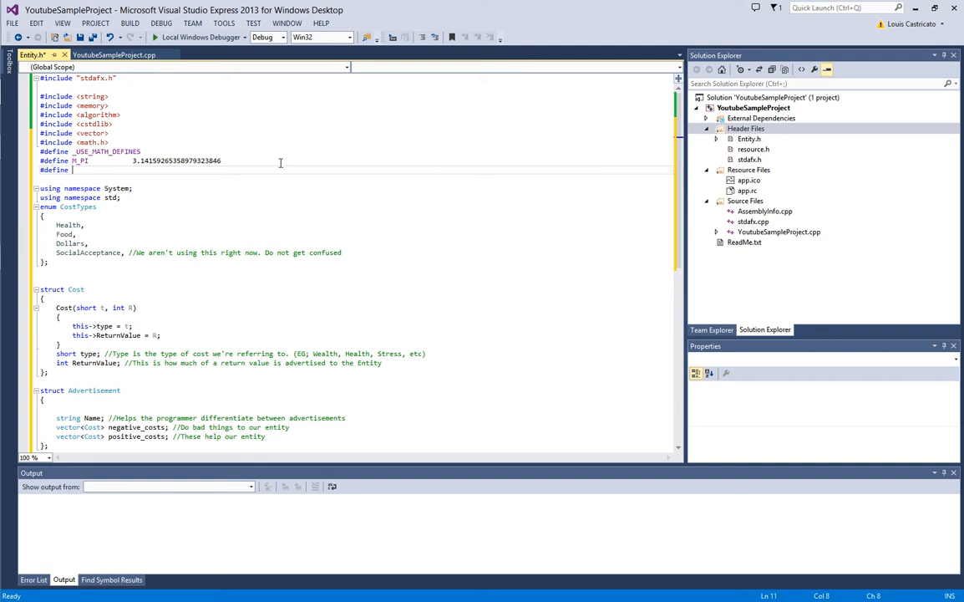
type("WE_ARE_CU")
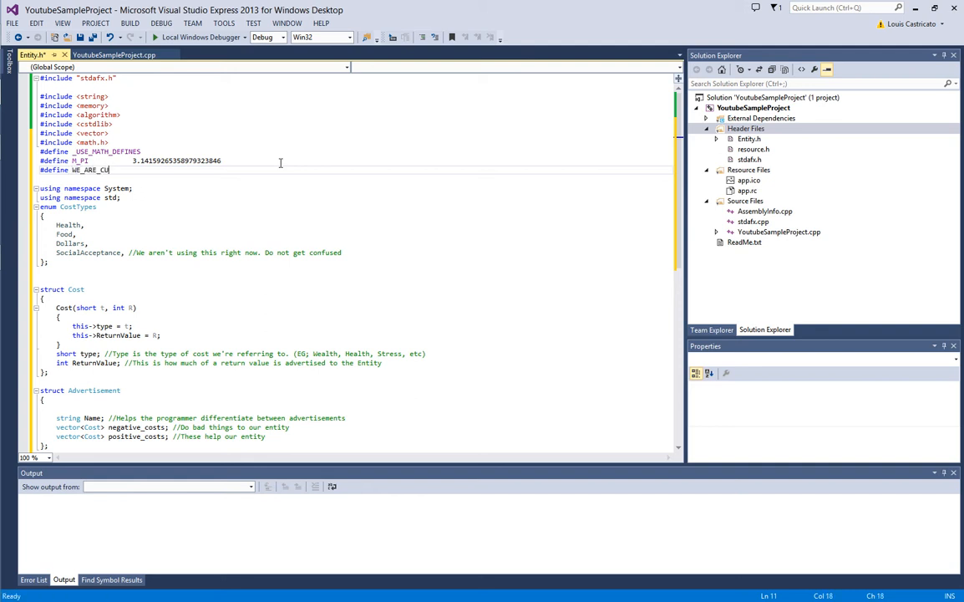
type("RRENTLY_DE")
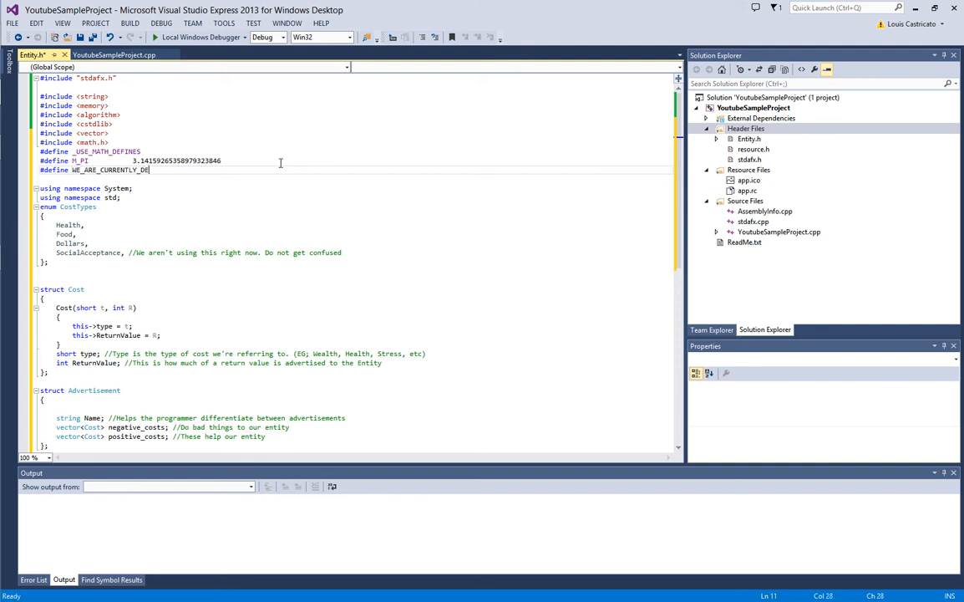
type("BUGGING_AI")
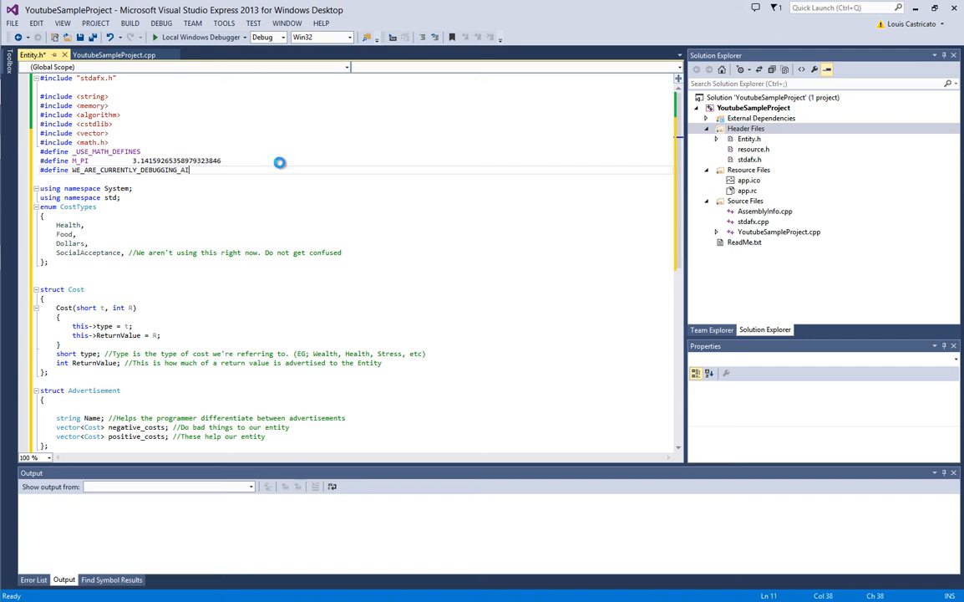
double_click(129, 170)
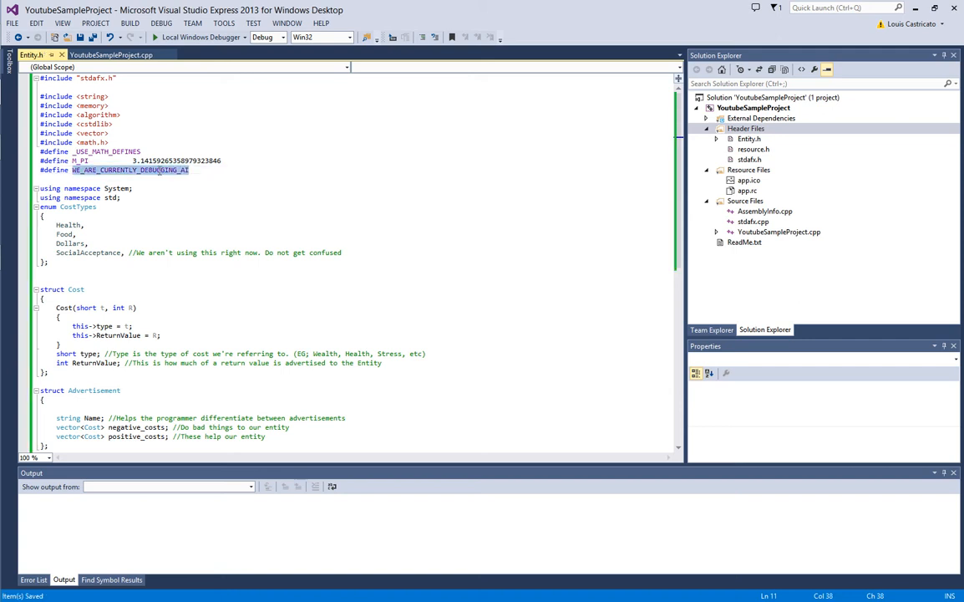
type("DB_AI")
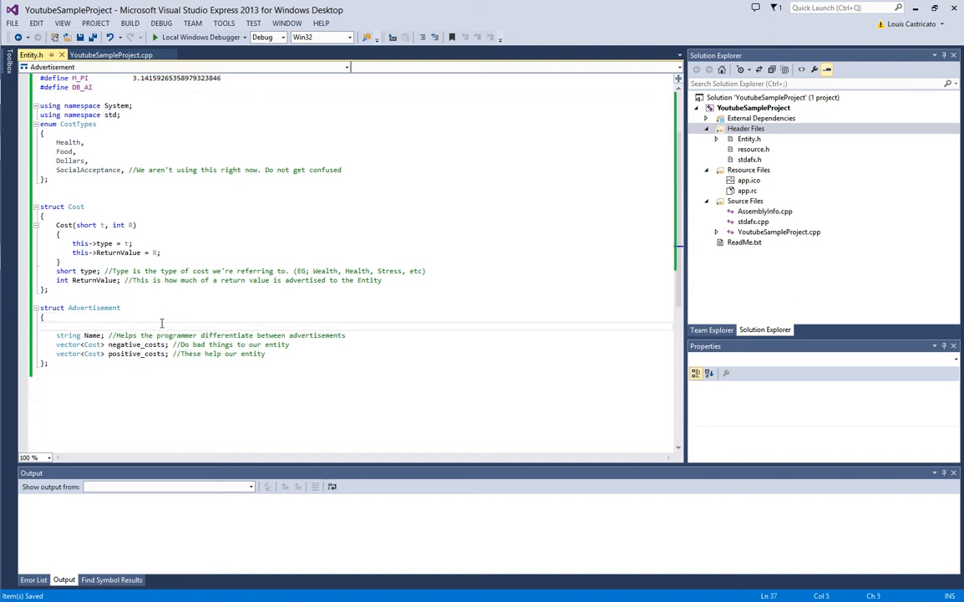
left_click(93, 307)
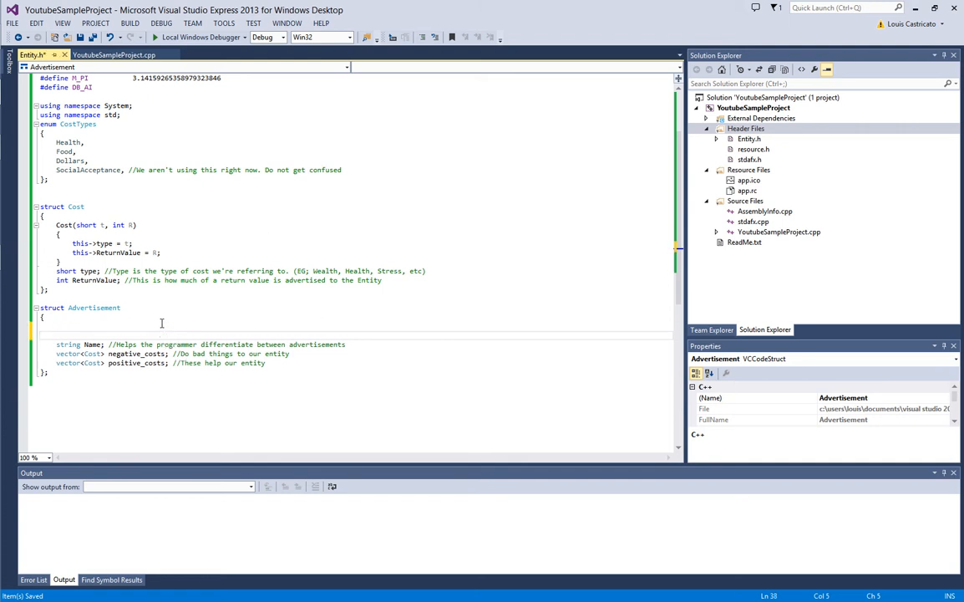
Declare 'short CompletionTime(int WeighedValue)' inside Advertisement with an empty braced body
type("short")
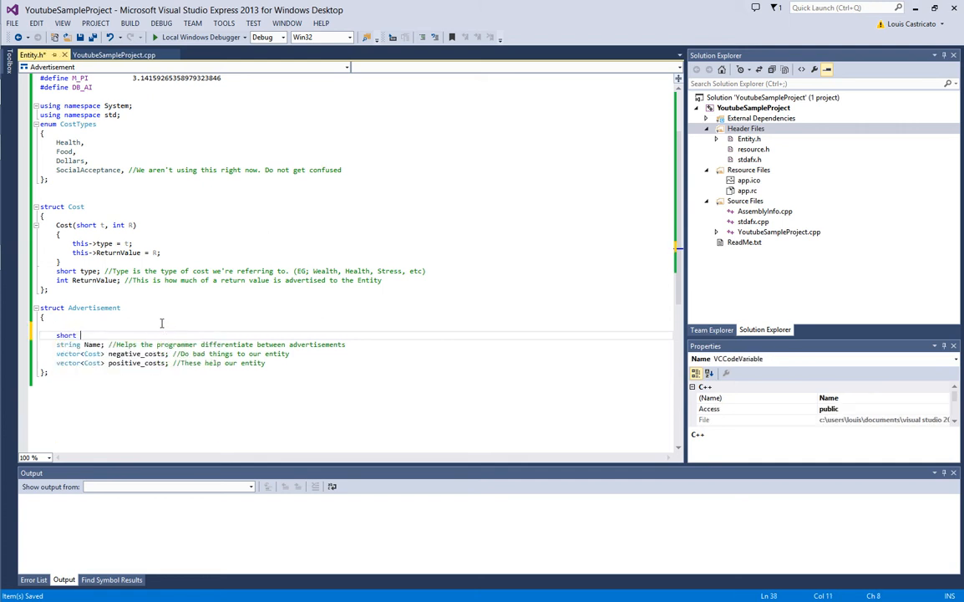
type("Completion")
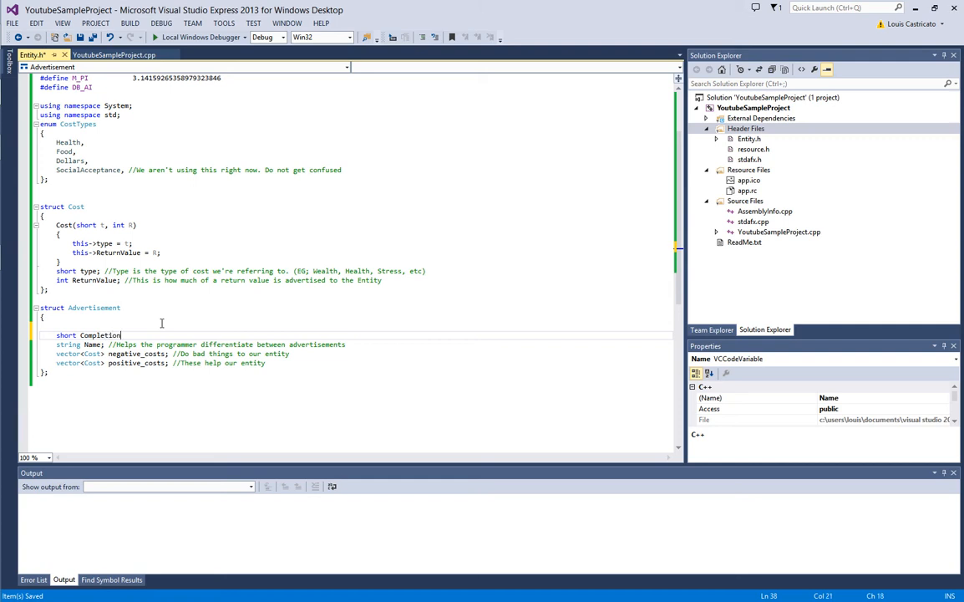
type("Time")
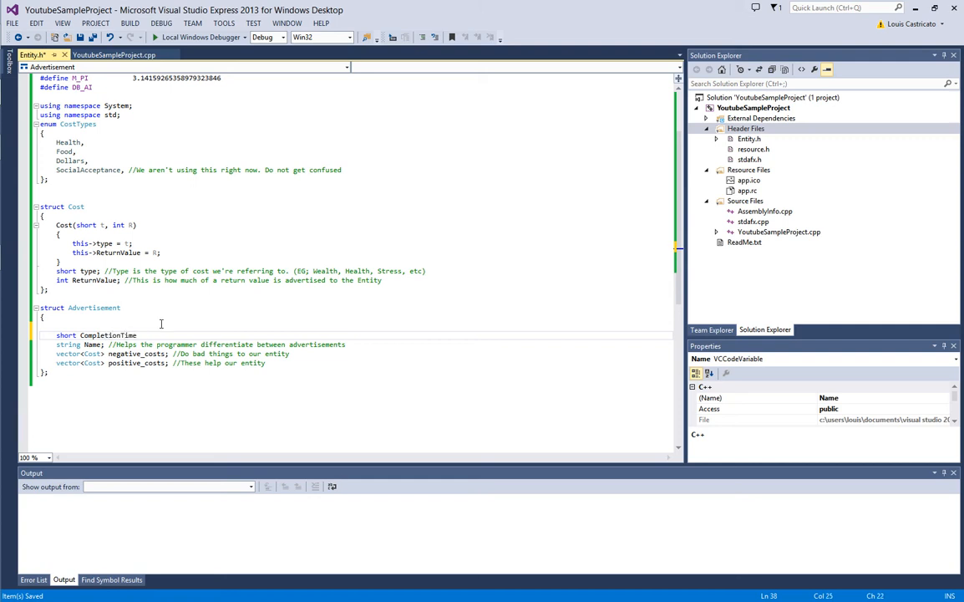
type("int)")
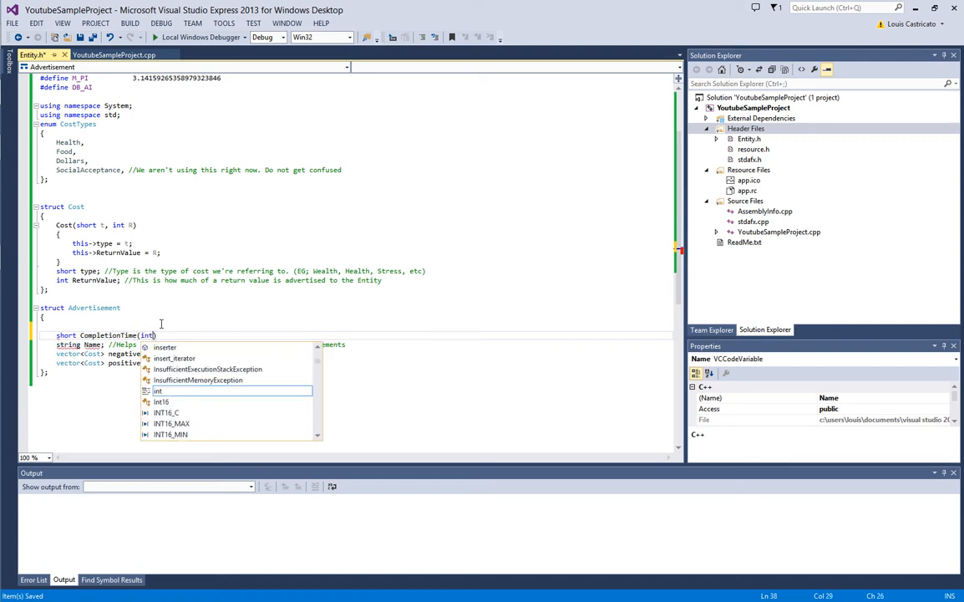
type("weighted")
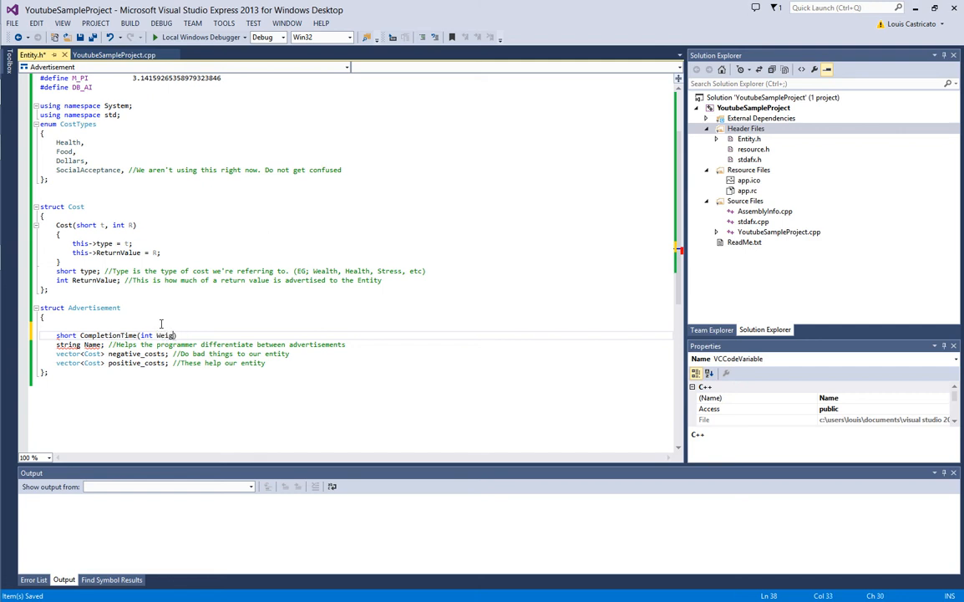
type("hedValue")
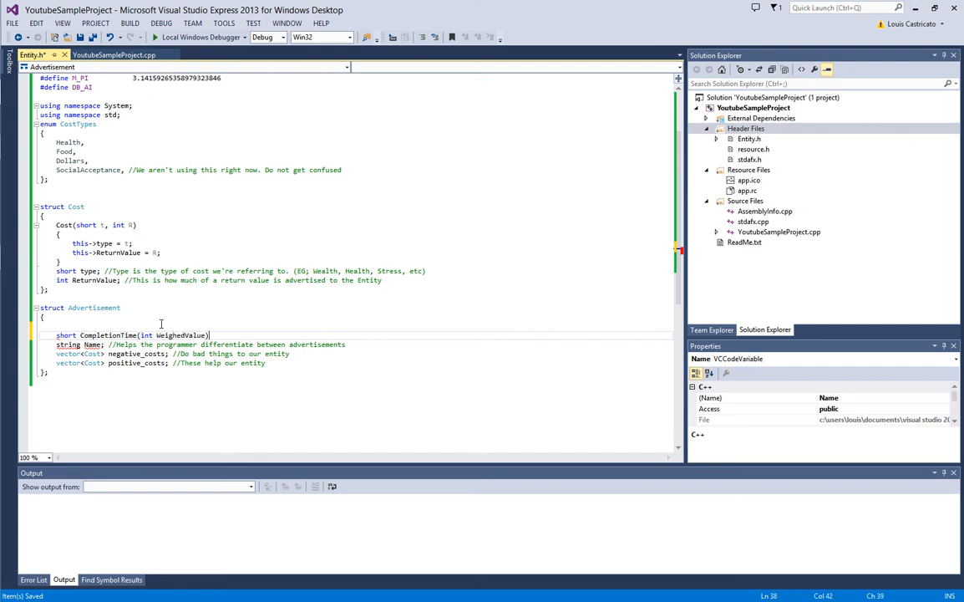
key("enter")
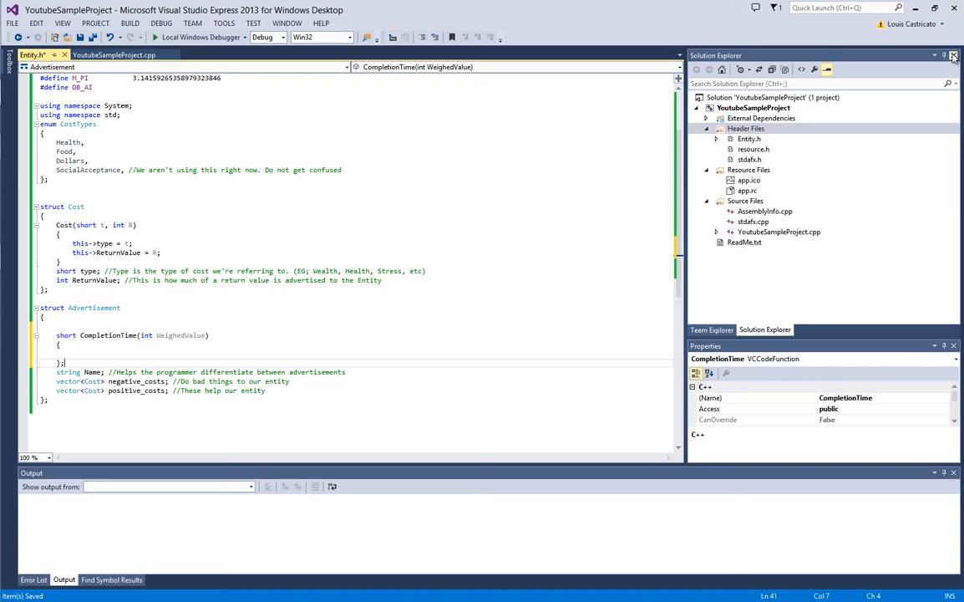
mouse_move(942, 52)
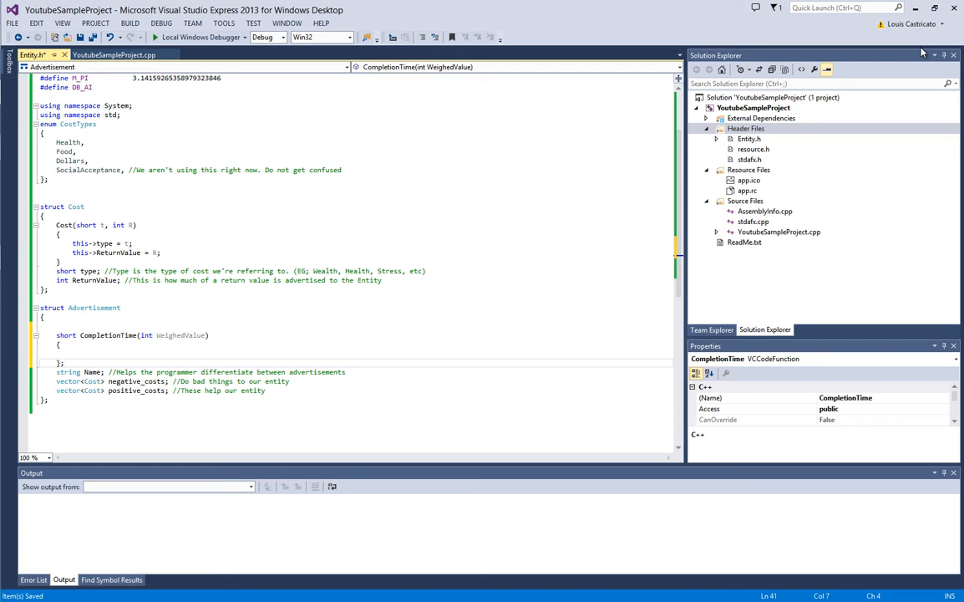
type(";")
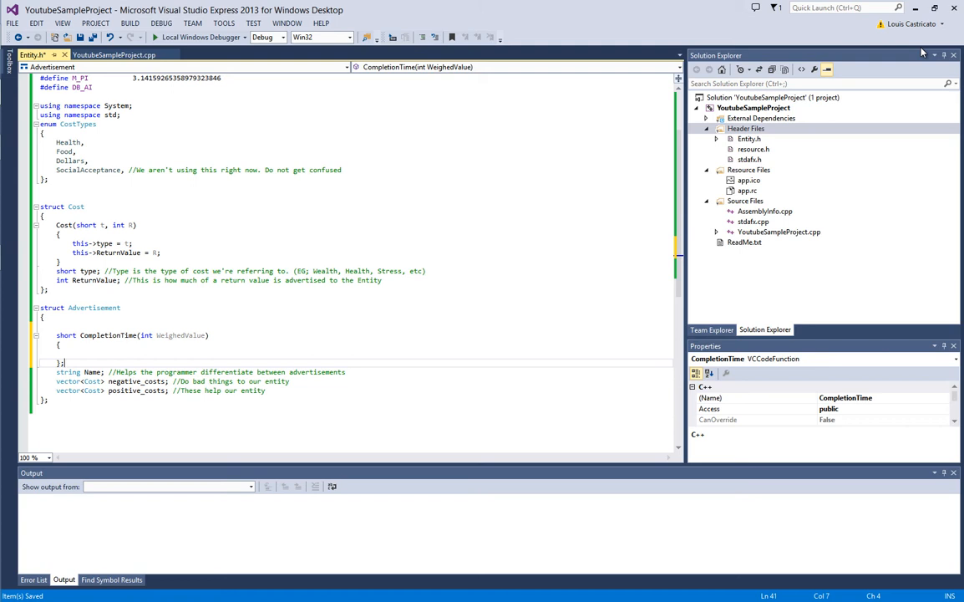
mouse_move(923, 52)
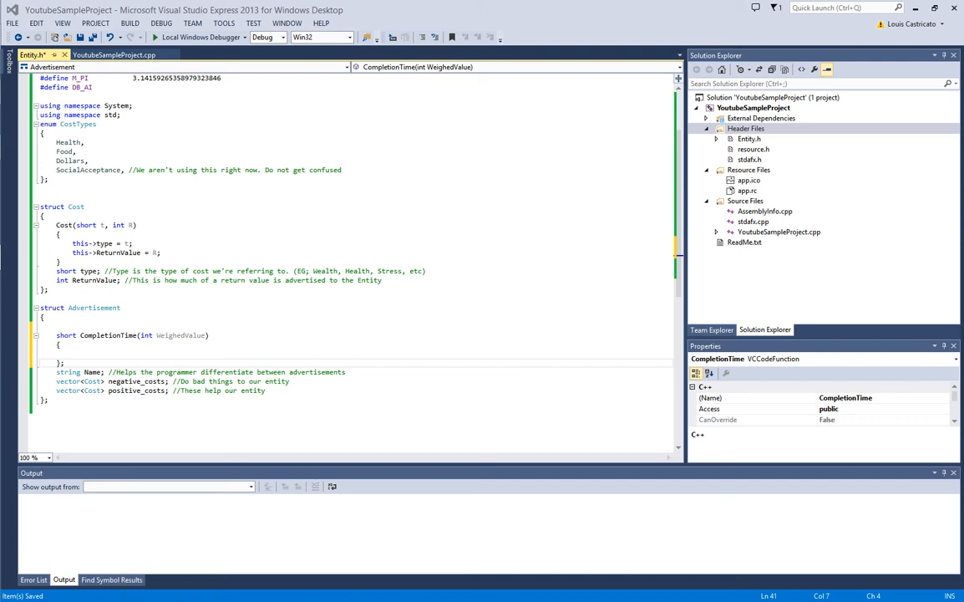
Fill CompletionTime's body with 'return (100 / WeighedValue) + T_const;'
left_click(121, 346)
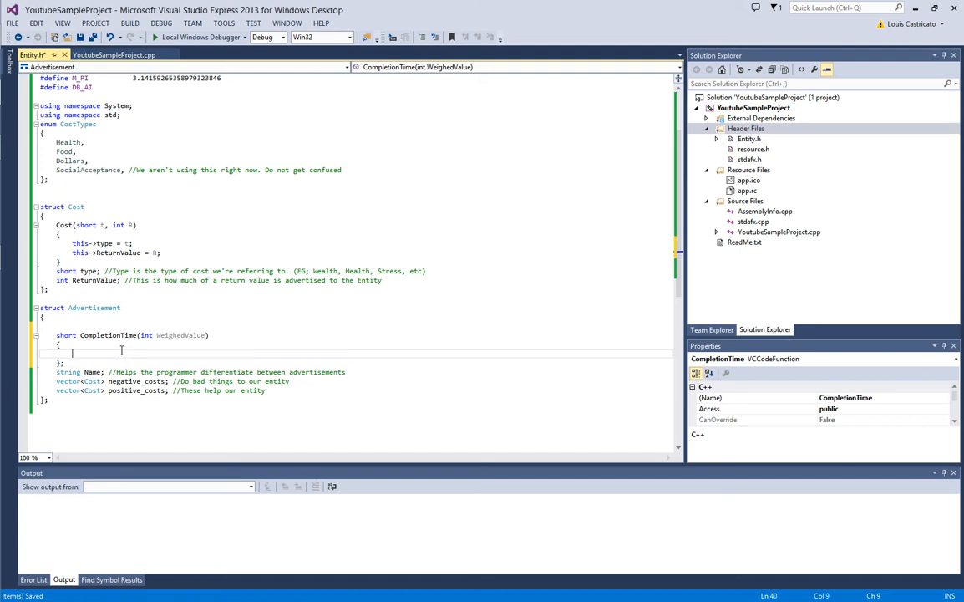
mouse_move(120, 351)
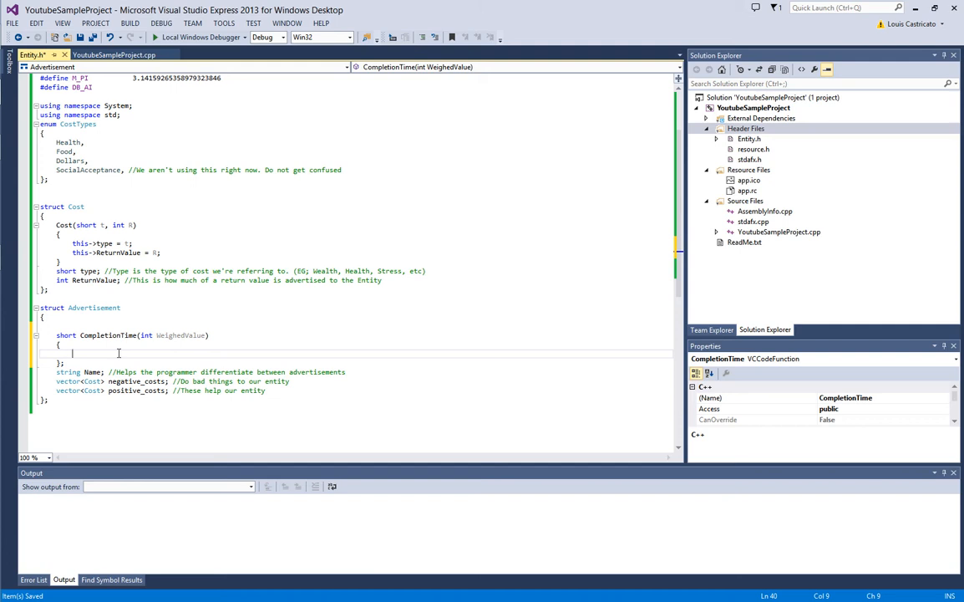
type("if (")
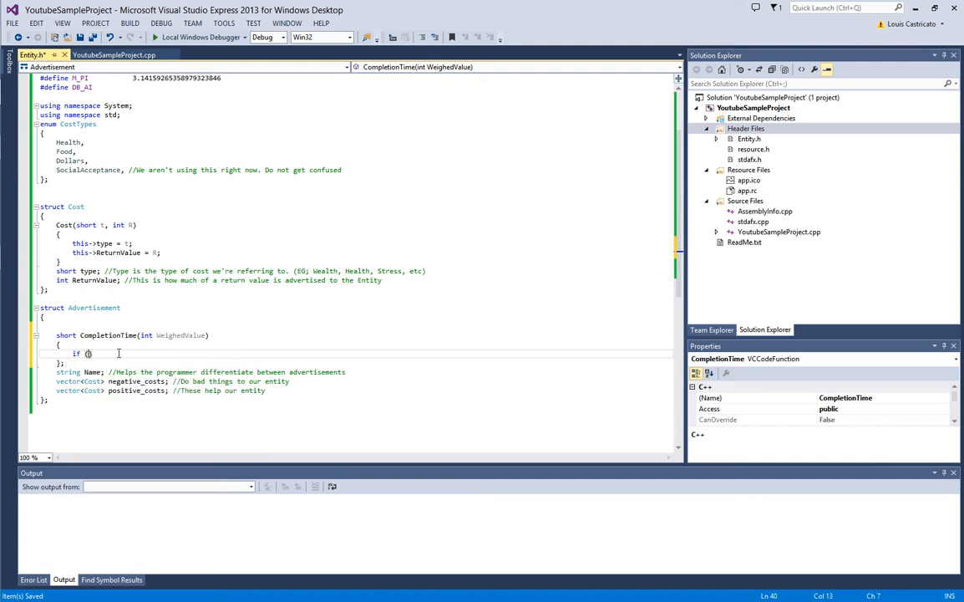
type("Weigh")
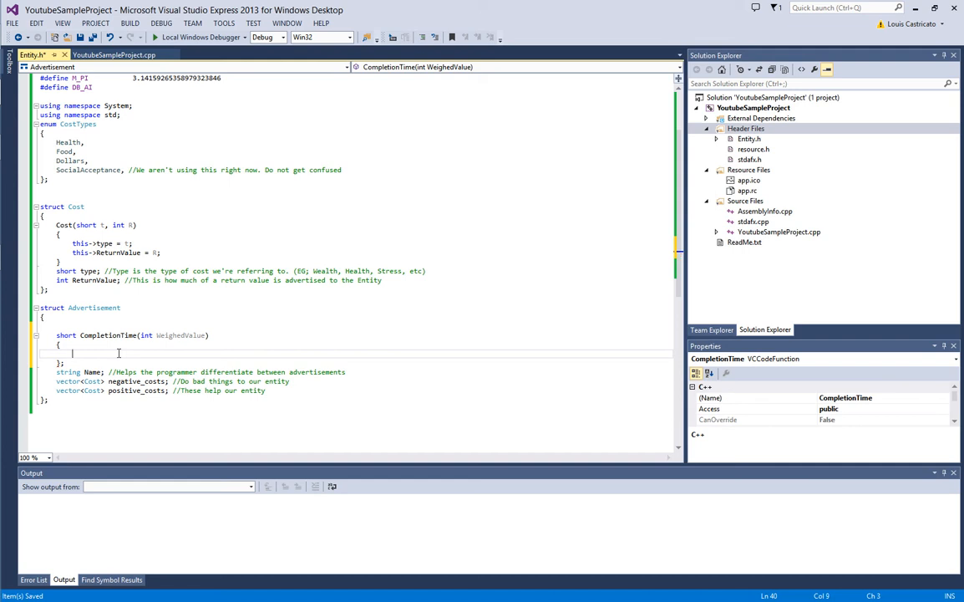
type("return ( 1")
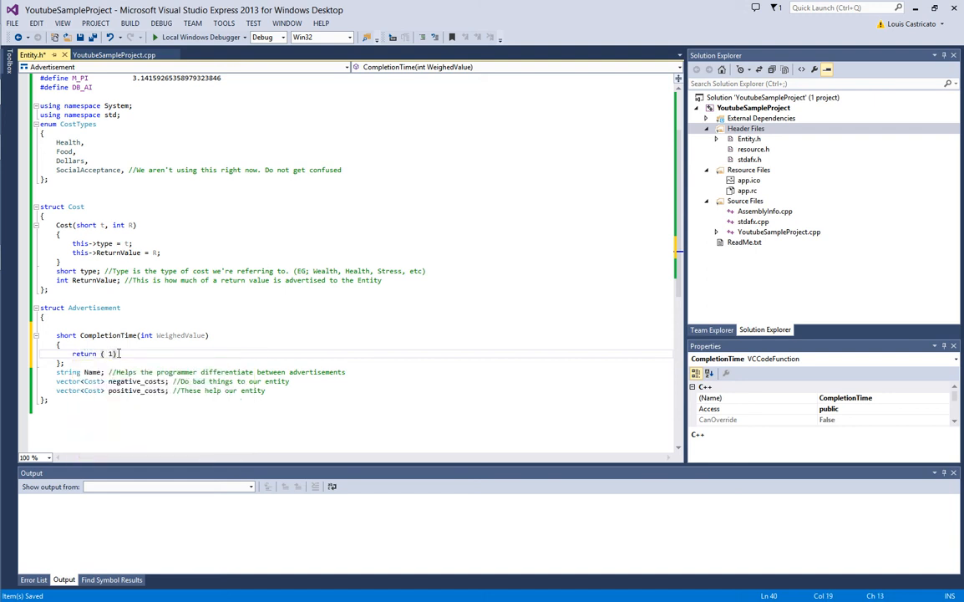
type("00 /")
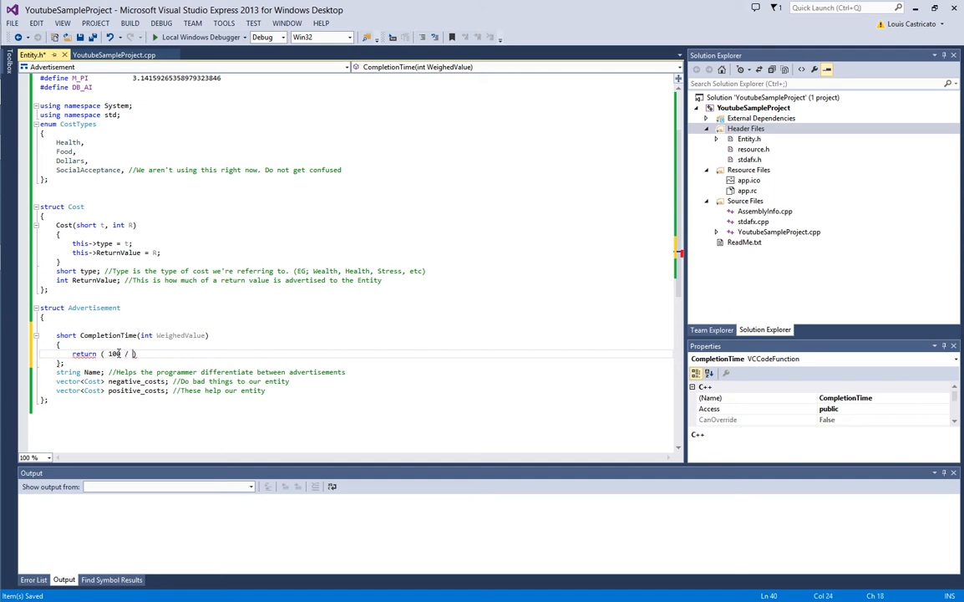
type("WeighedValue")
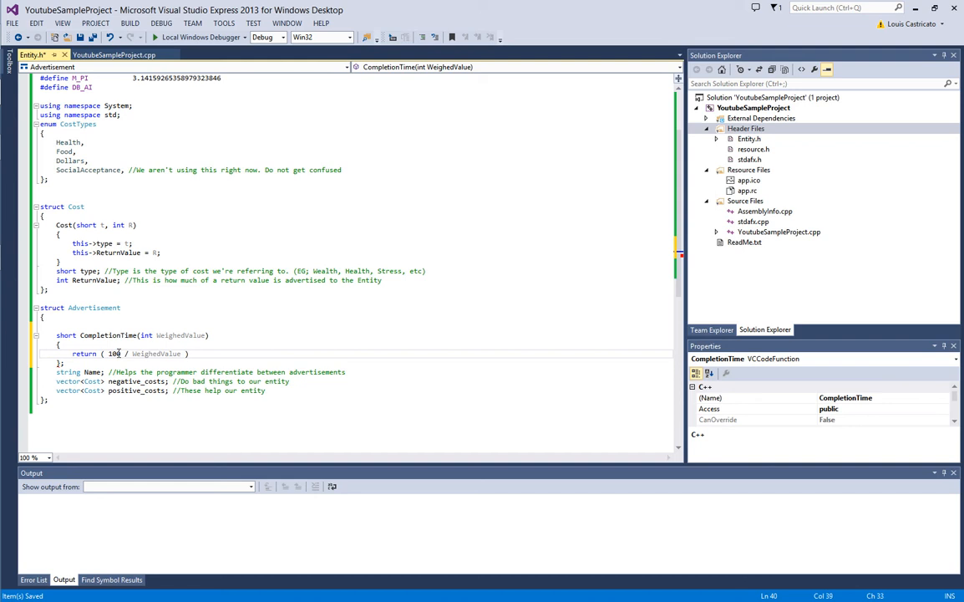
type("+")
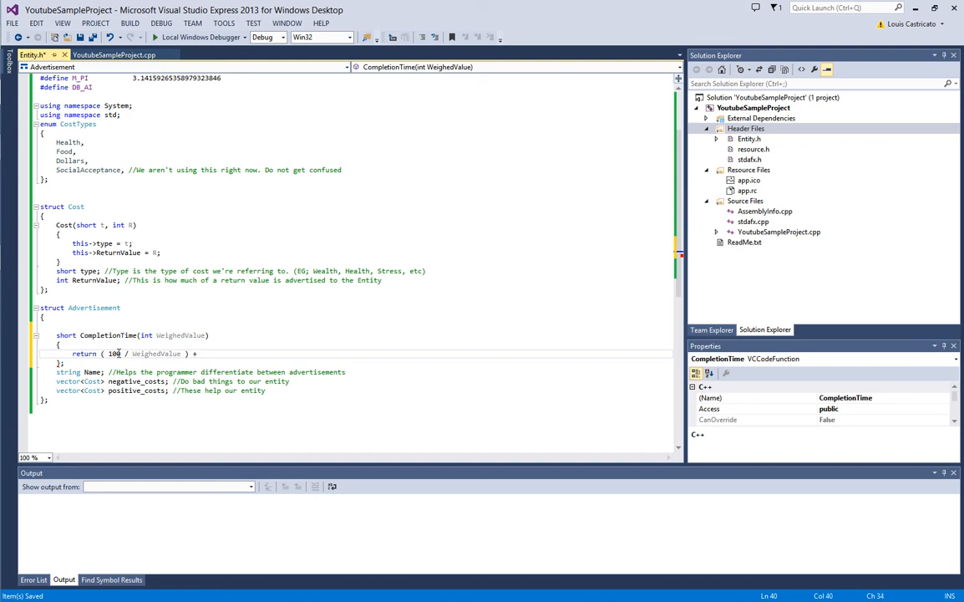
type("T_")
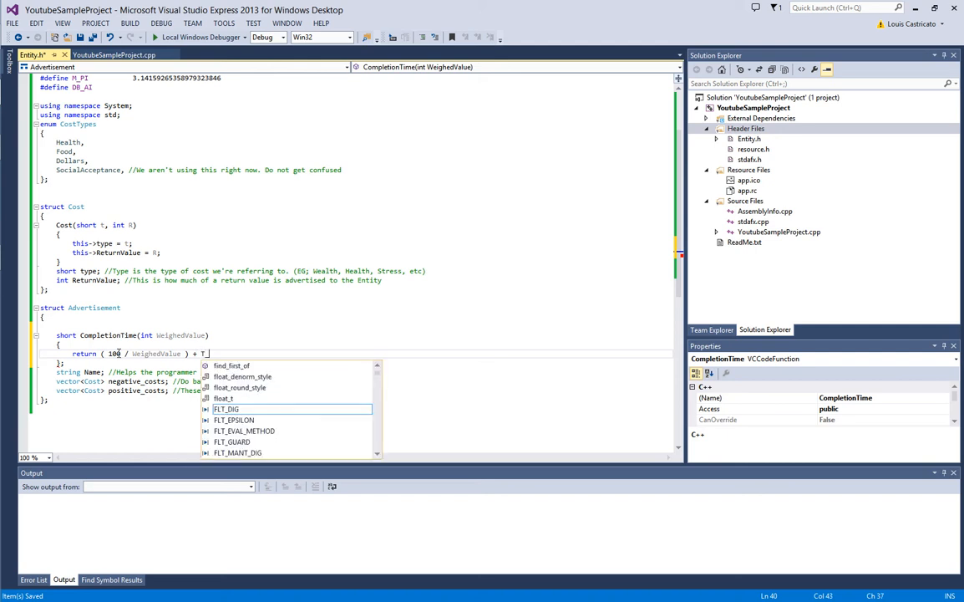
type("const;")
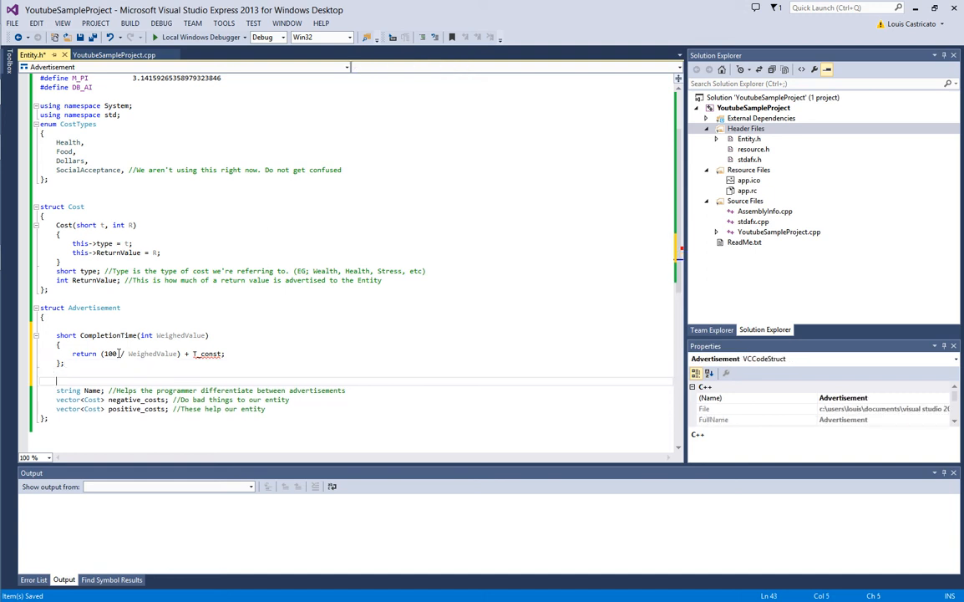
Declare 'short T_const;' with a comment calling it our time constant, with the chicken-versus-book example
type("shor")
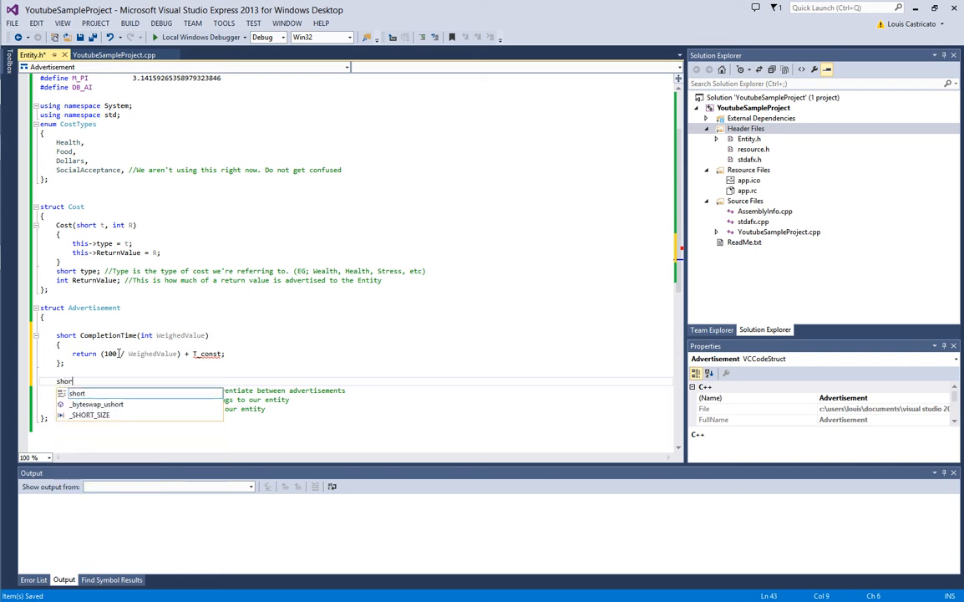
type("T_const; //This is")
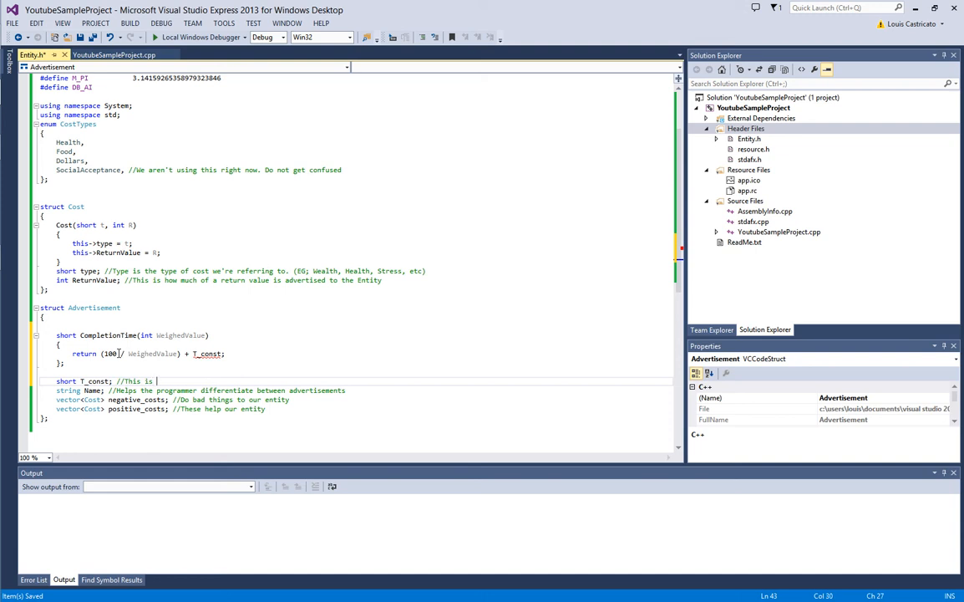
type("our time constant.")
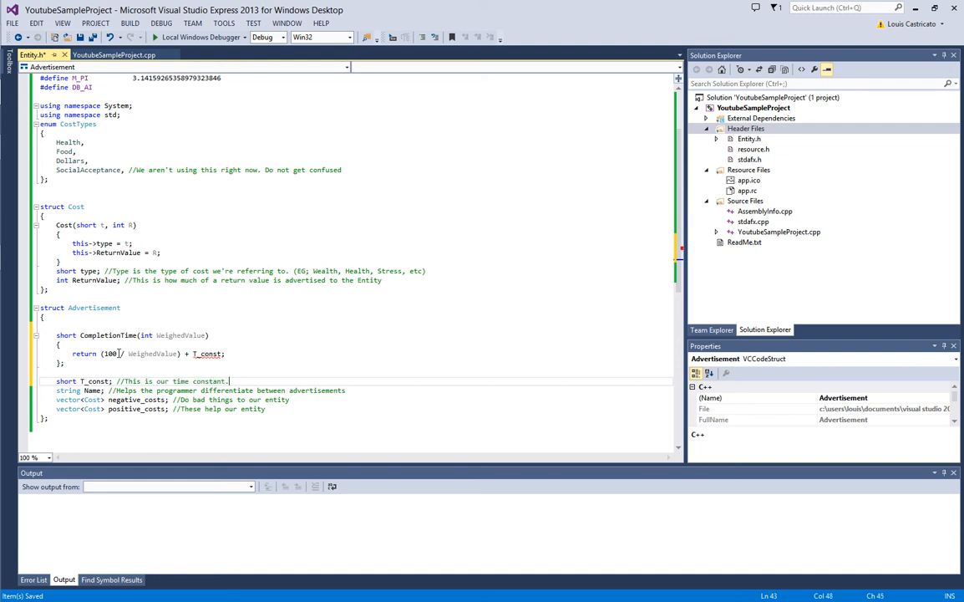
type("It is harder to")
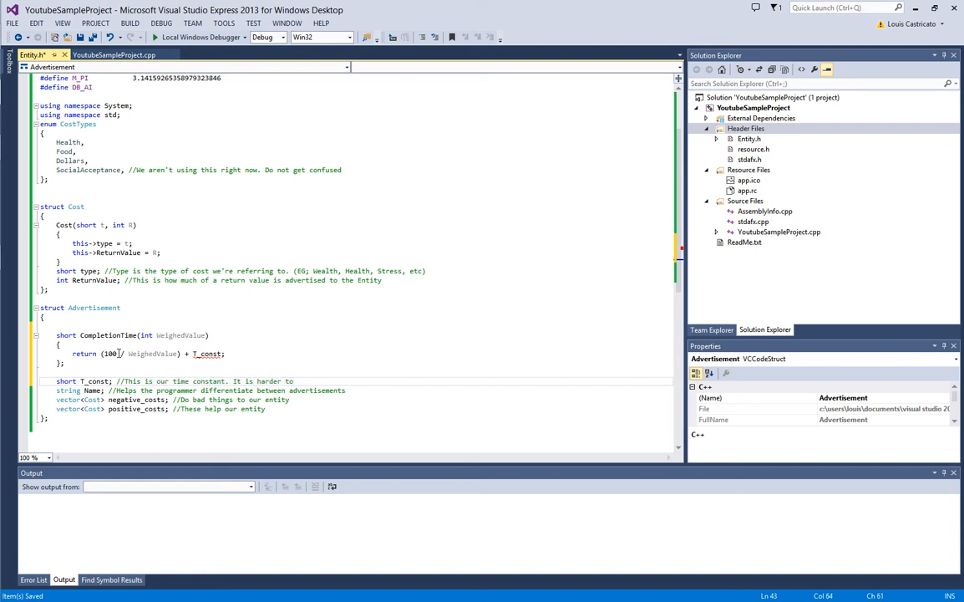
type("cool")
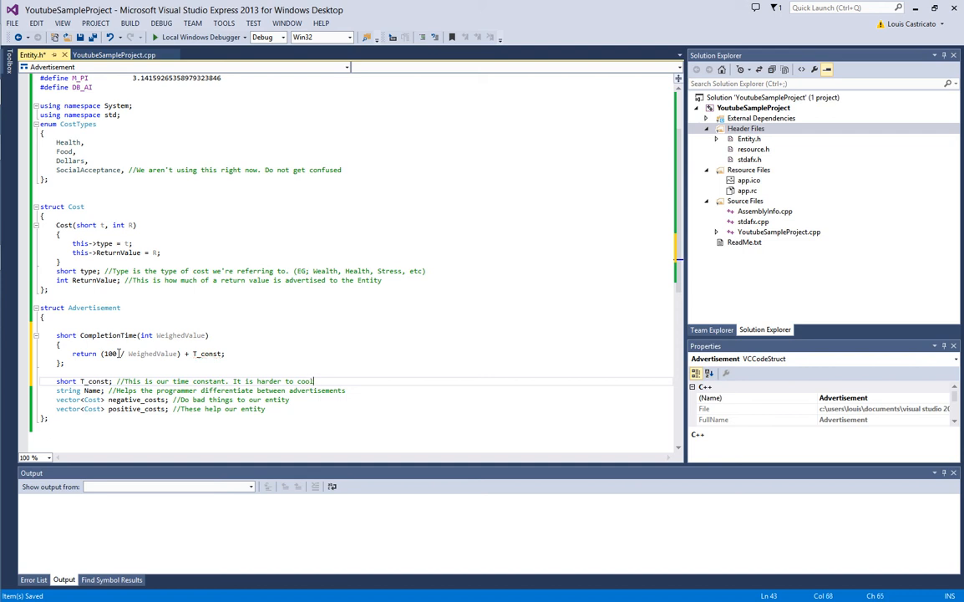
type("a chicken")
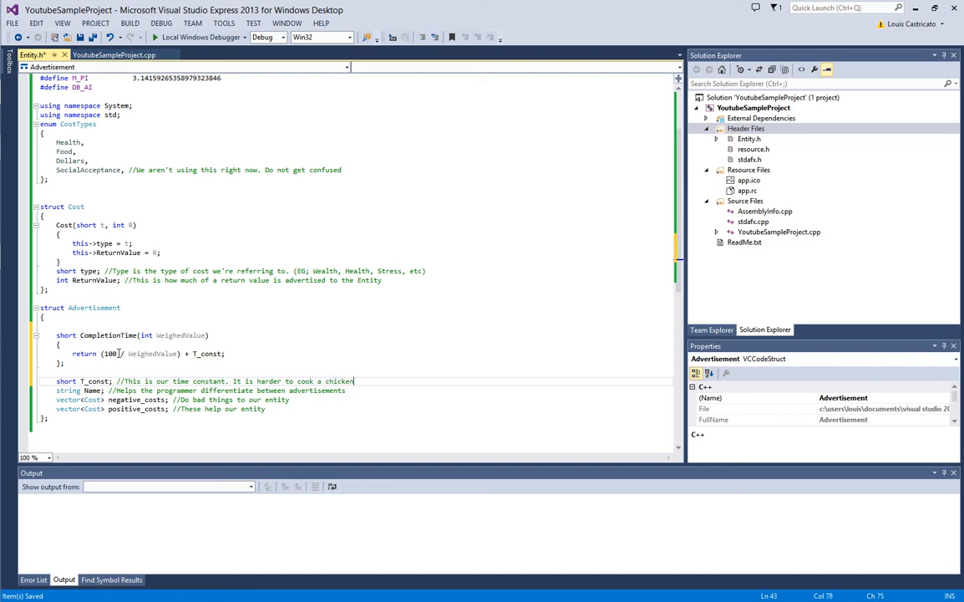
type("than")
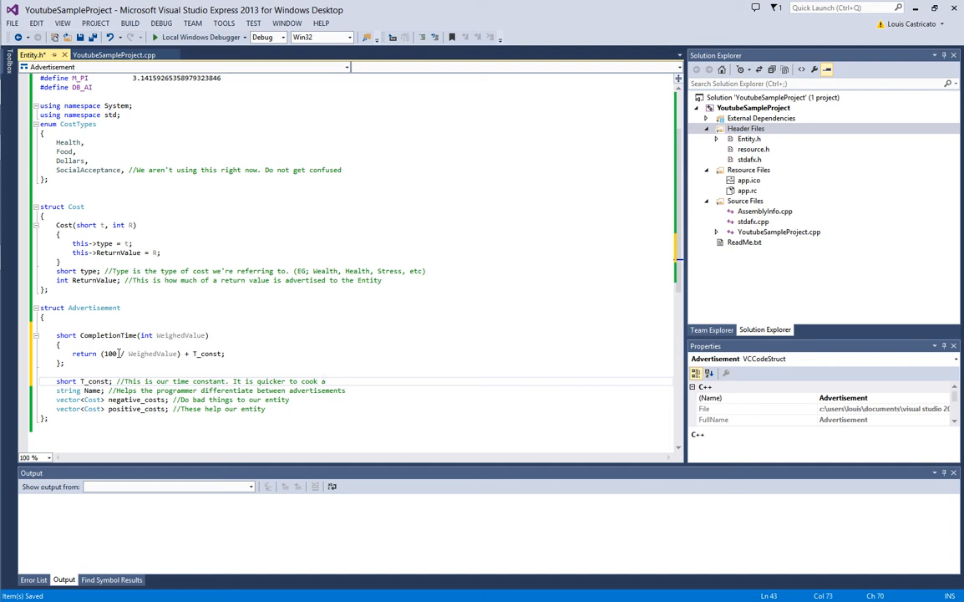
type("chicken than it is to write a book")
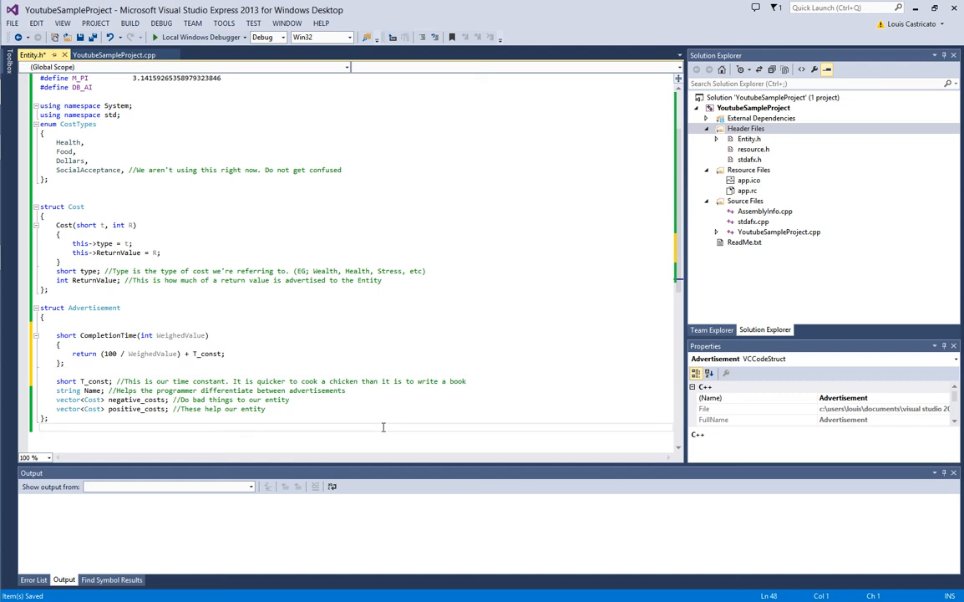
Add a private: section to Entity with a commented Death flag
type("class Entity")
type("protected:")
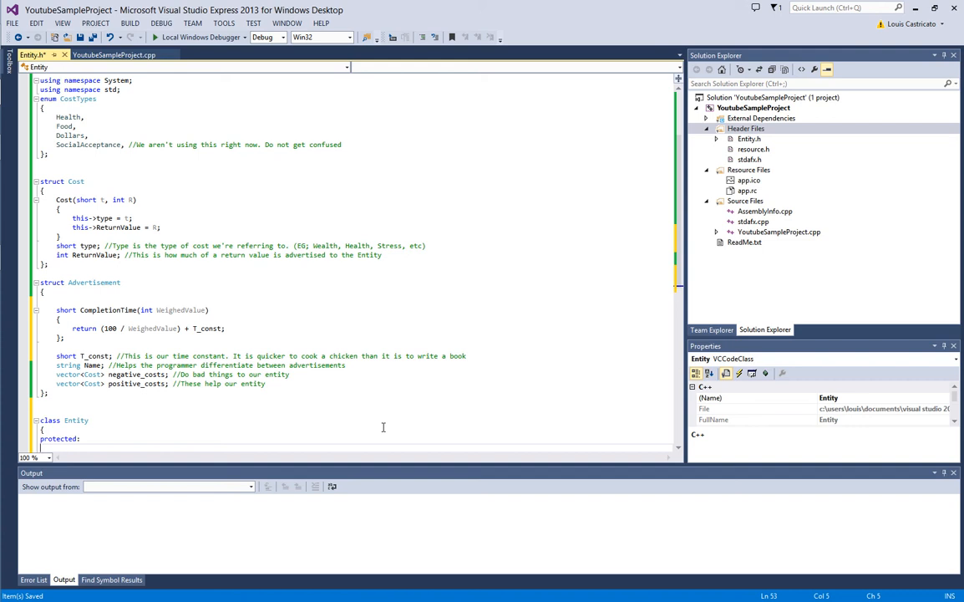
type("priv")
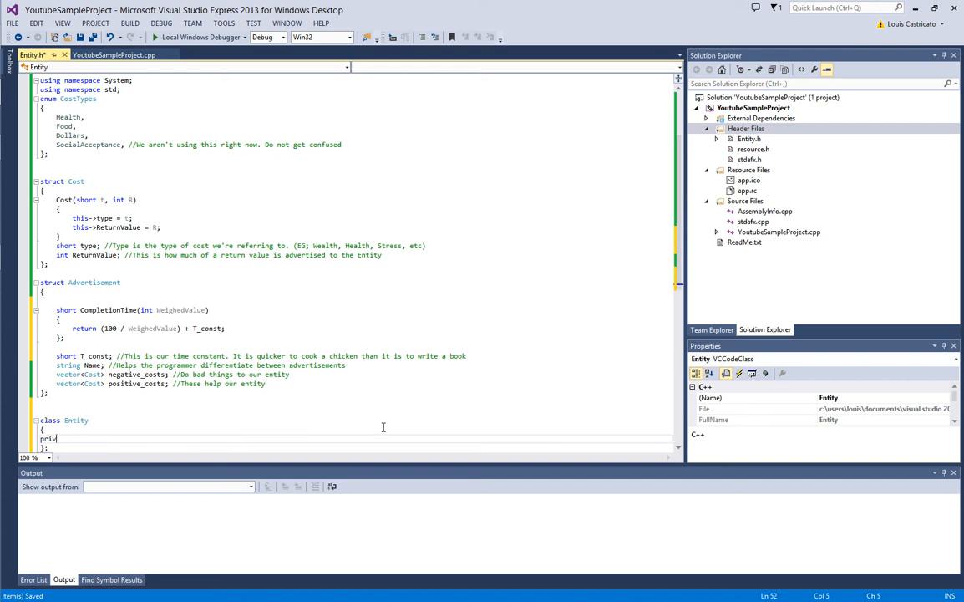
type("ate:")
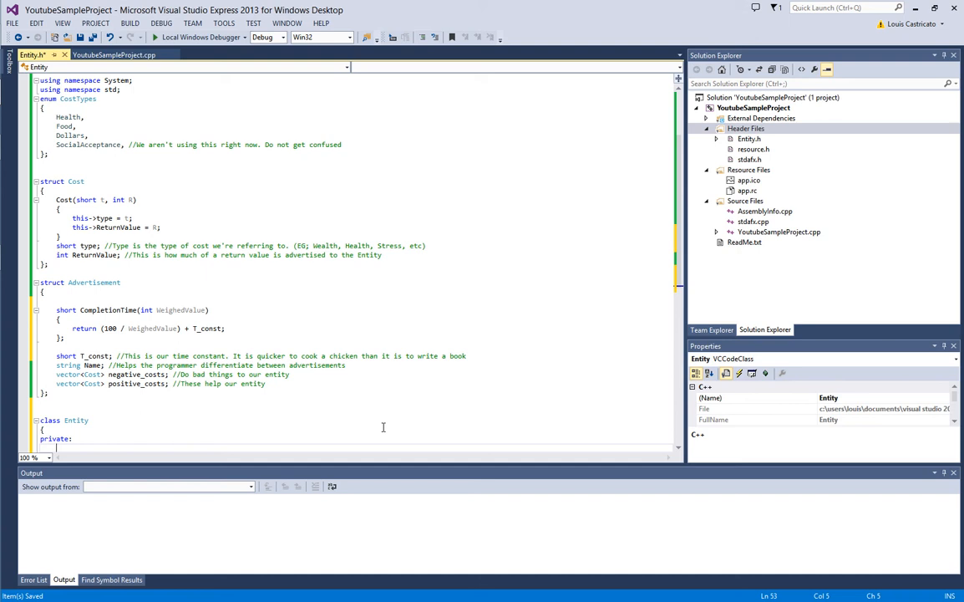
type("book")
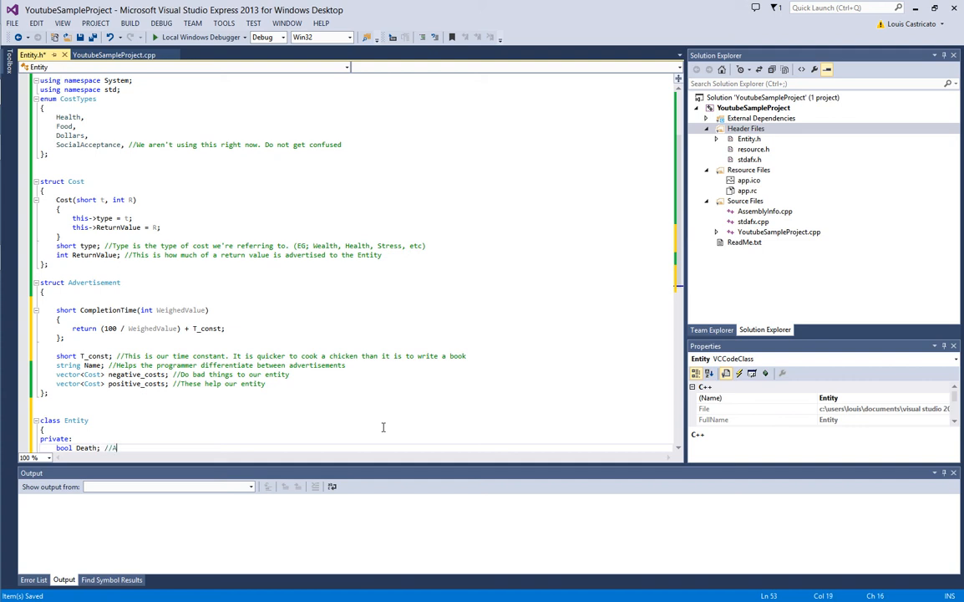
type("re we still alive?")
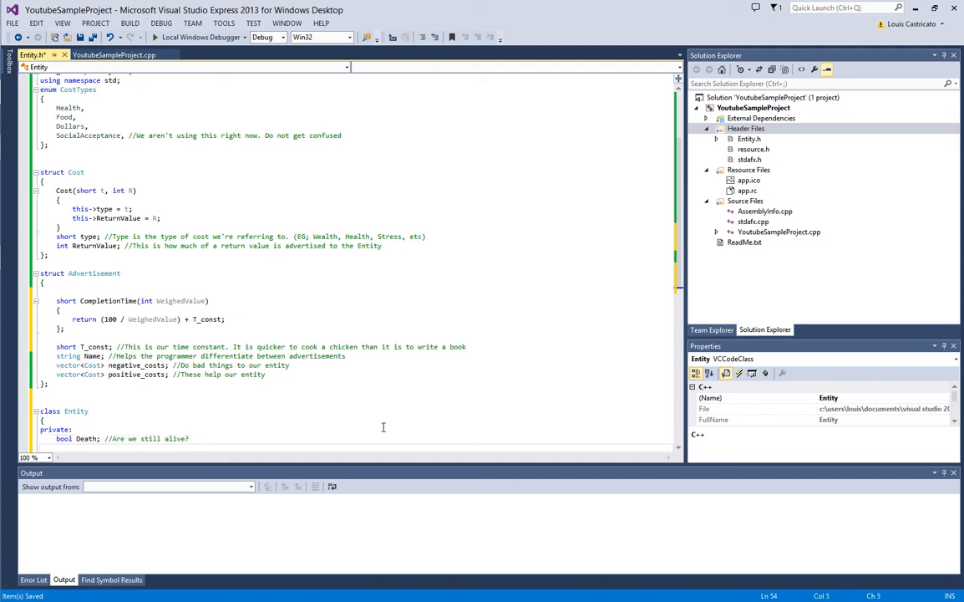
Declare 'short Health, Hunger;' commented as our current health and hunger
type("sh")
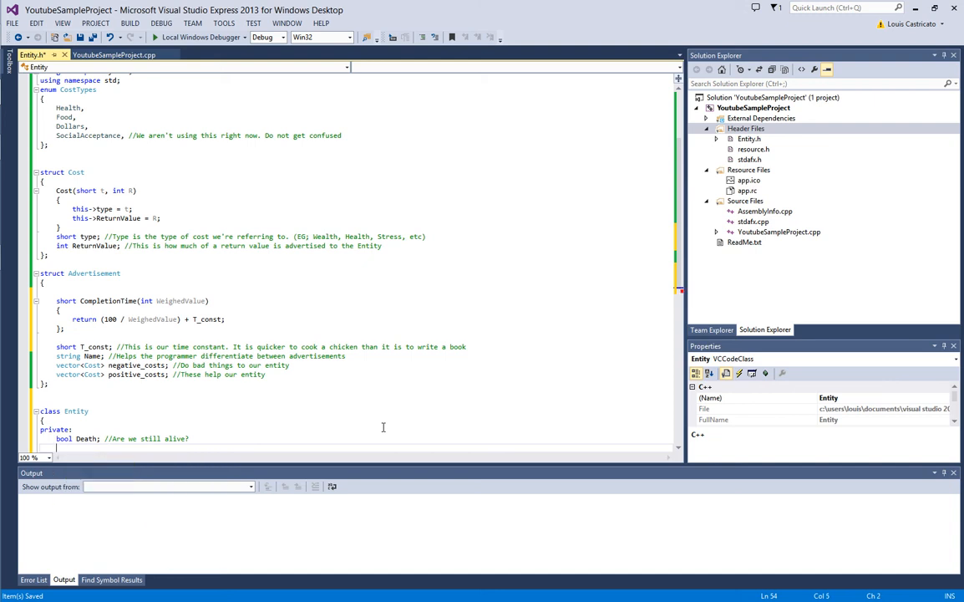
type("short Health, H")
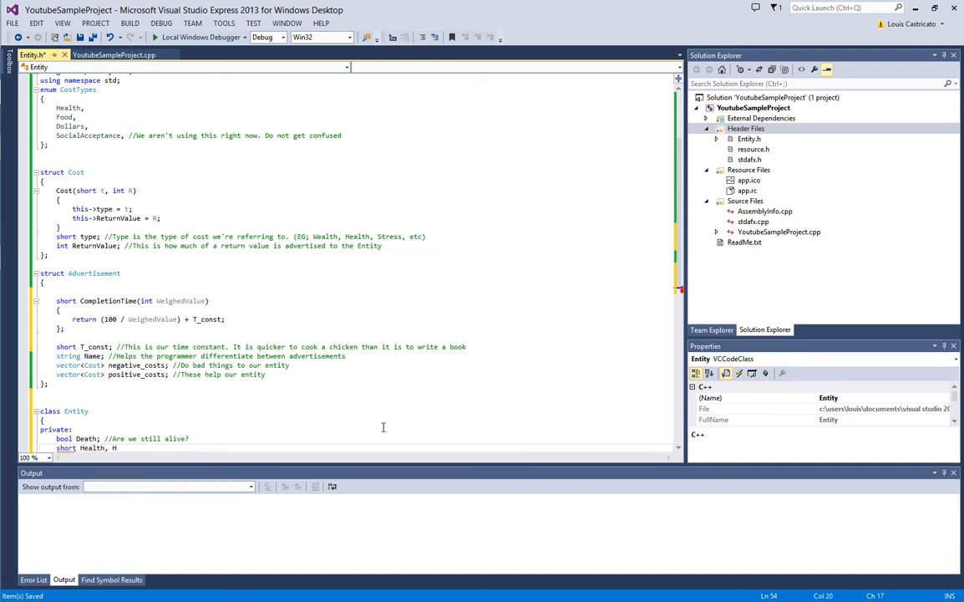
type("unger;")
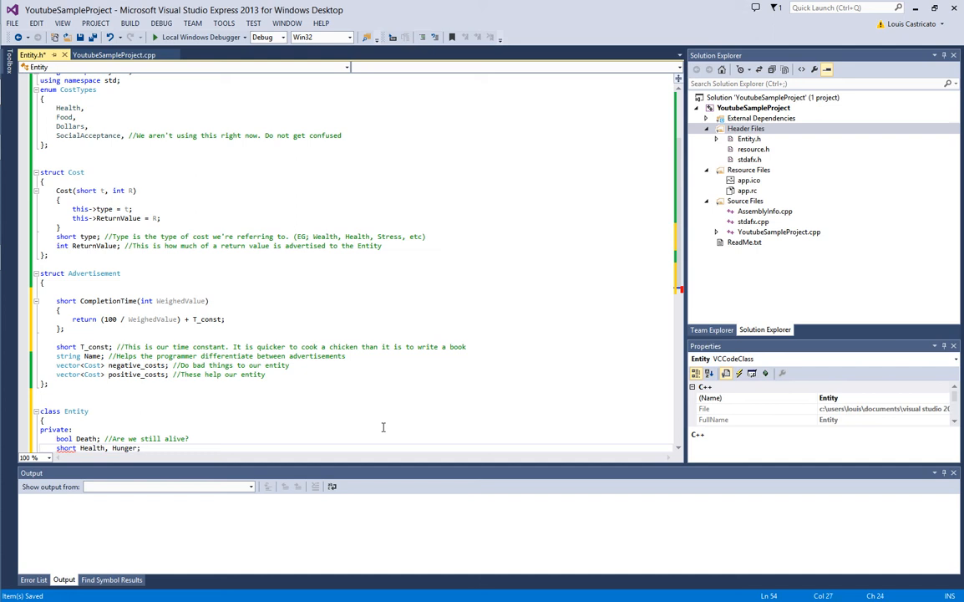
type("//Are we")
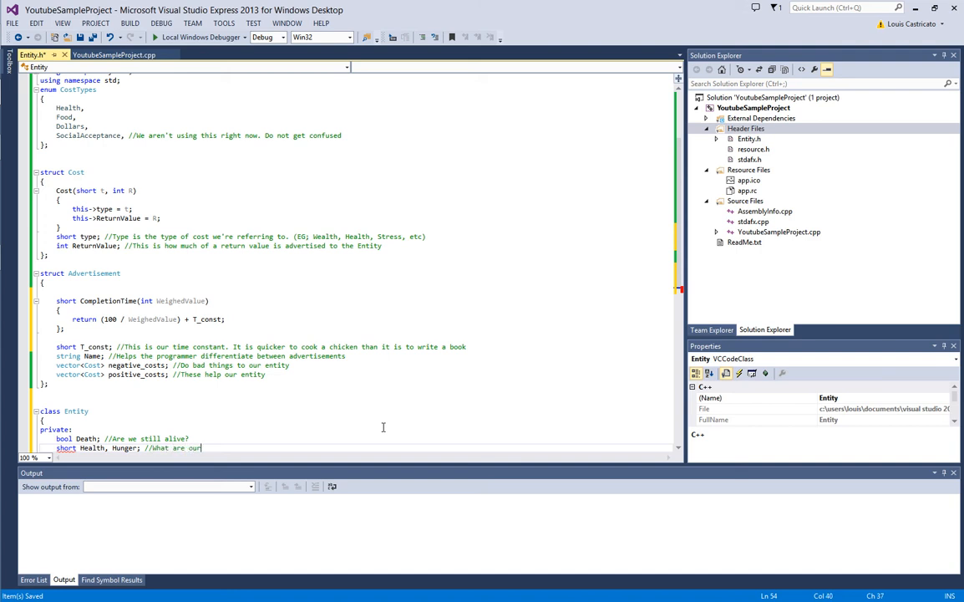
type("current")
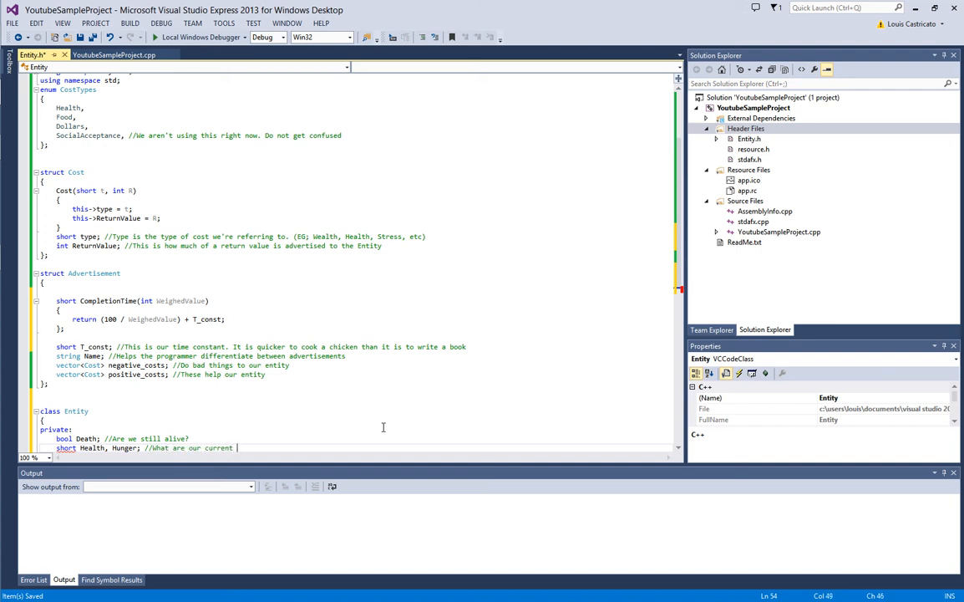
type("health an")
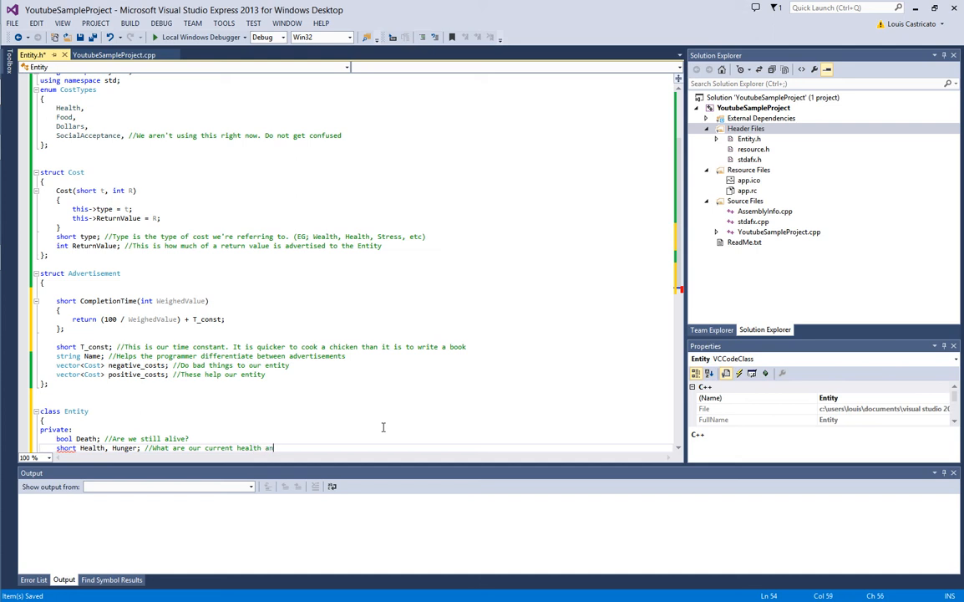
type("d hunger values")
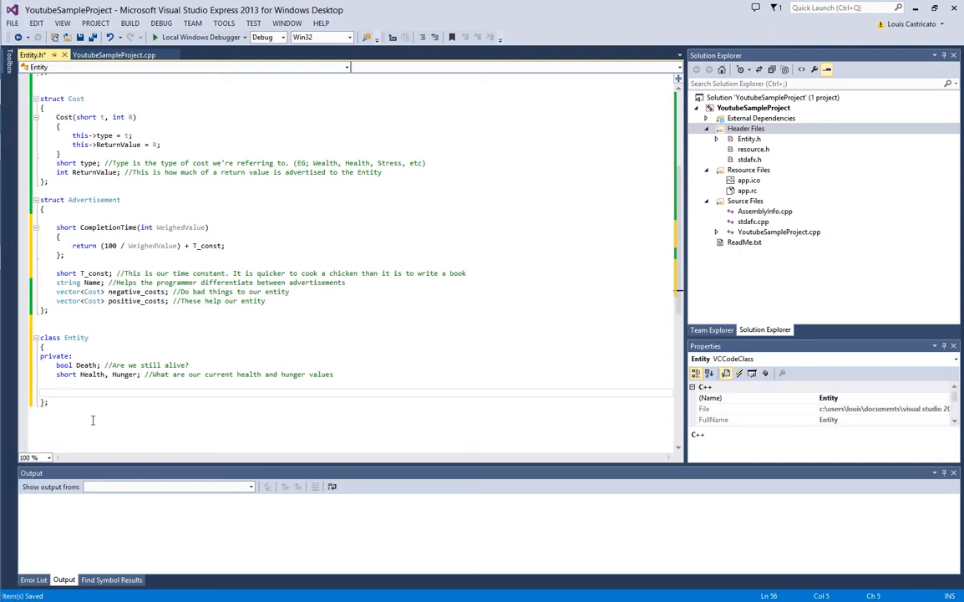
mouse_move(488, 264)
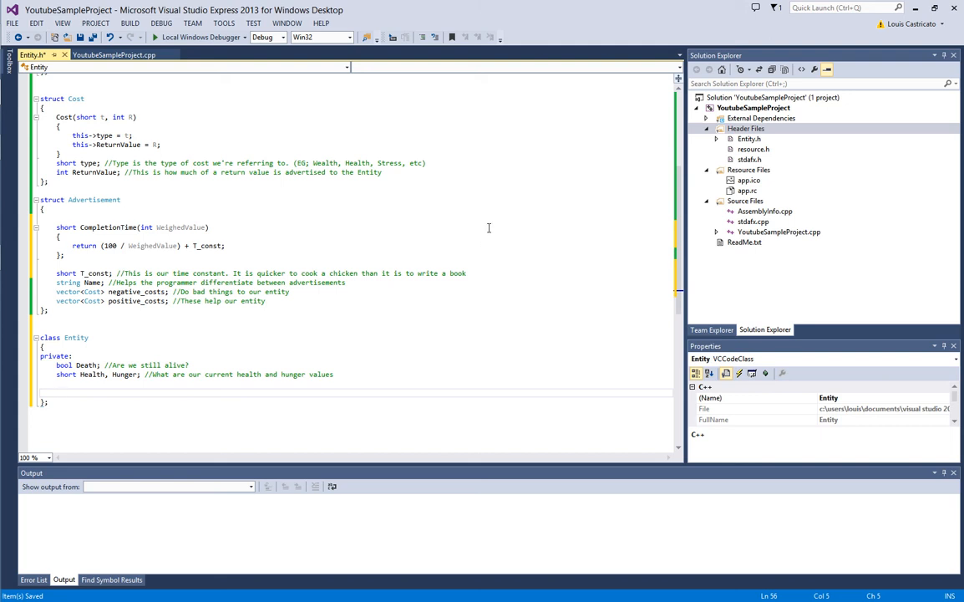
mouse_move(501, 206)
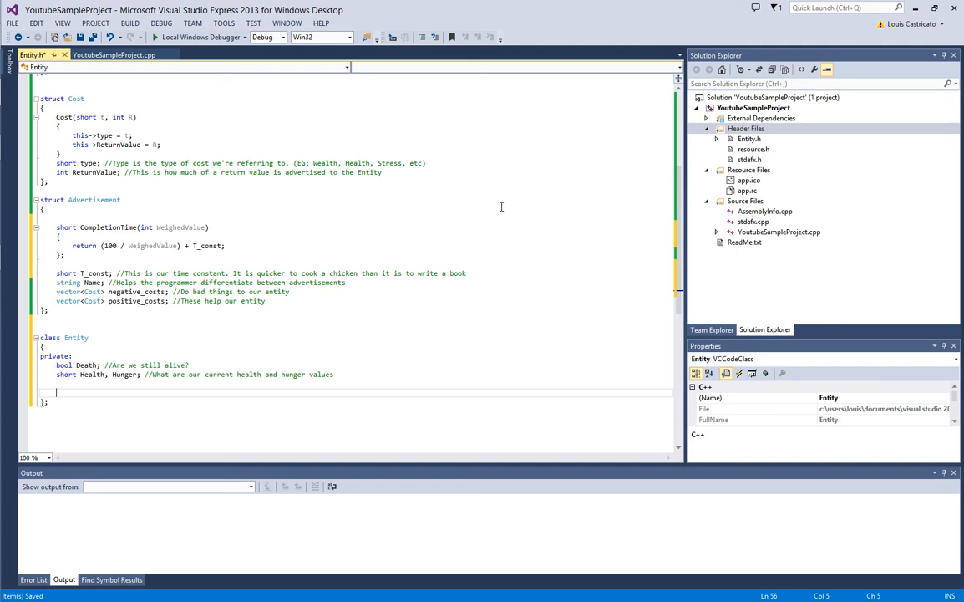
Declare 'short HungerDelta, HealthDelta, WealthDelta;' with the comment 'Decay over time'
type("short HungerDelta,")
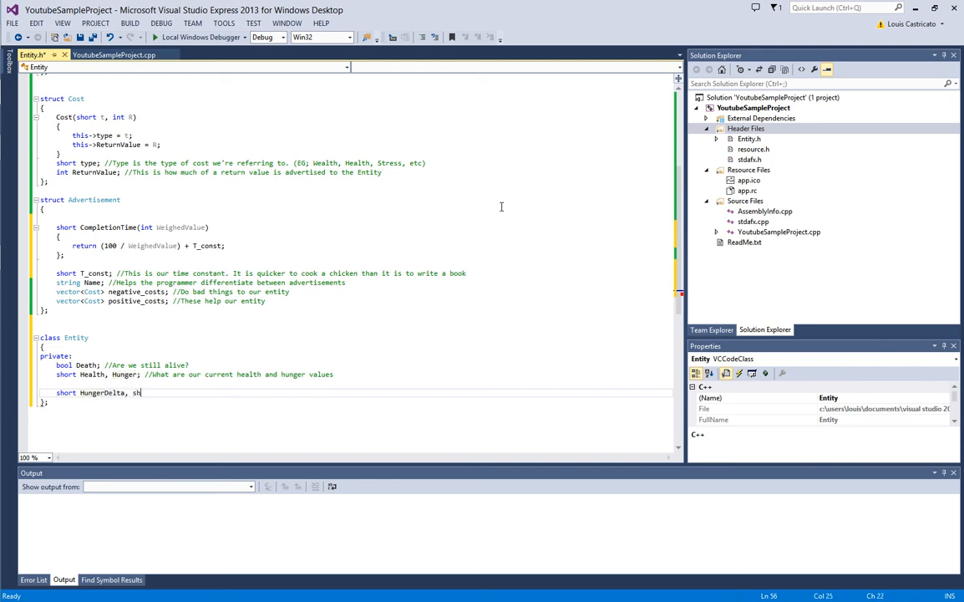
type("short HealthD")
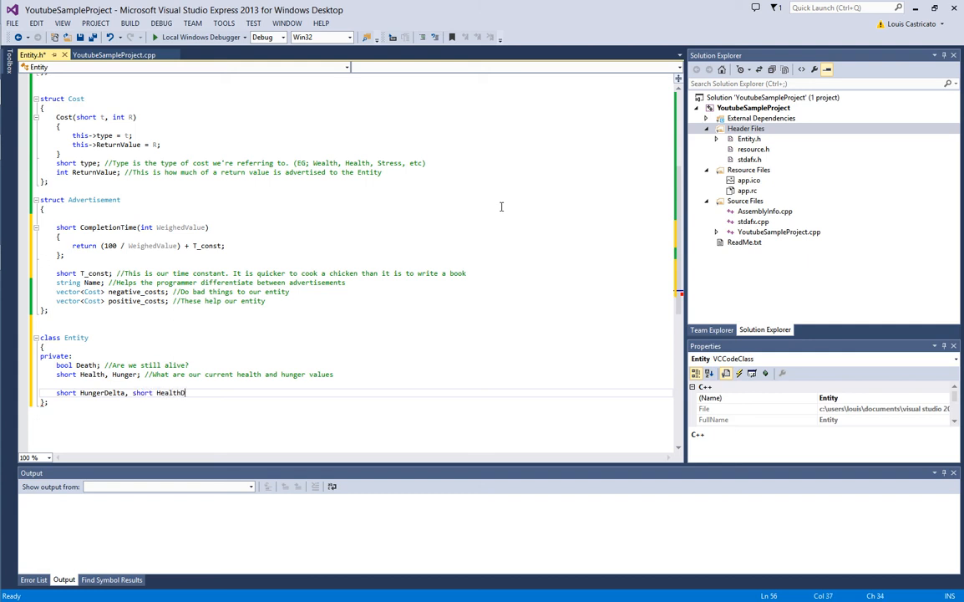
key("BackSpace")
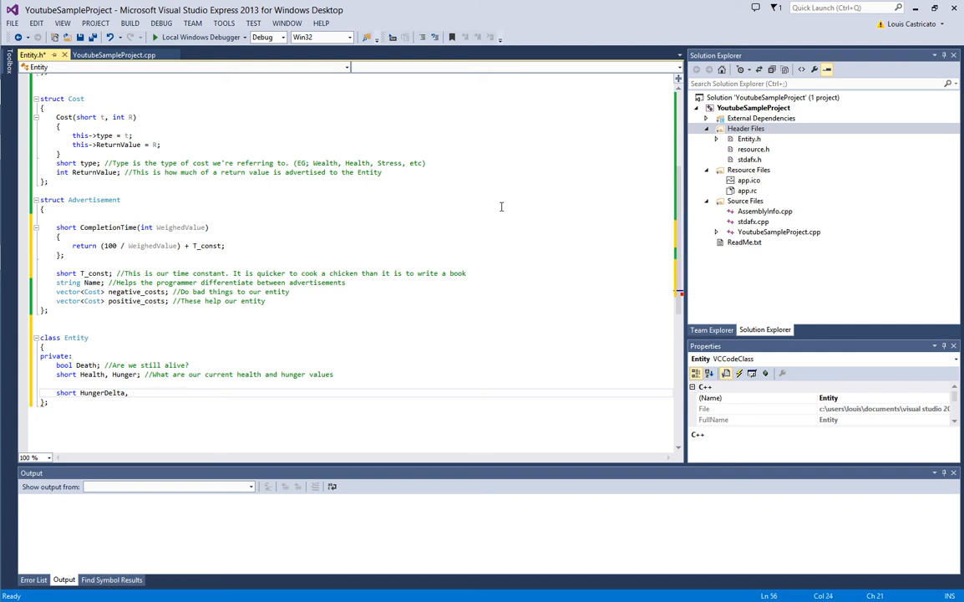
type("HealthDelta,")
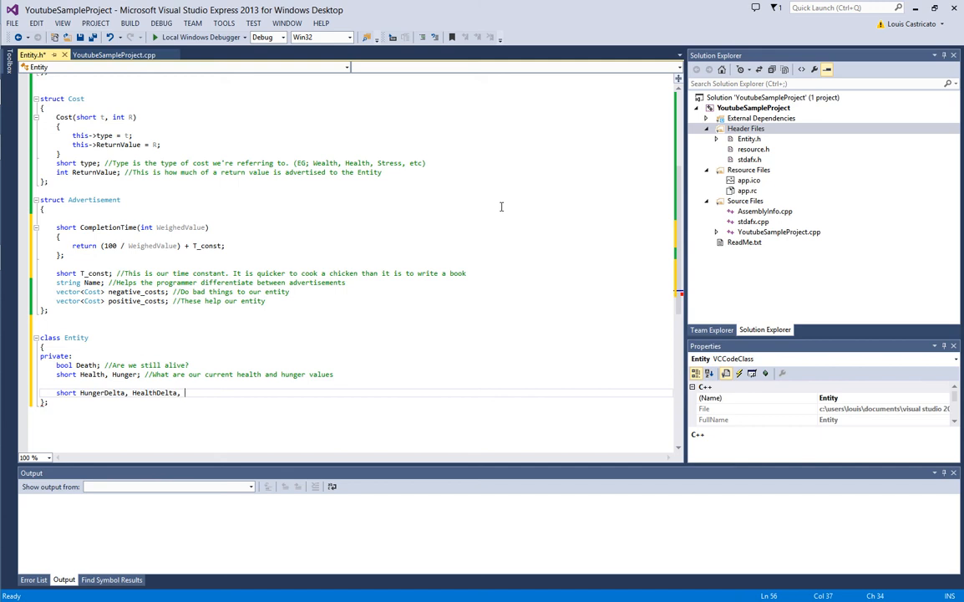
type("WealthDelta; //")
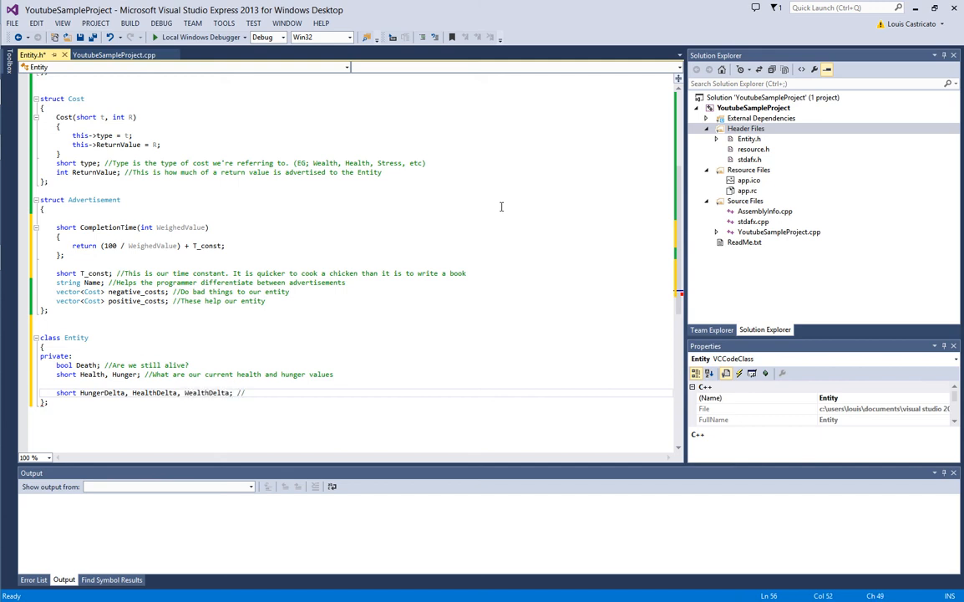
type("Decay over time")
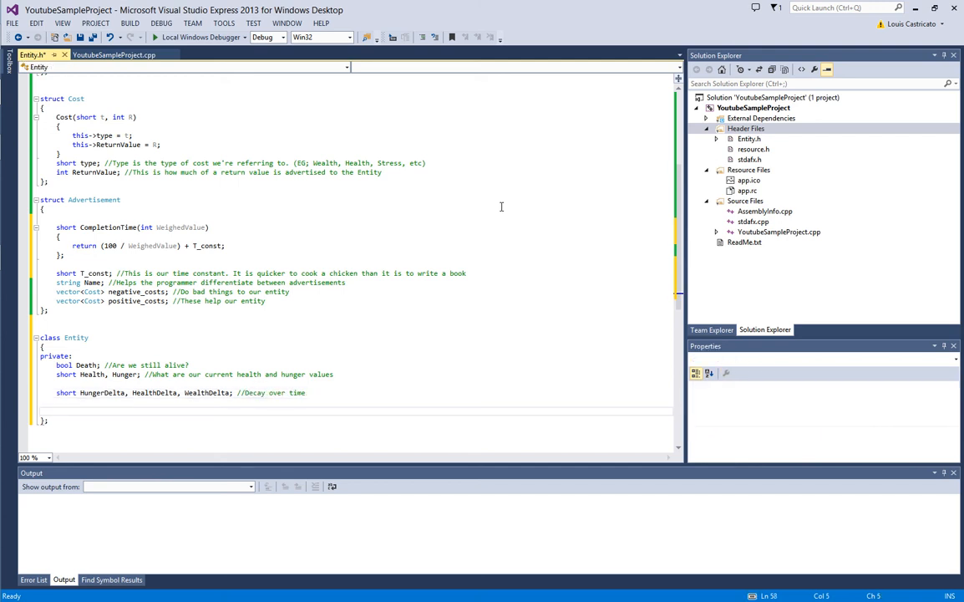
Declare 'int Wealth;' below the delta members and open blank lines beneath it
type("int w")
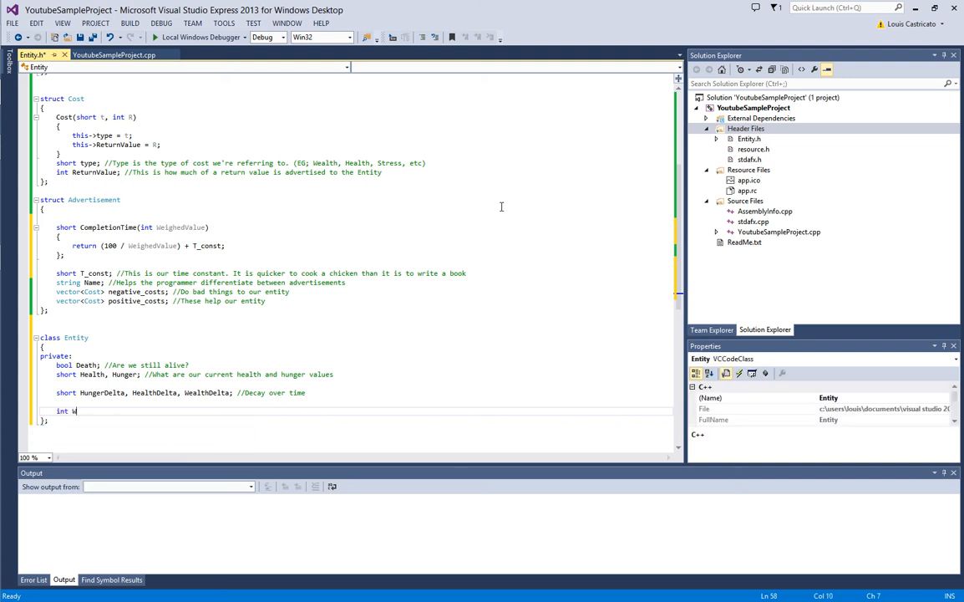
type("ealth;")
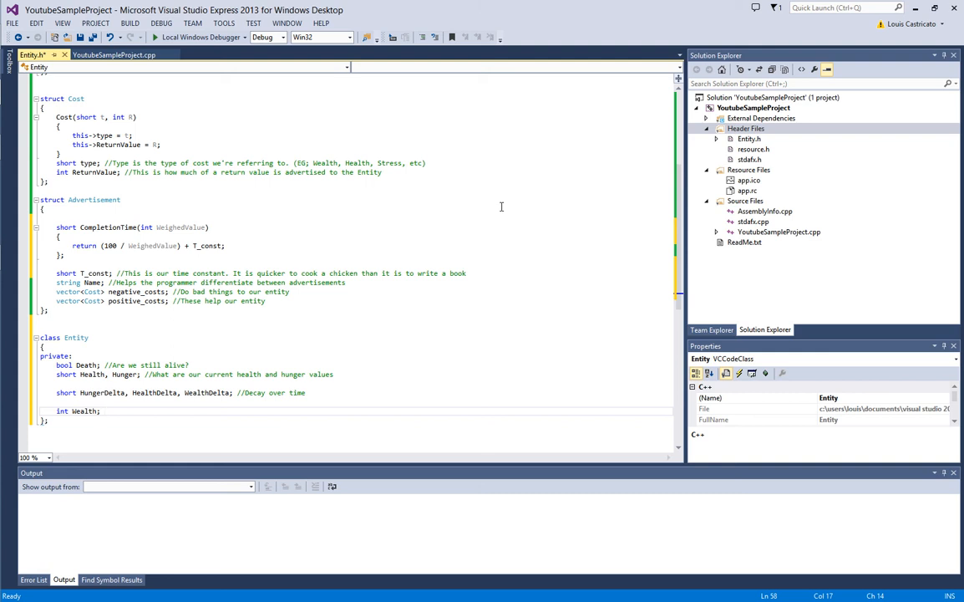
left_click(100, 410)
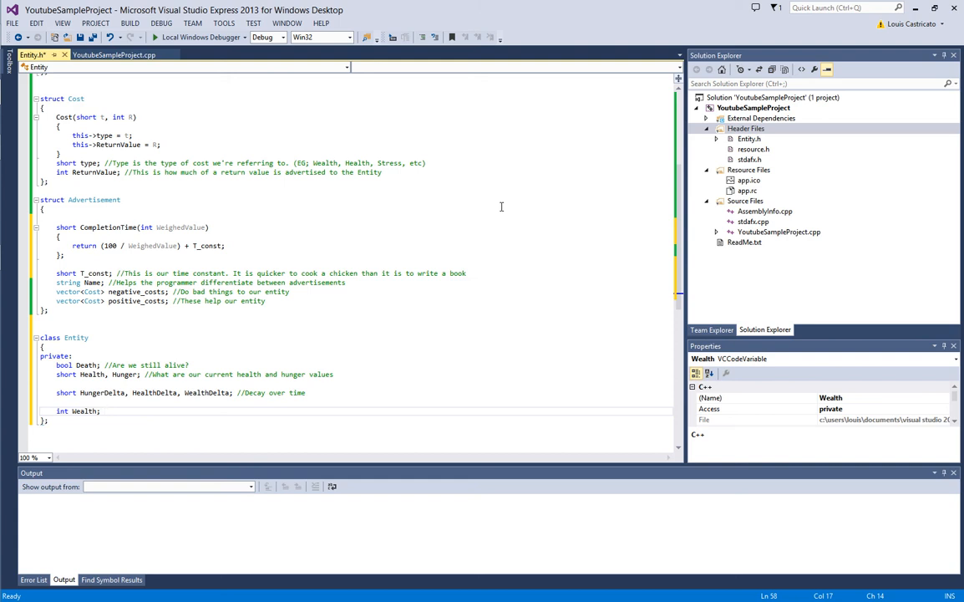
left_click(102, 410)
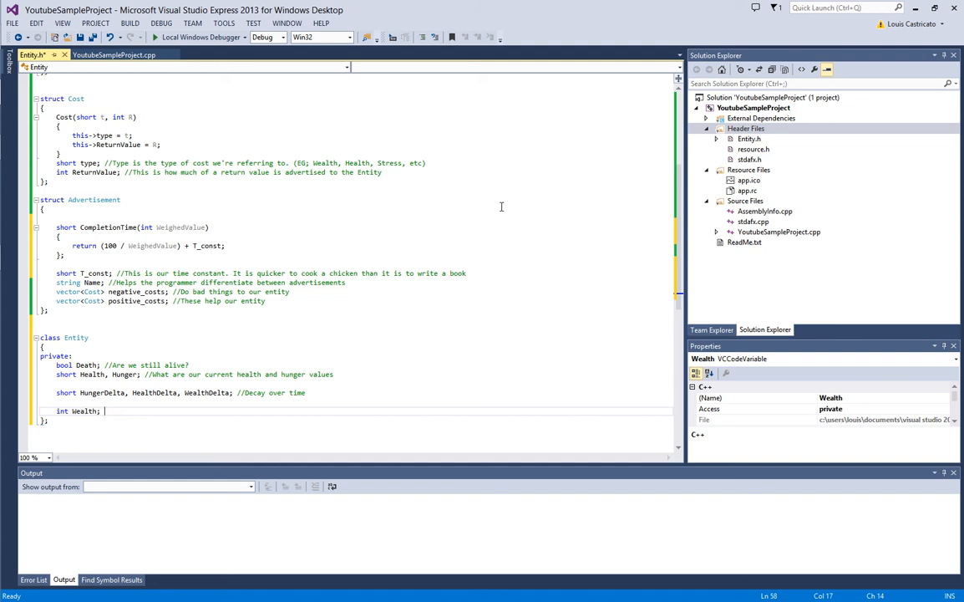
key("enter")
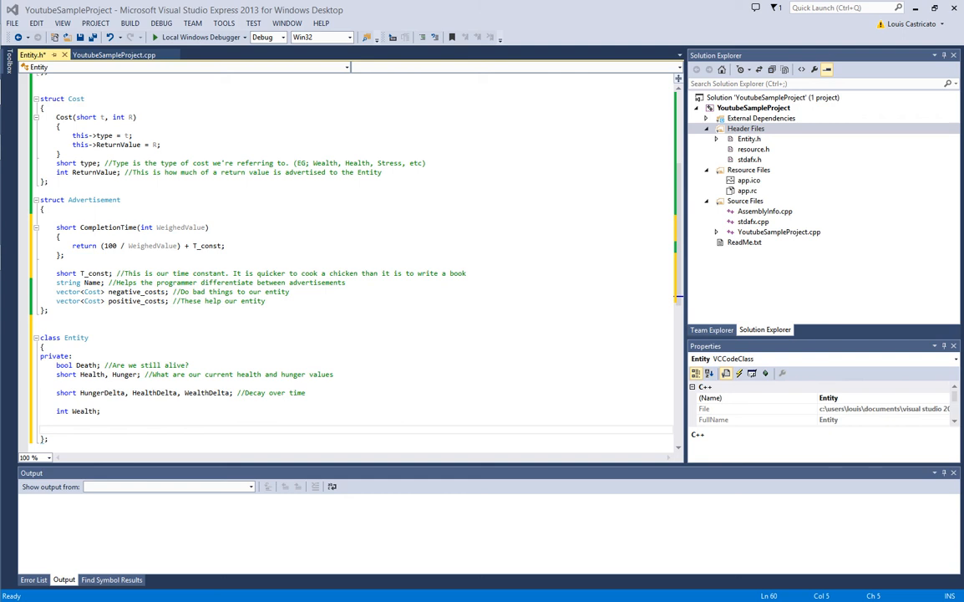
mouse_move(456, 438)
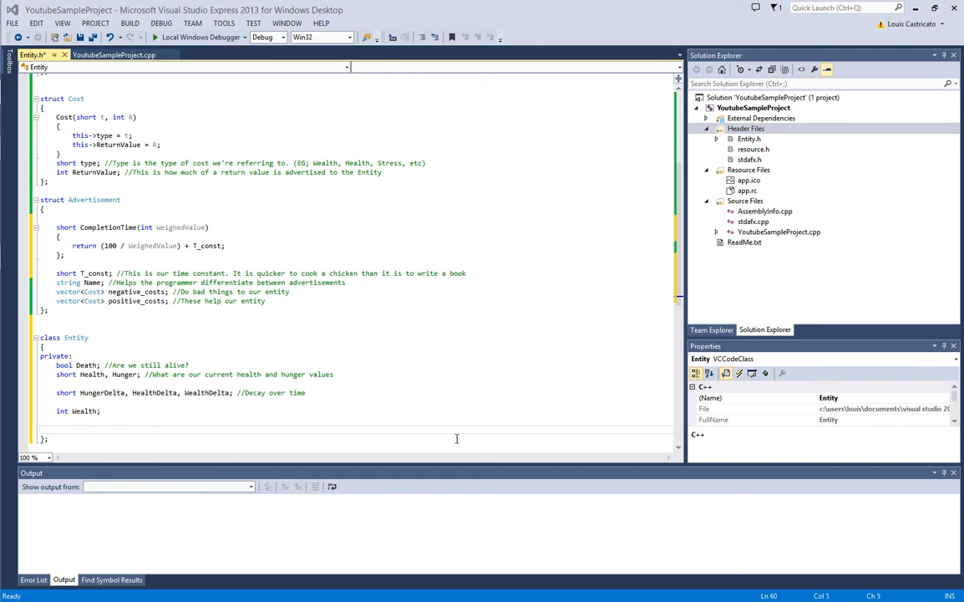
Declare a public 'void Tick()' method in Entity
type("void T")
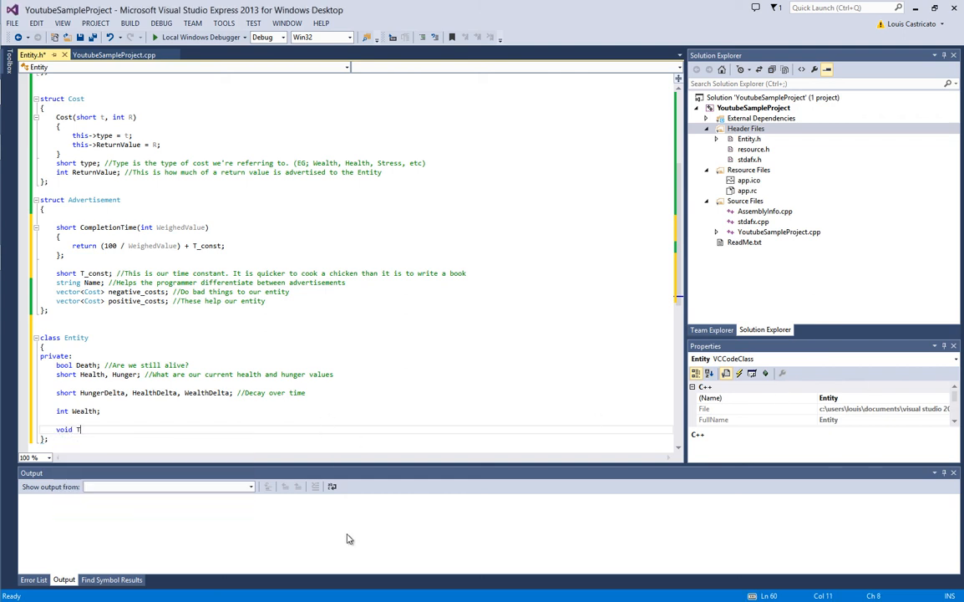
type("ick()")
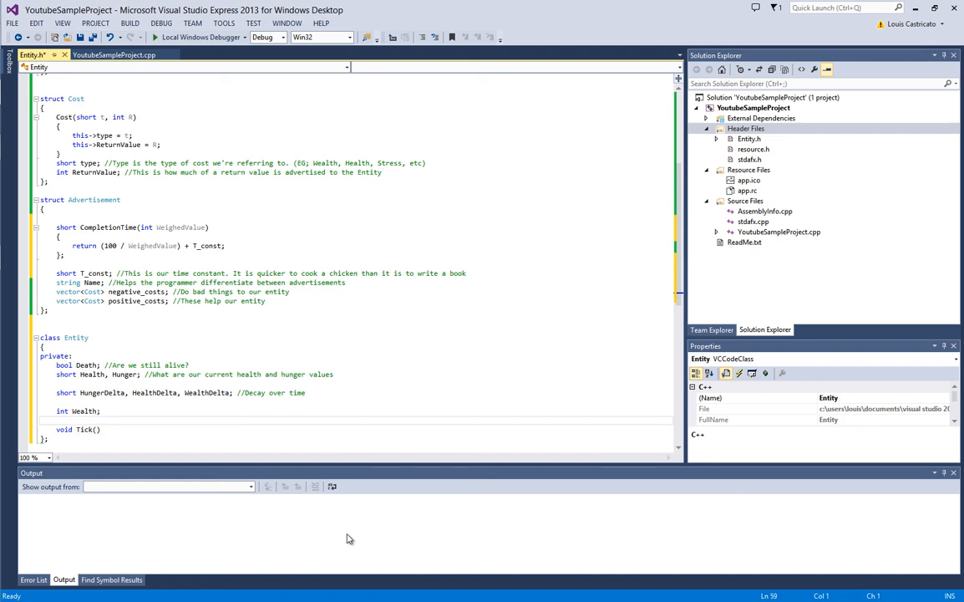
type("public:")
type("{")
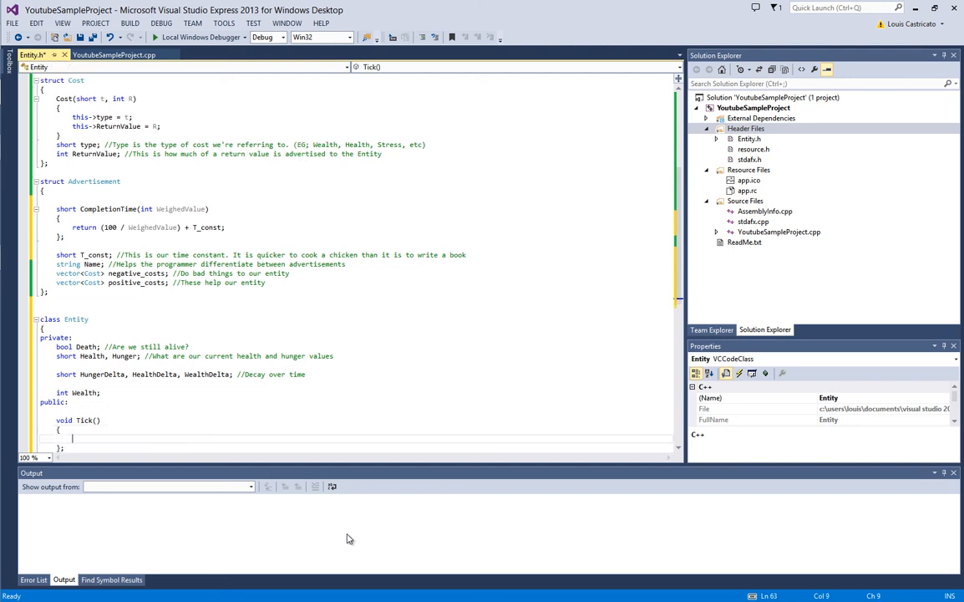
type("u")
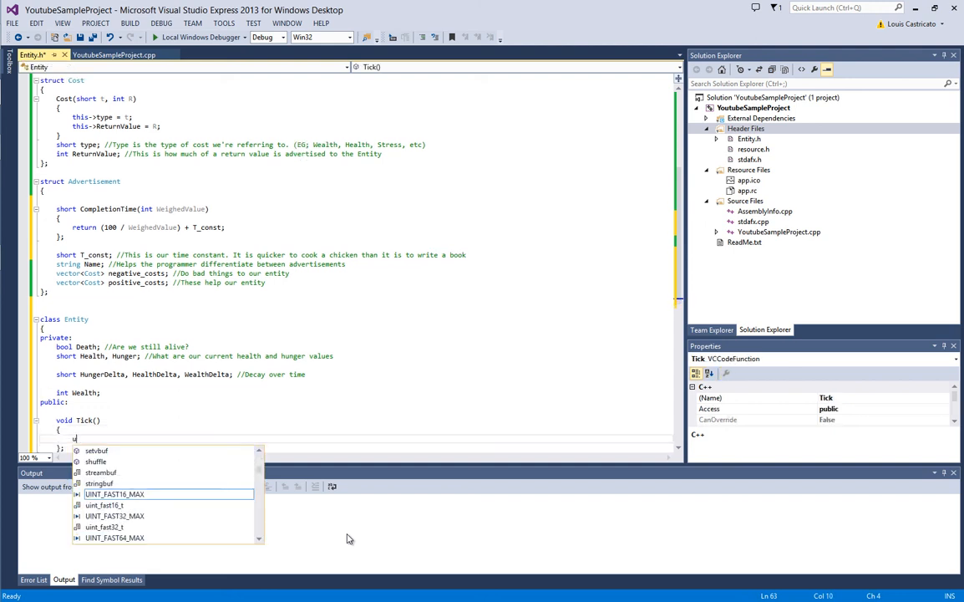
Cap Health and Hunger at 100 inside Tick() with two if statements
type("if (Health")
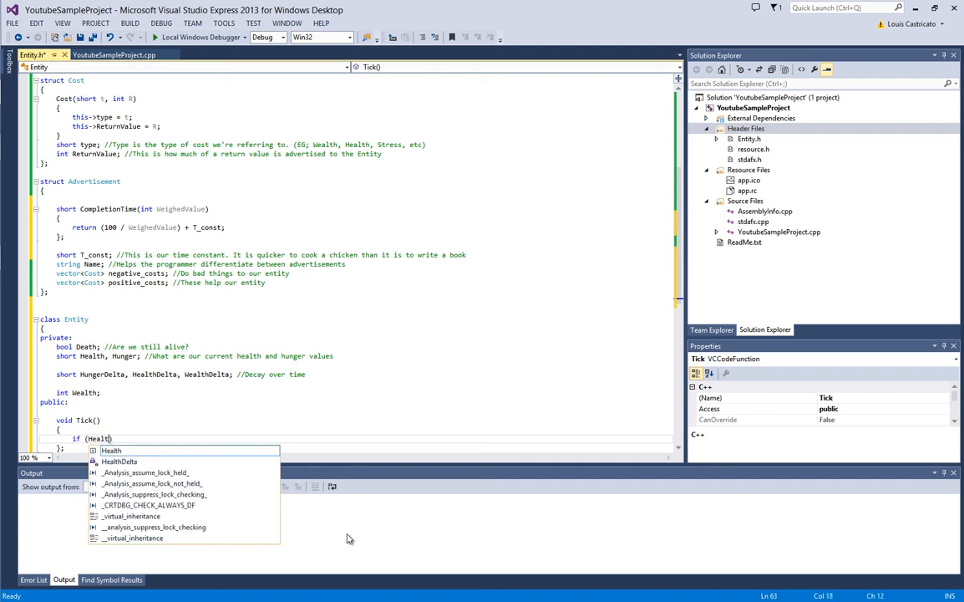
type("> 100")
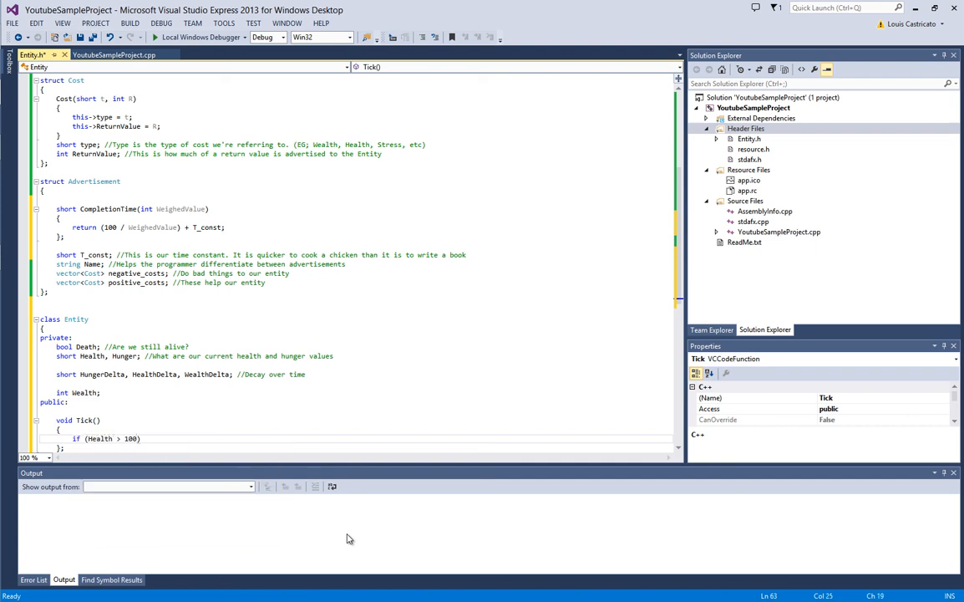
type("Health = 100;")
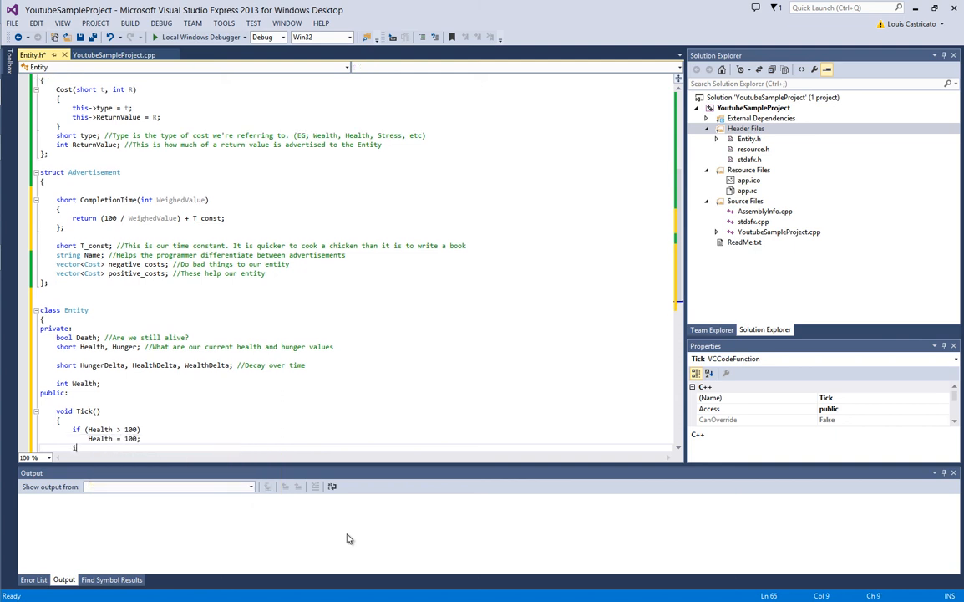
type("if (")
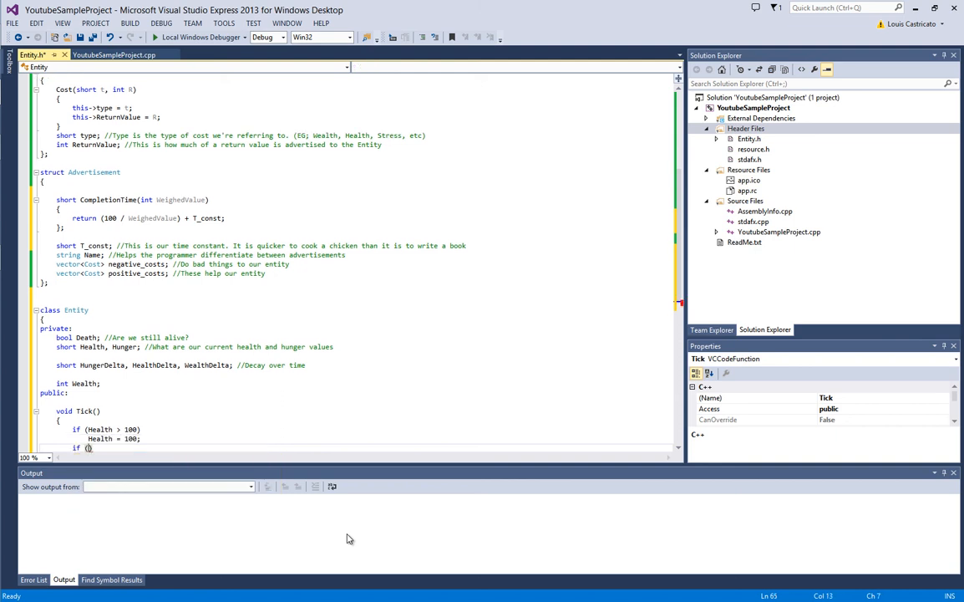
type("Hunger > 100")
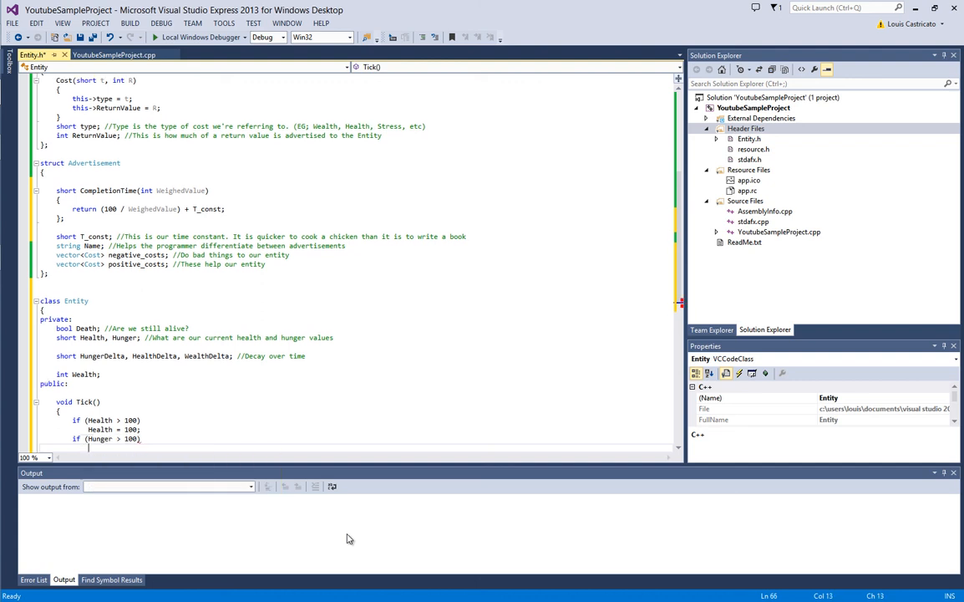
type("Hunger = 100;")
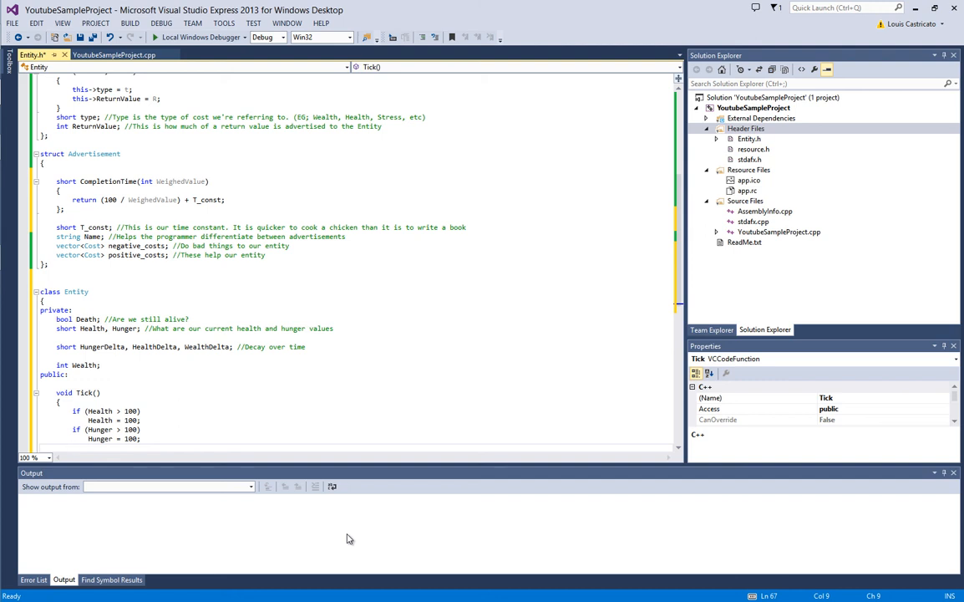
In Tick(), subtract HealthDelta, HungerDelta and WealthDelta from Health, Hunger and Wealth
type("Health")
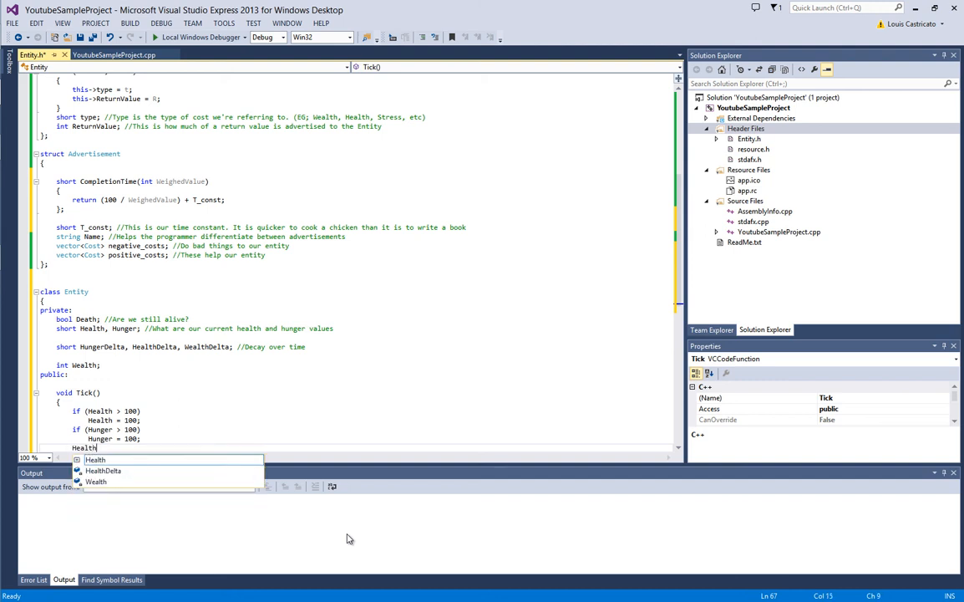
type("-=")
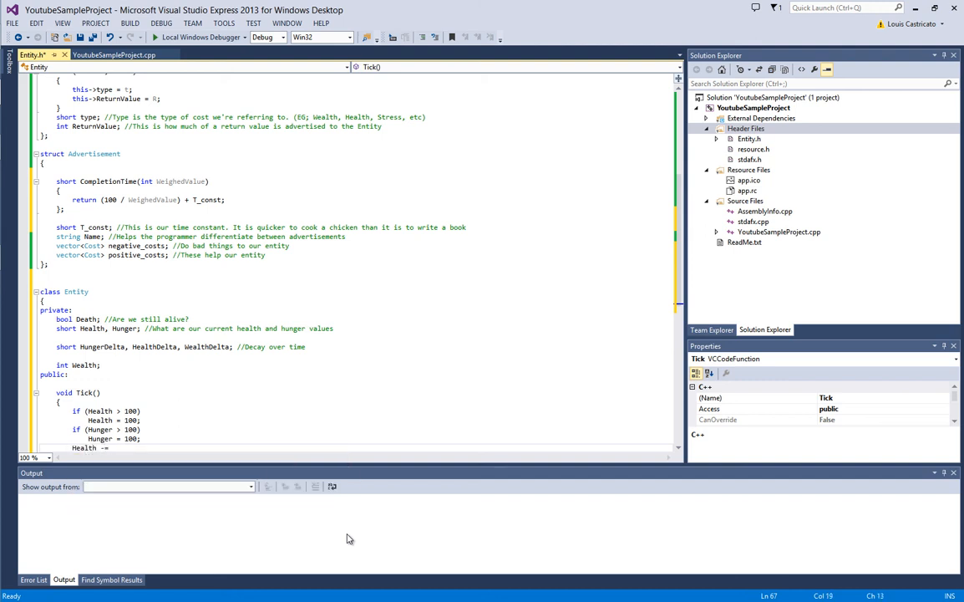
type("HealthDelta;")
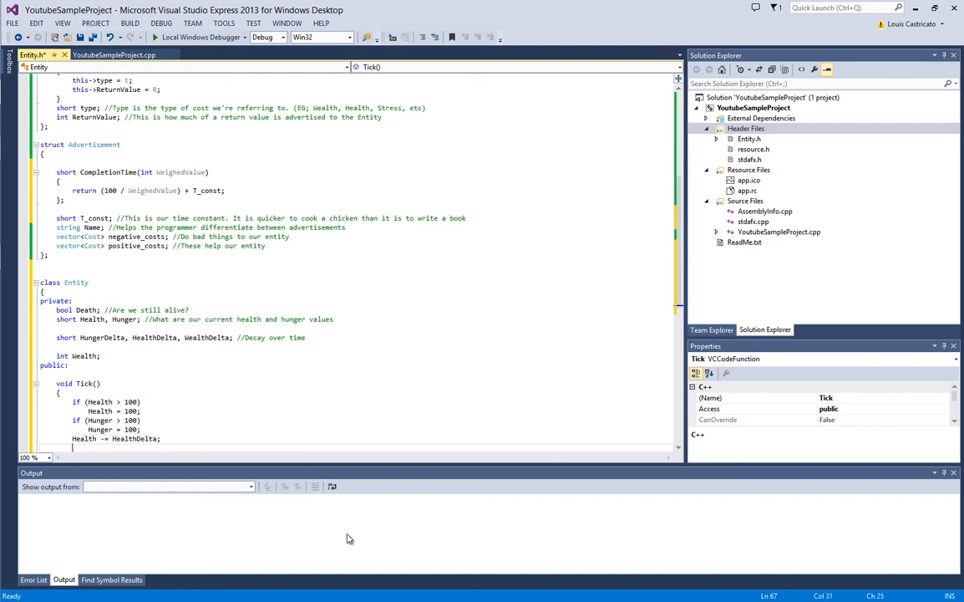
type("Hunger -= H")
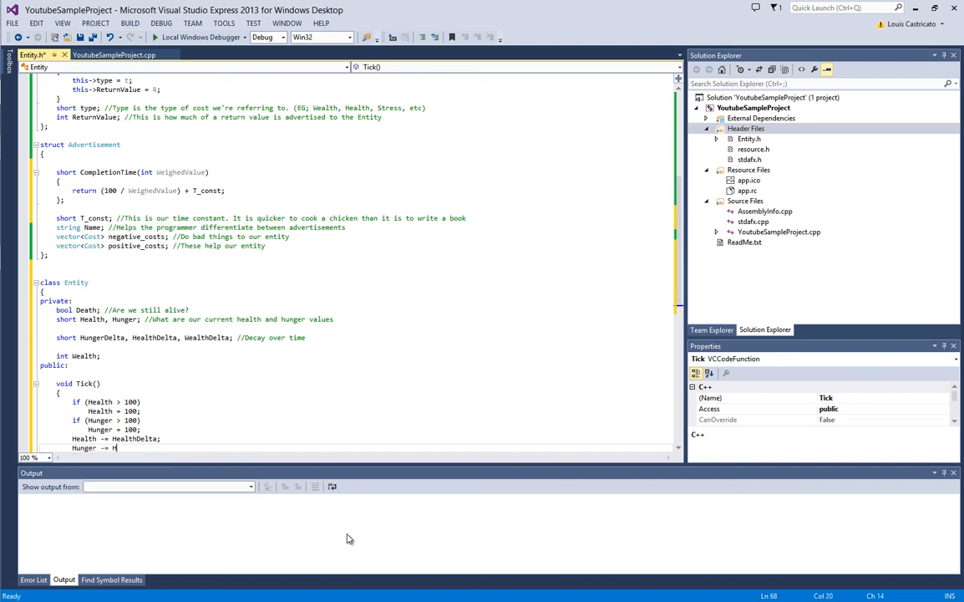
type("ungerDelta;")
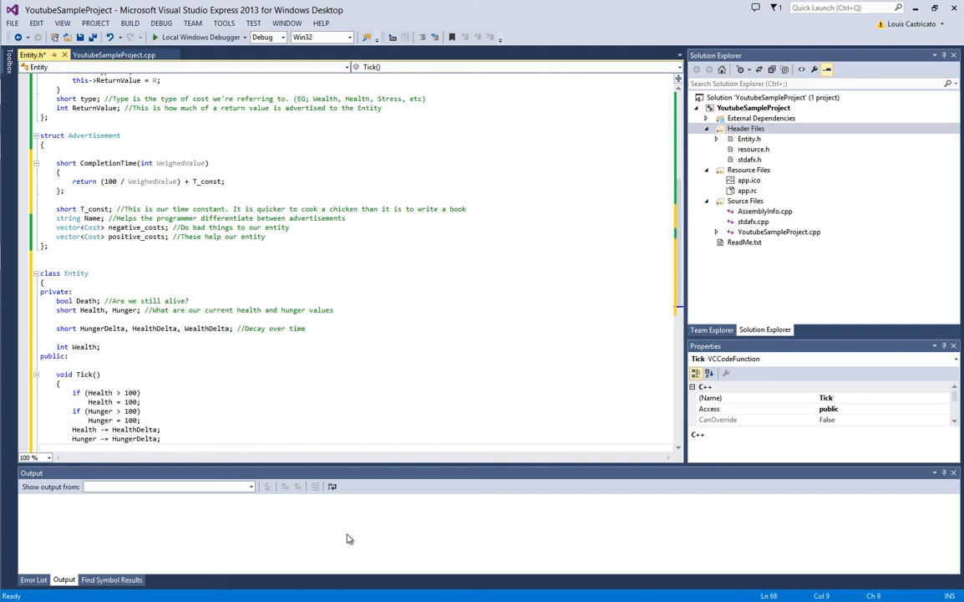
type("Wealth -= W")
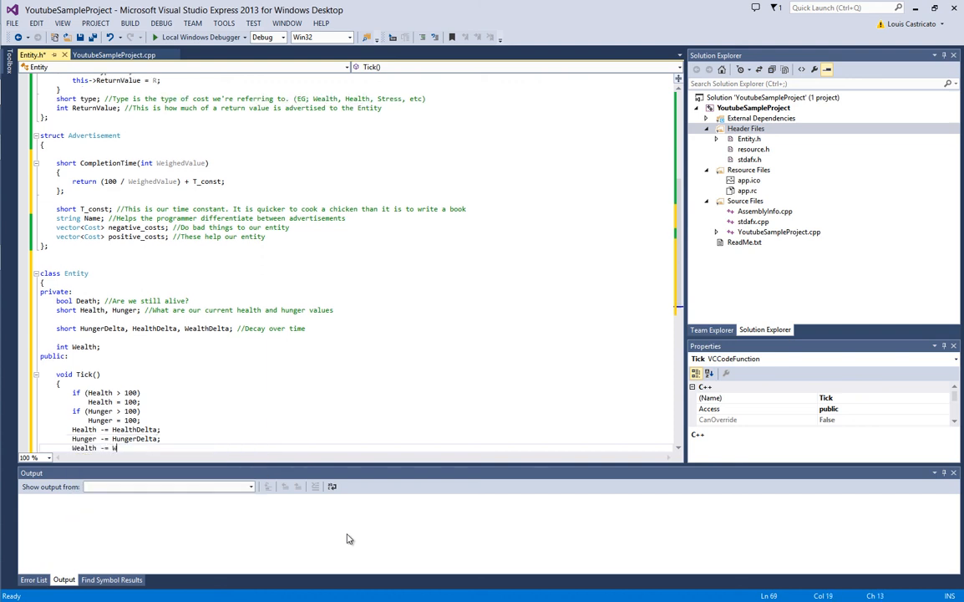
type("WealthDelta;")
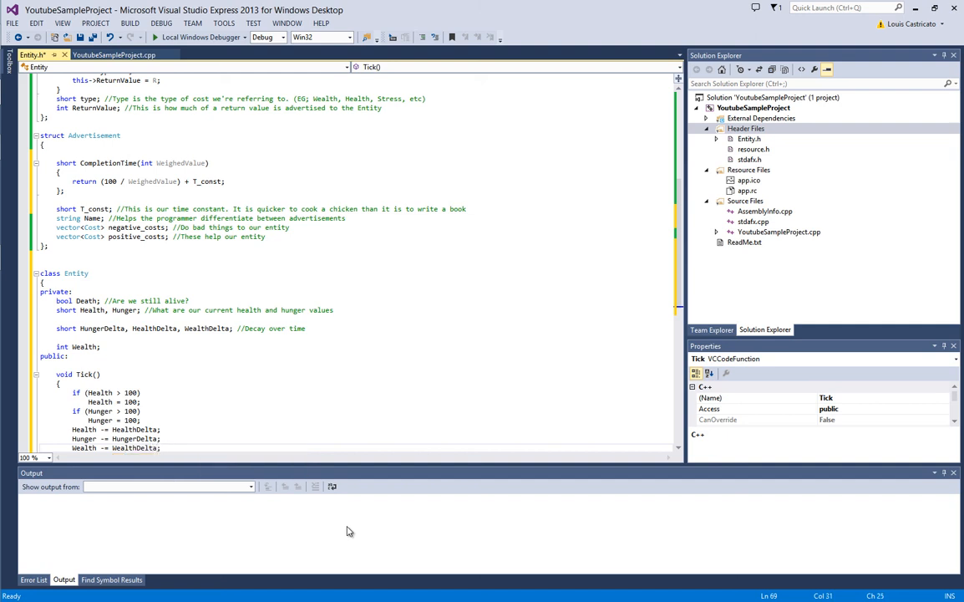
scroll("down", 3)
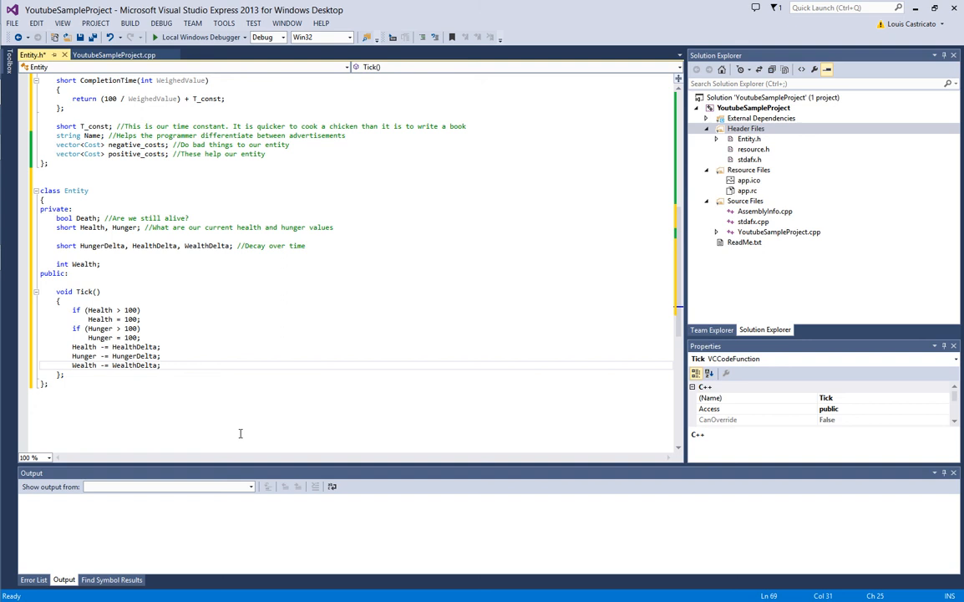
mouse_move(524, 427)
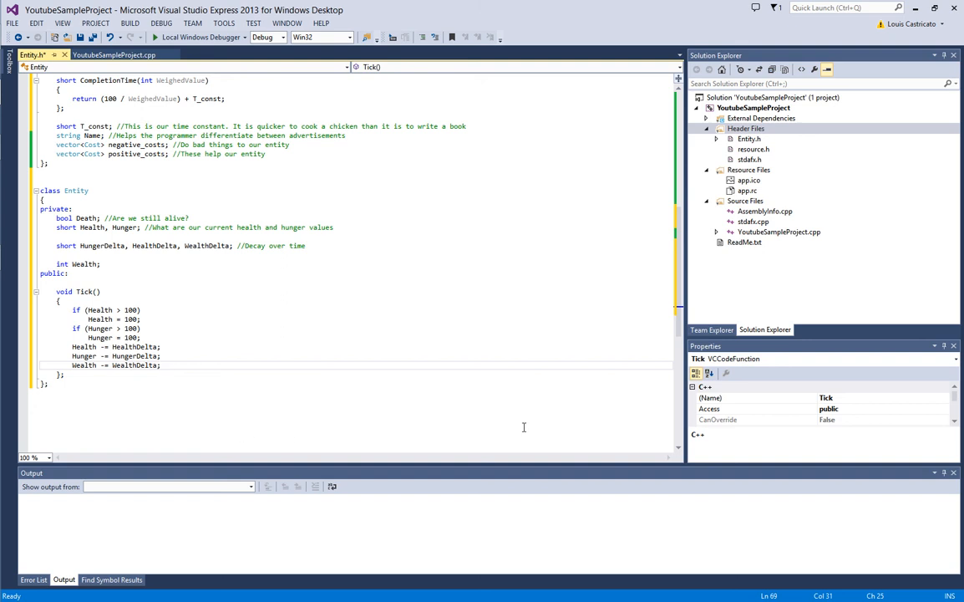
mouse_move(415, 402)
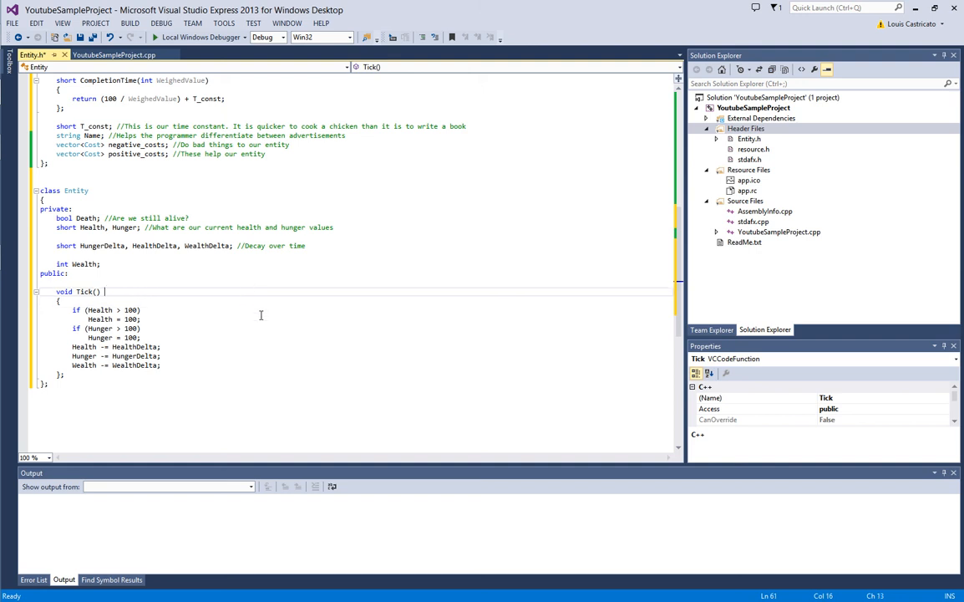
Add the comment '//This is our update function' to Tick()
type("//This is our update functi")
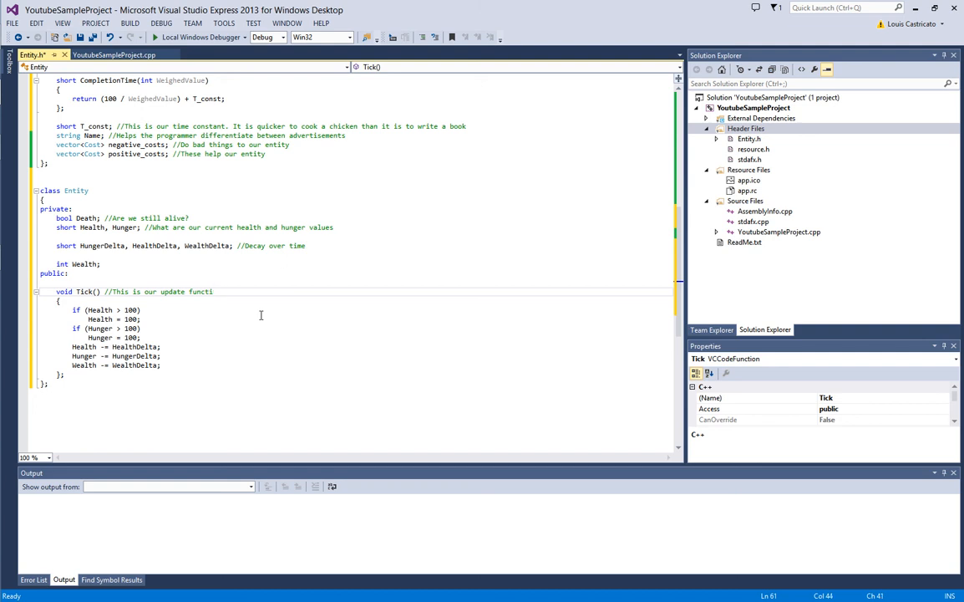
type("on")
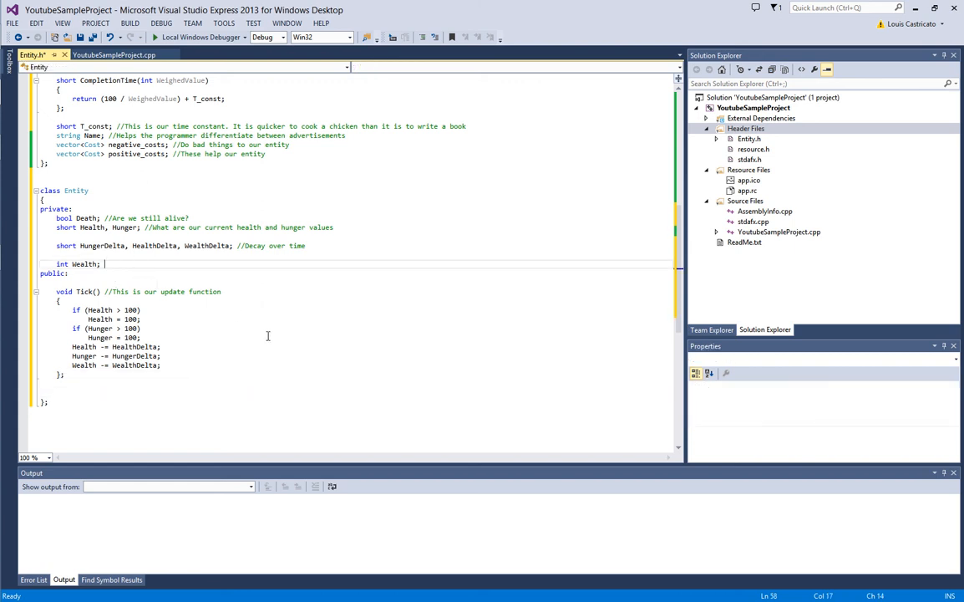
left_click(85, 264)
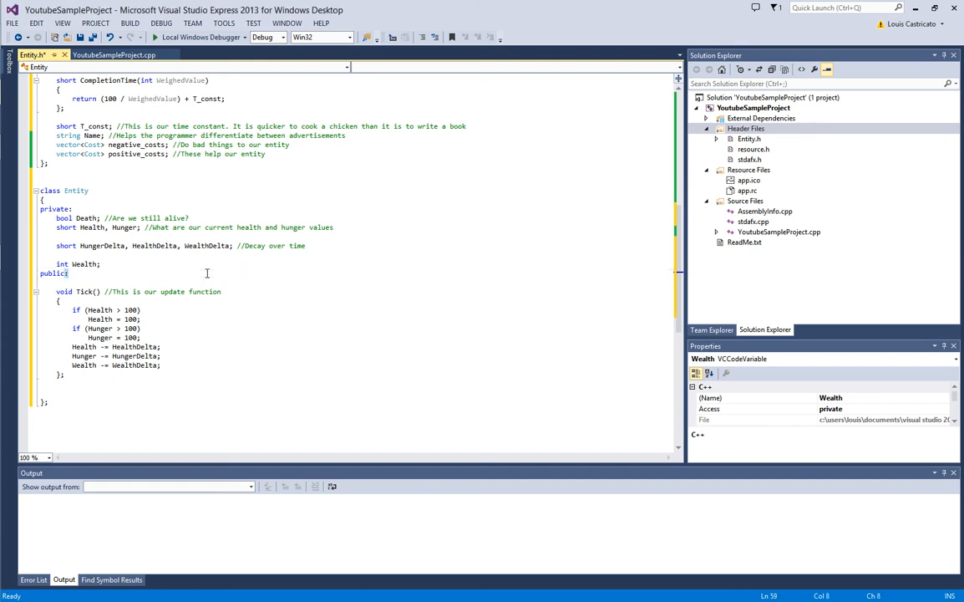
Write an Entity() constructor with 'Death = false;' and 'Health = Hunger = Wealth = 100;'
type("Entity(")
type("{")
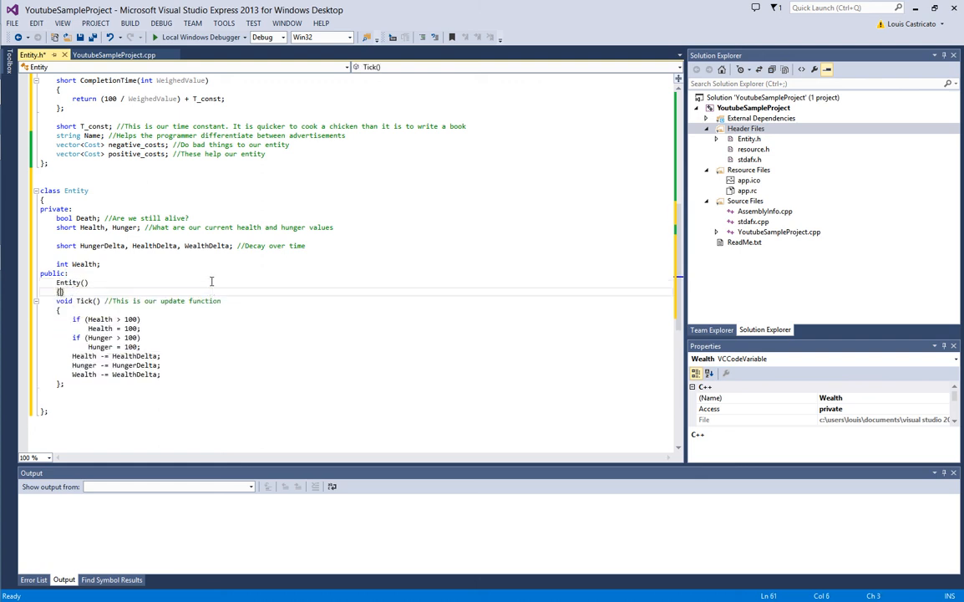
type("de")
type("short")
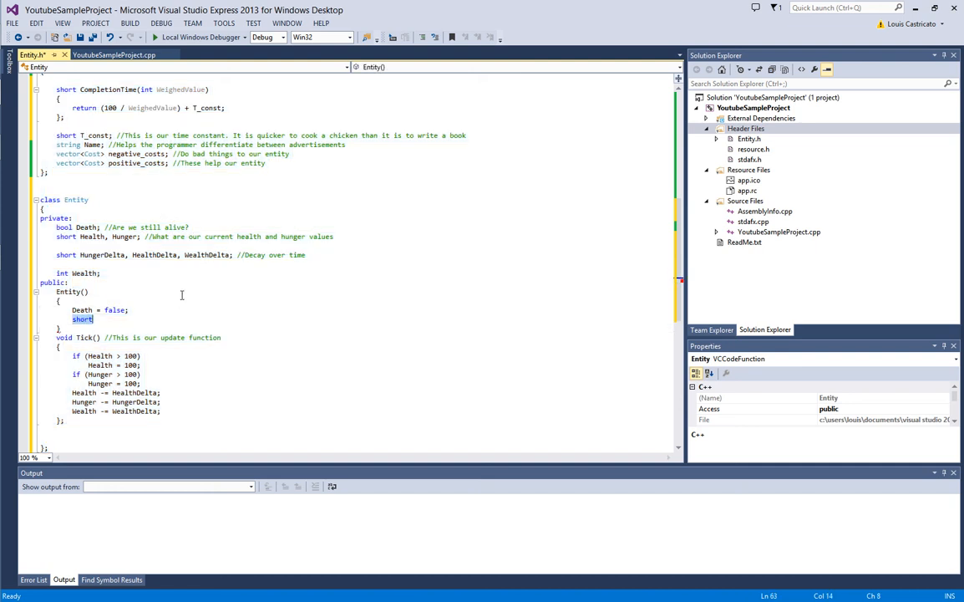
type("Health =")
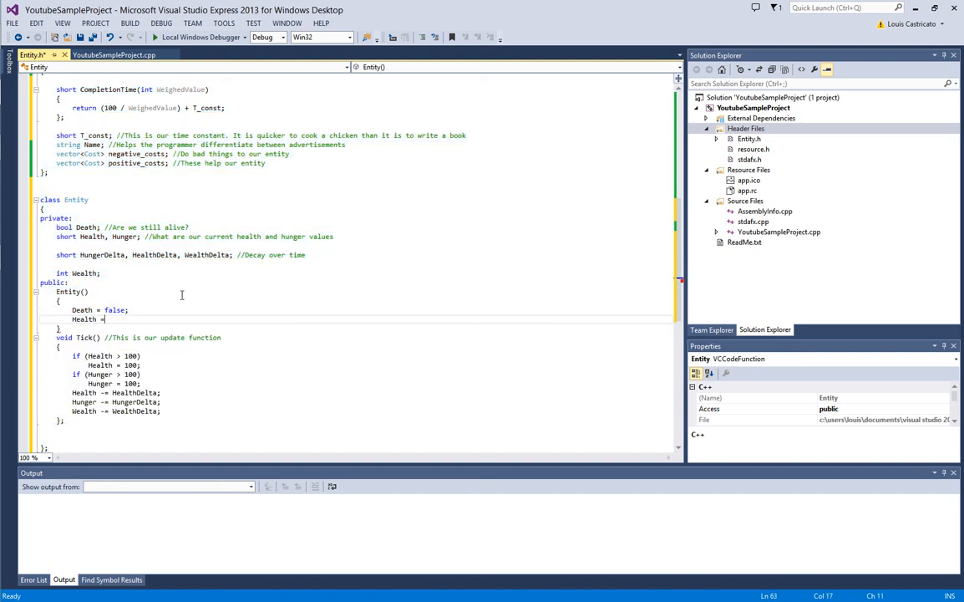
type("Hunger = Wealth = 100")
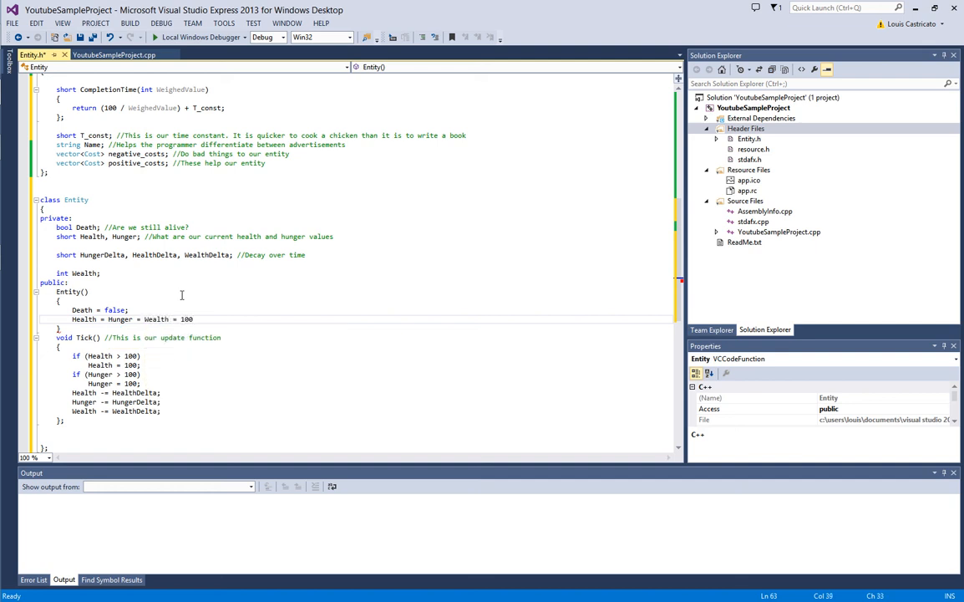
key("enter")
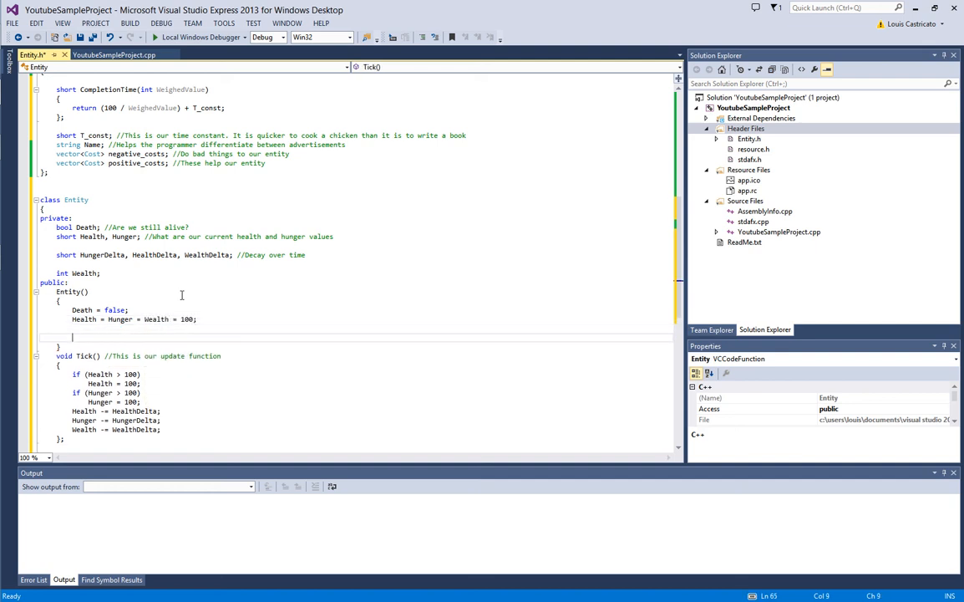
type("HungerDelta")
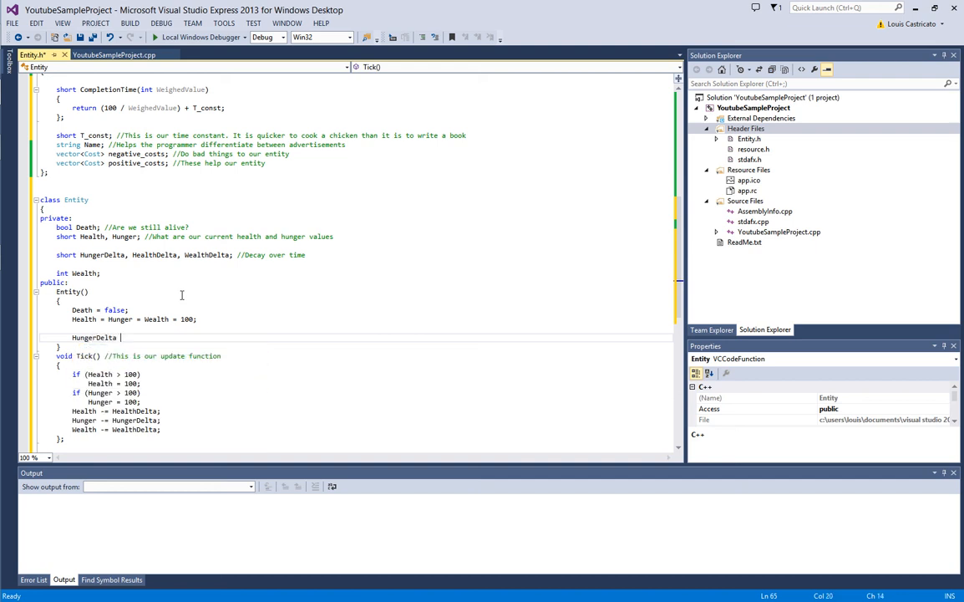